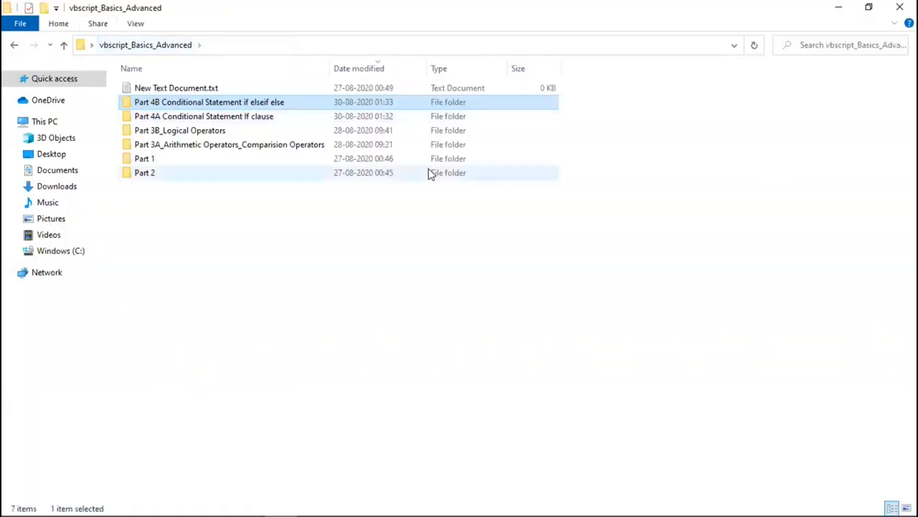
{"action": "mouse_move", "coordinate": [271, 195]}
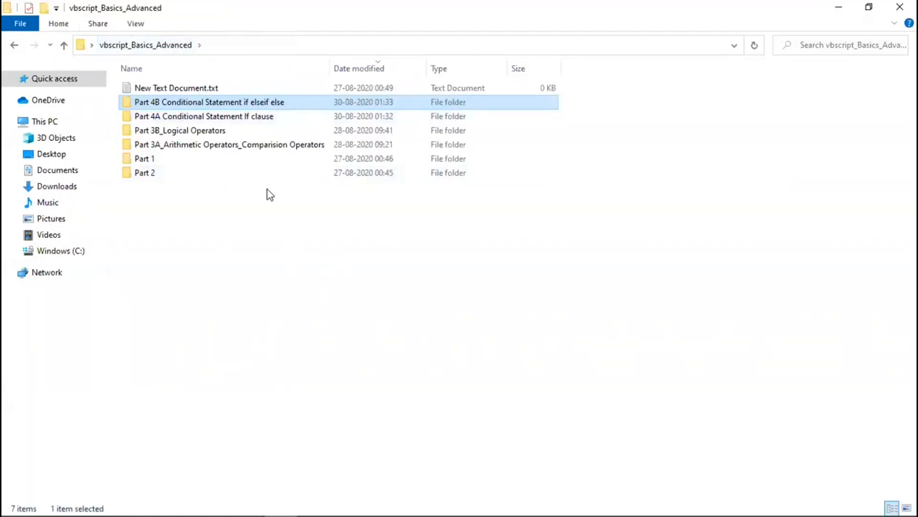
- Enter the Part 4A folder and select Agenda_Part4A.txt
{"action": "double_click", "coordinate": [204, 116]}
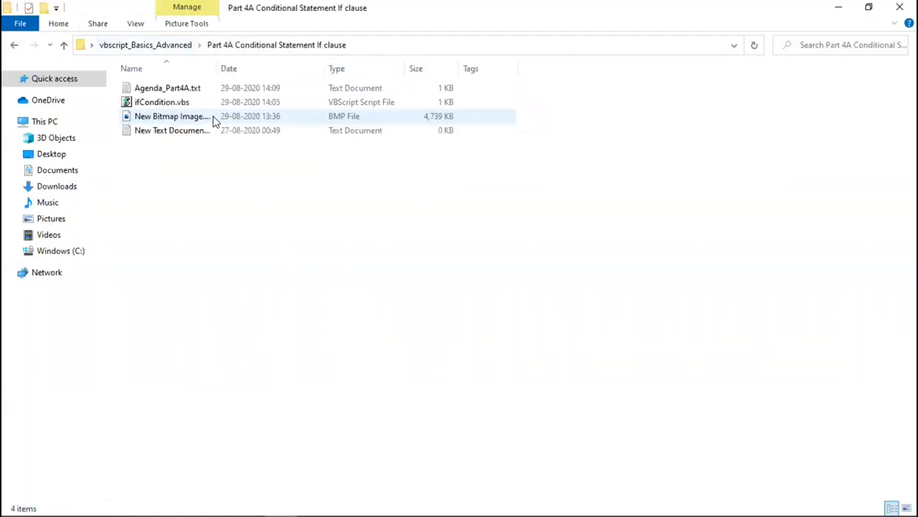
{"action": "left_click", "coordinate": [167, 88]}
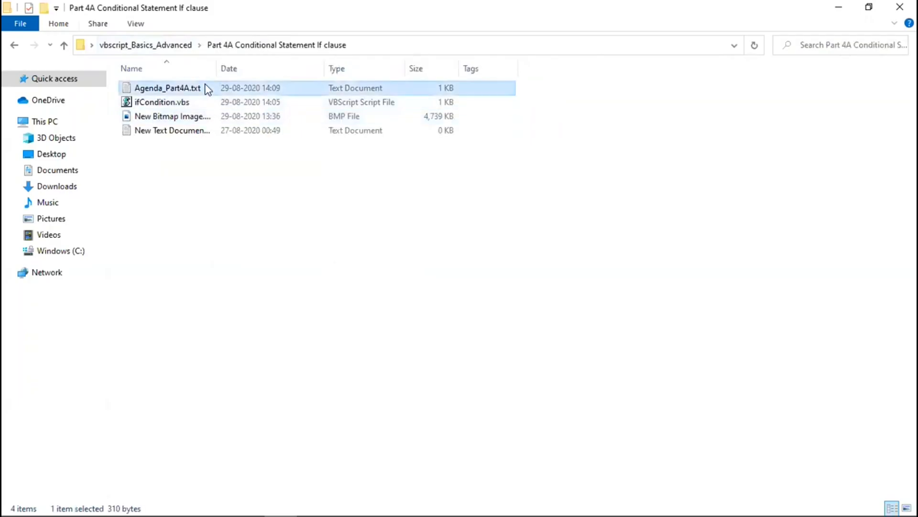
{"action": "double_click", "coordinate": [169, 88]}
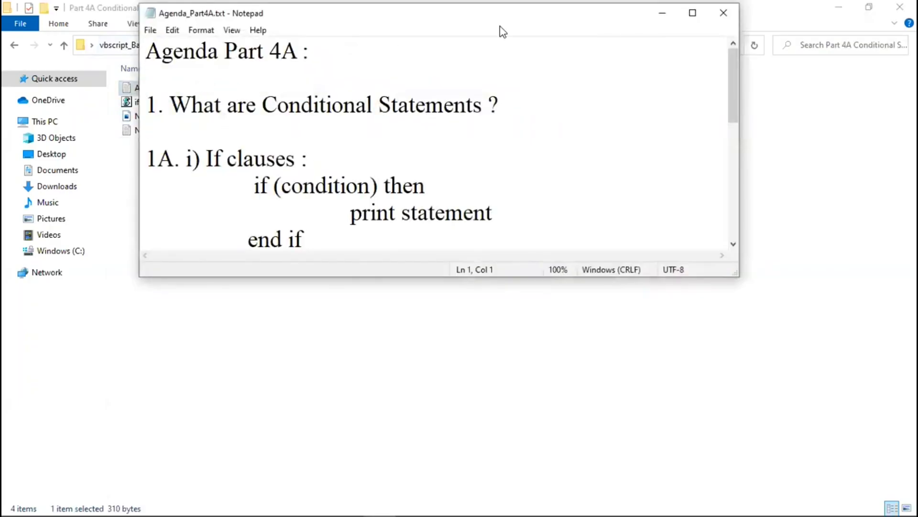
{"action": "left_click", "coordinate": [692, 12]}
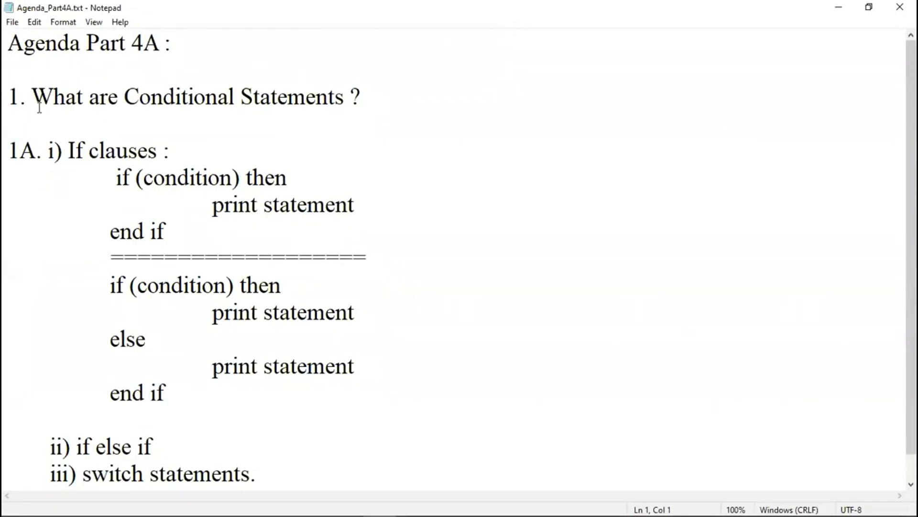
{"action": "left_click", "coordinate": [117, 178]}
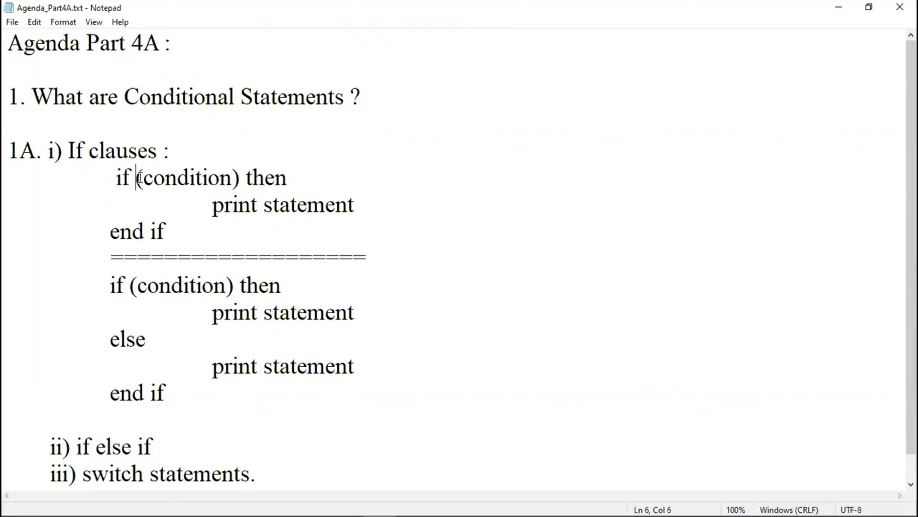
{"action": "double_click", "coordinate": [121, 178]}
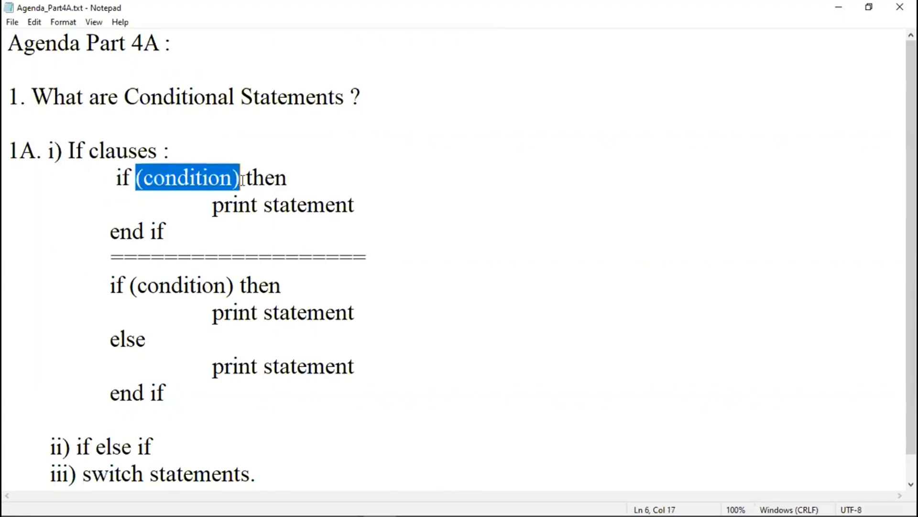
{"action": "double_click", "coordinate": [266, 178]}
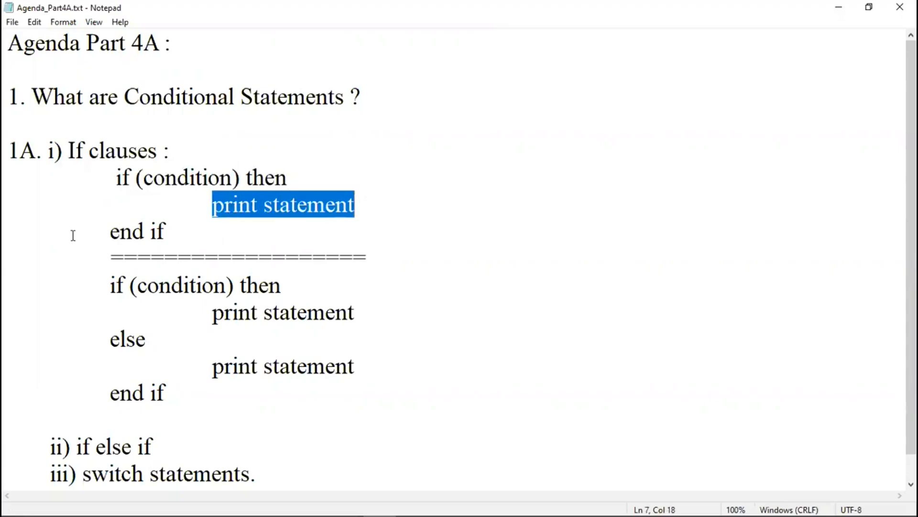
{"action": "double_click", "coordinate": [138, 230]}
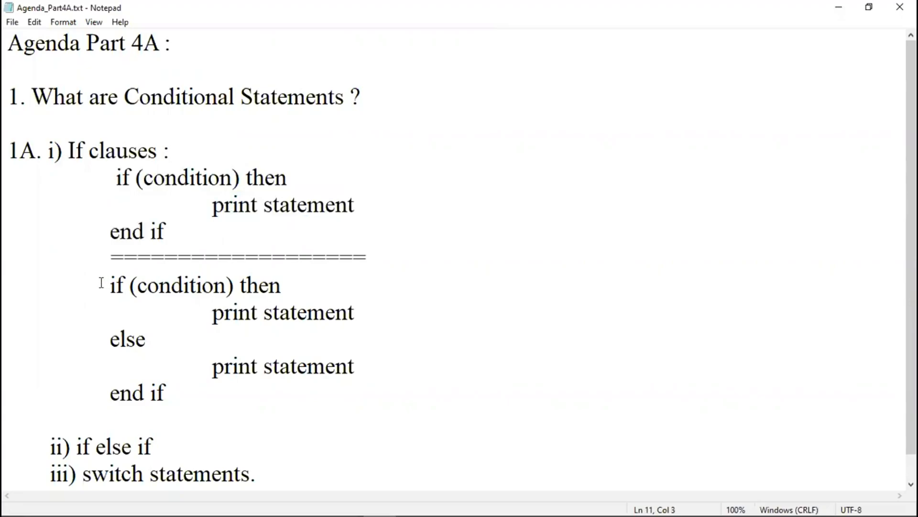
{"action": "left_click_drag", "start_coordinate": [110, 285], "coordinate": [281, 285]}
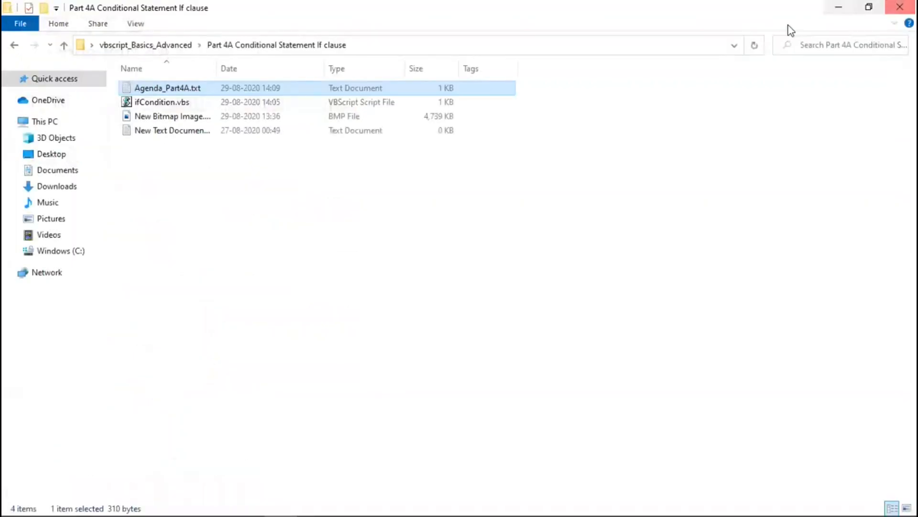
{"action": "left_click", "coordinate": [162, 102]}
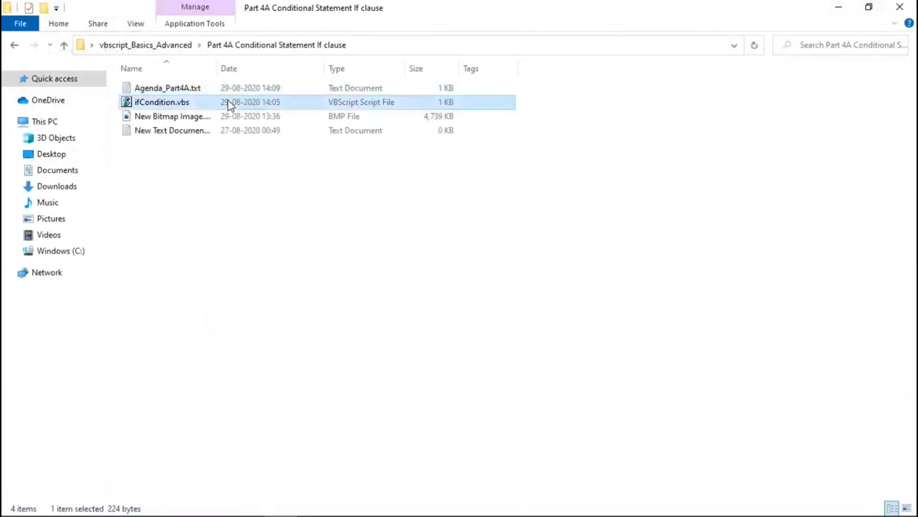
{"action": "double_click", "coordinate": [162, 101]}
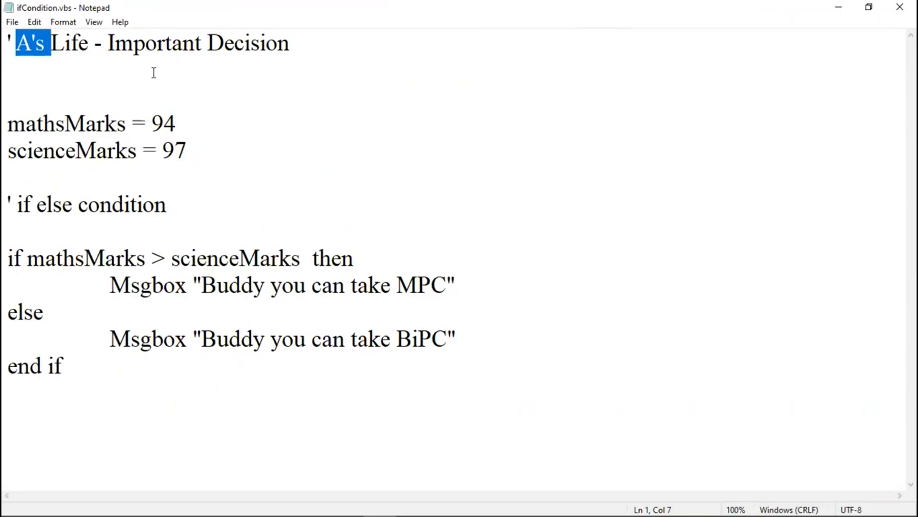
{"action": "mouse_move", "coordinate": [26, 115]}
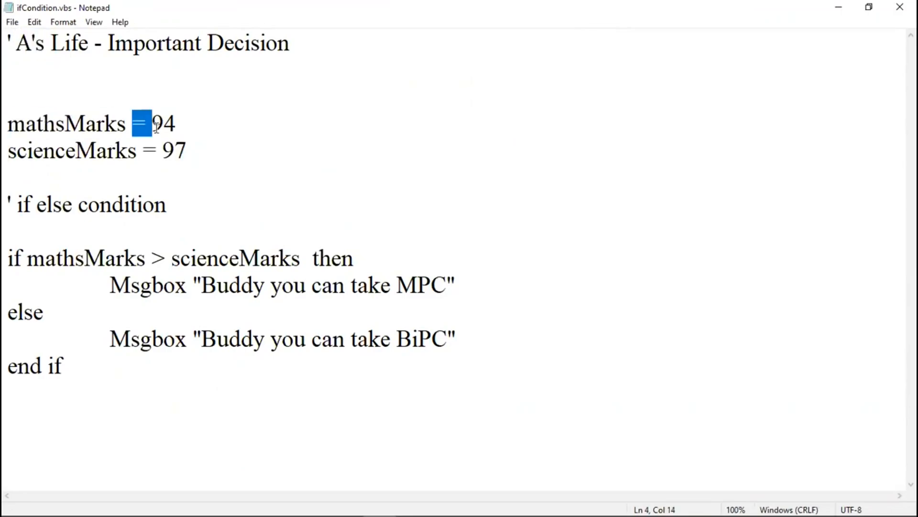
{"action": "mouse_move", "coordinate": [50, 127]}
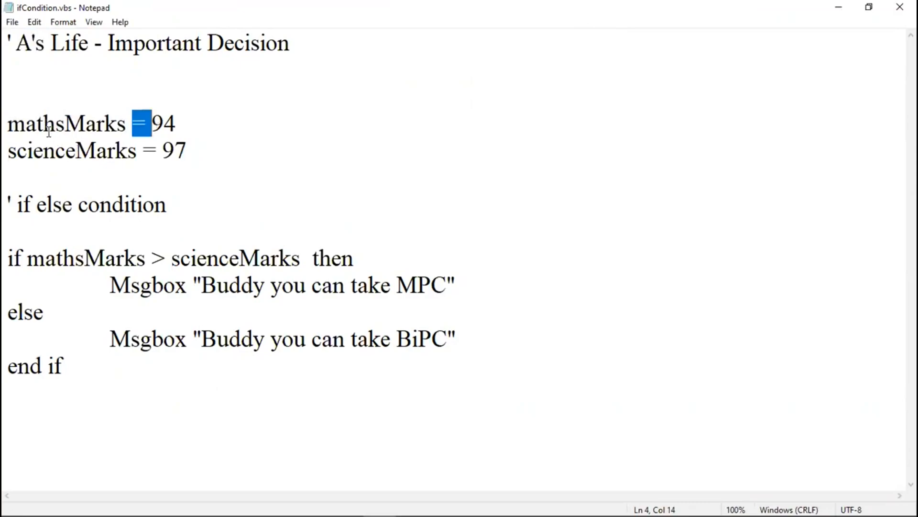
{"action": "double_click", "coordinate": [64, 124]}
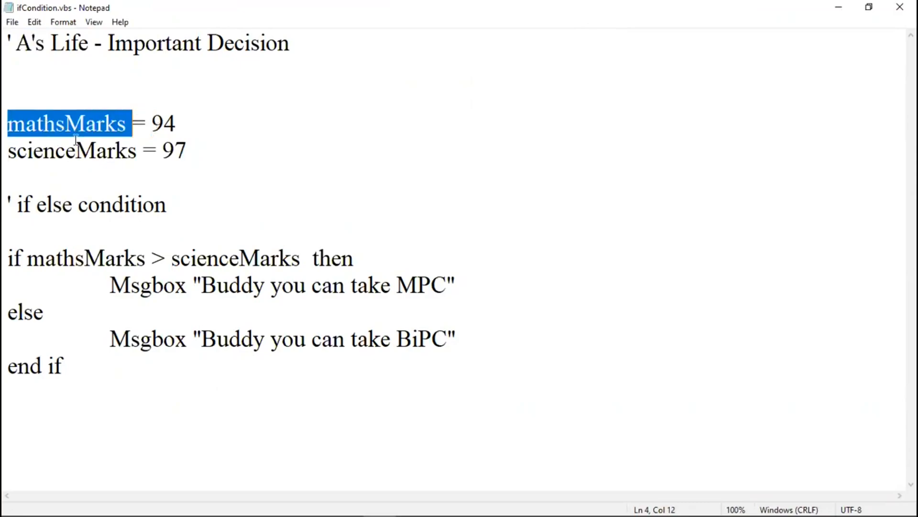
{"action": "double_click", "coordinate": [71, 150]}
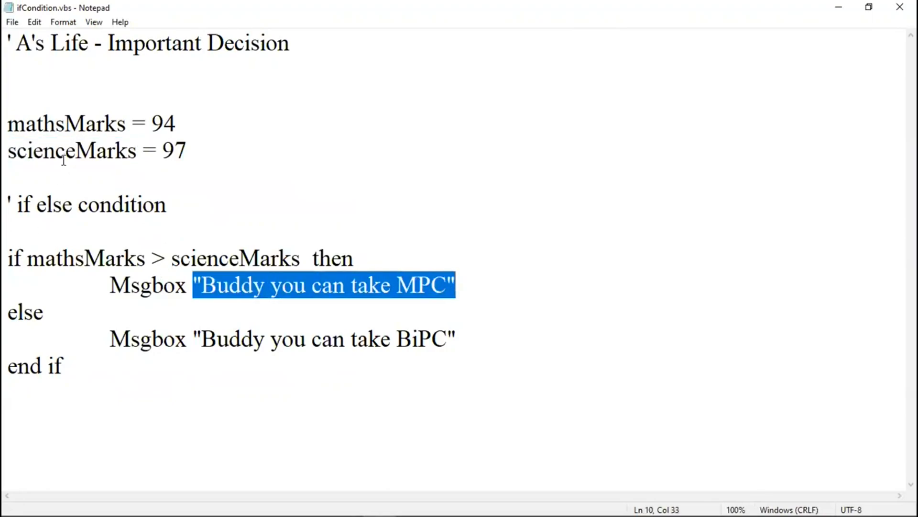
{"action": "double_click", "coordinate": [72, 151]}
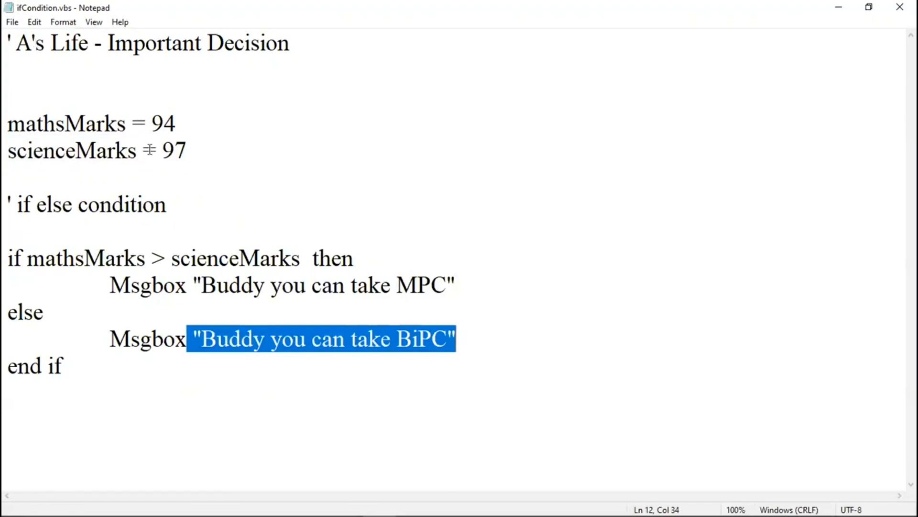
{"action": "double_click", "coordinate": [72, 151]}
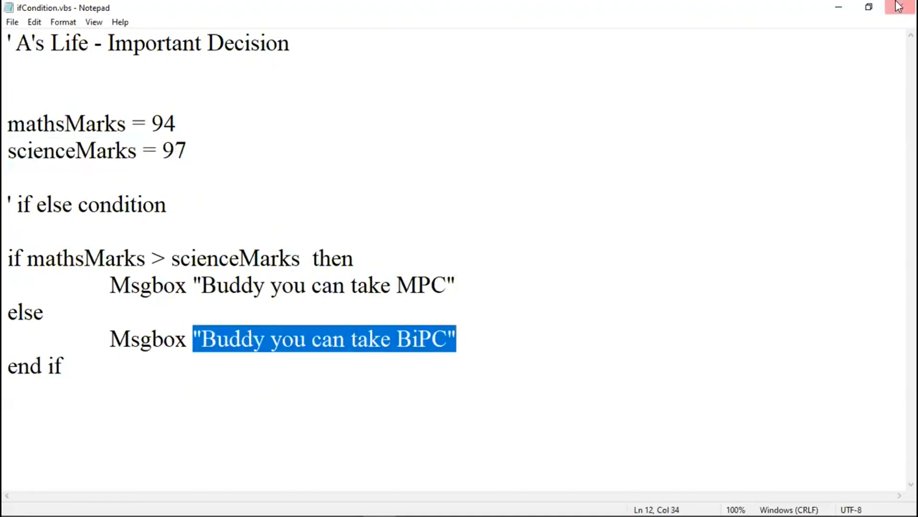
{"action": "mouse_move", "coordinate": [904, 7]}
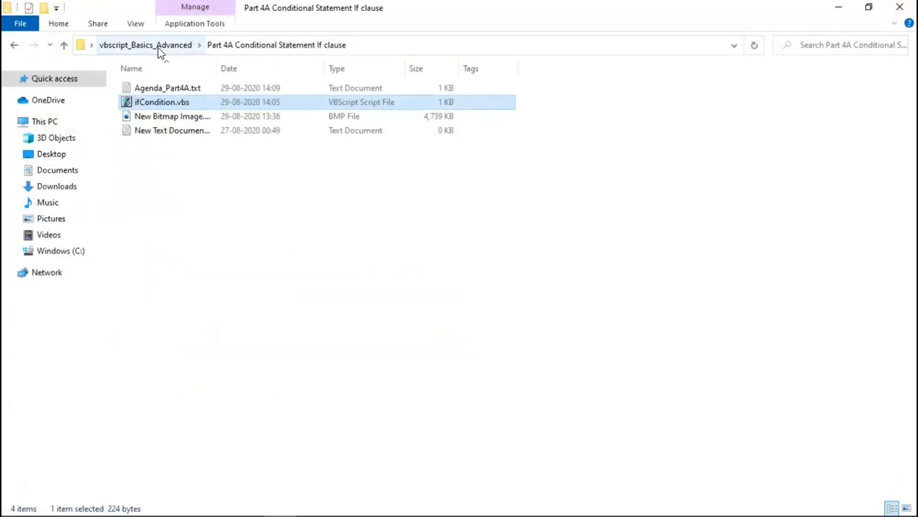
- Go up to vbscript_Basics_Advanced, enter the Part 4B folder and open Agenda_Part4B.txt
{"action": "left_click", "coordinate": [145, 45]}
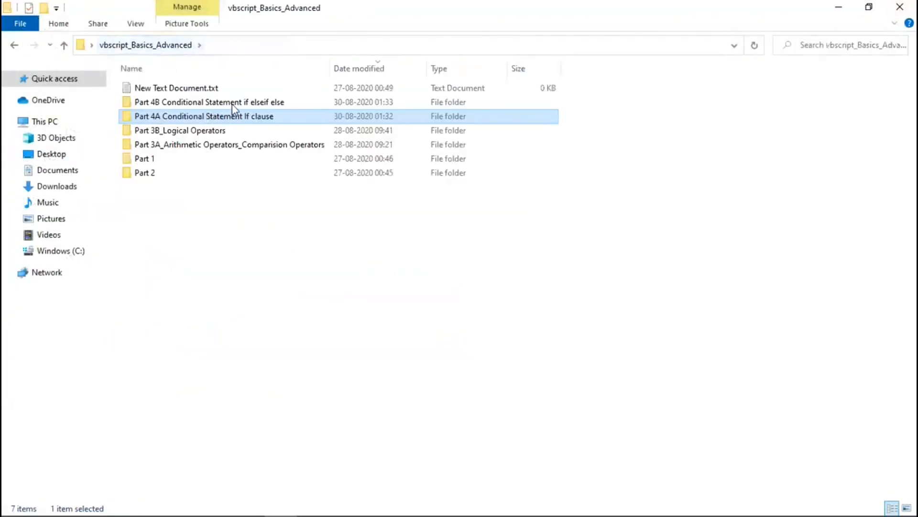
{"action": "double_click", "coordinate": [209, 102]}
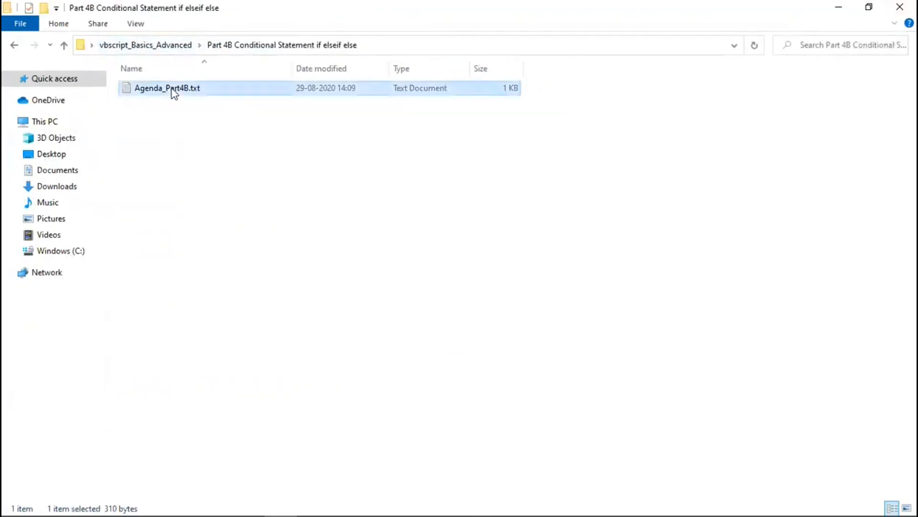
{"action": "double_click", "coordinate": [167, 88]}
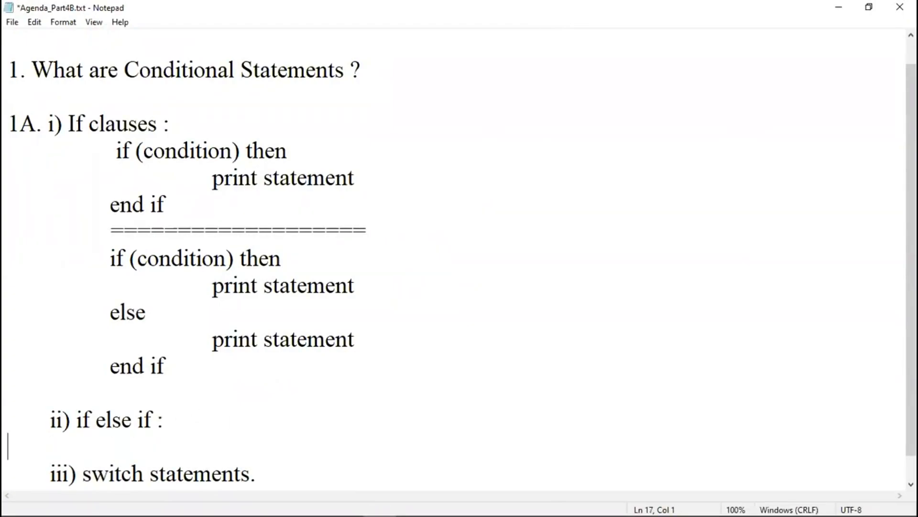
{"action": "double_click", "coordinate": [115, 258]}
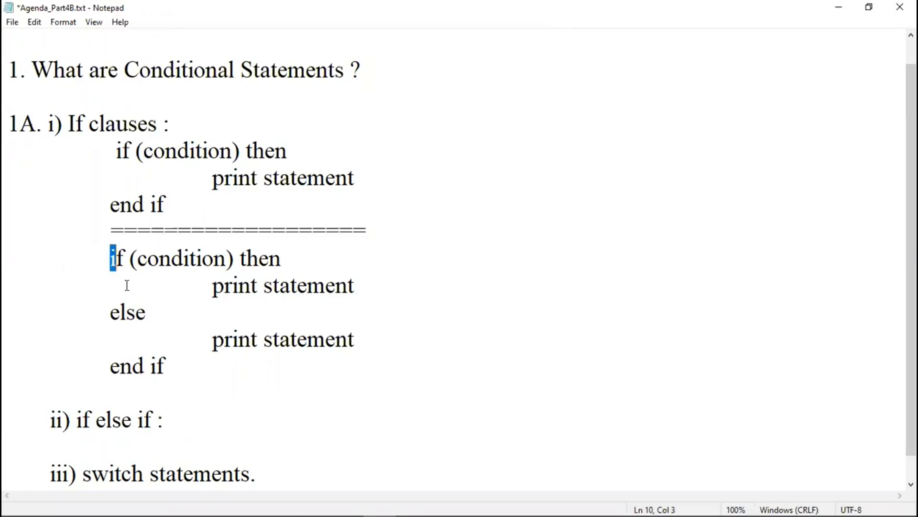
{"action": "left_click_drag", "start_coordinate": [110, 257], "coordinate": [169, 366]}
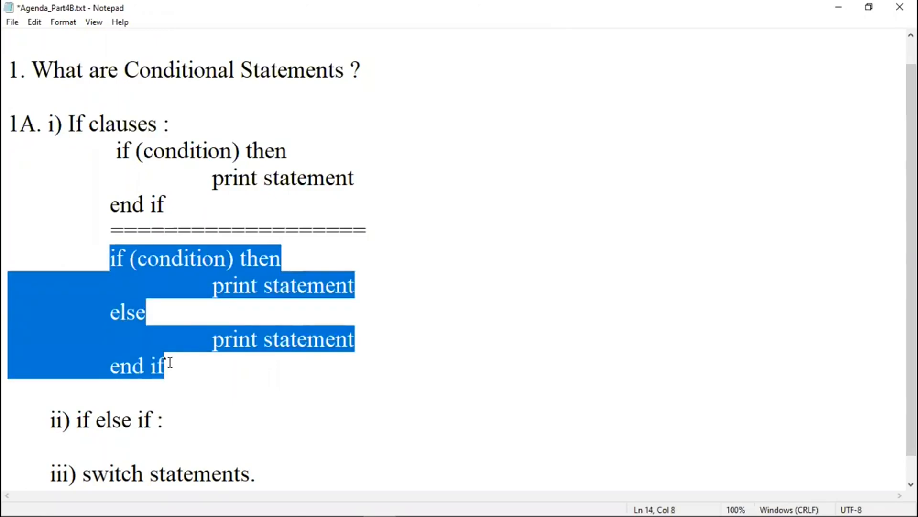
{"action": "left_click", "coordinate": [207, 429]}
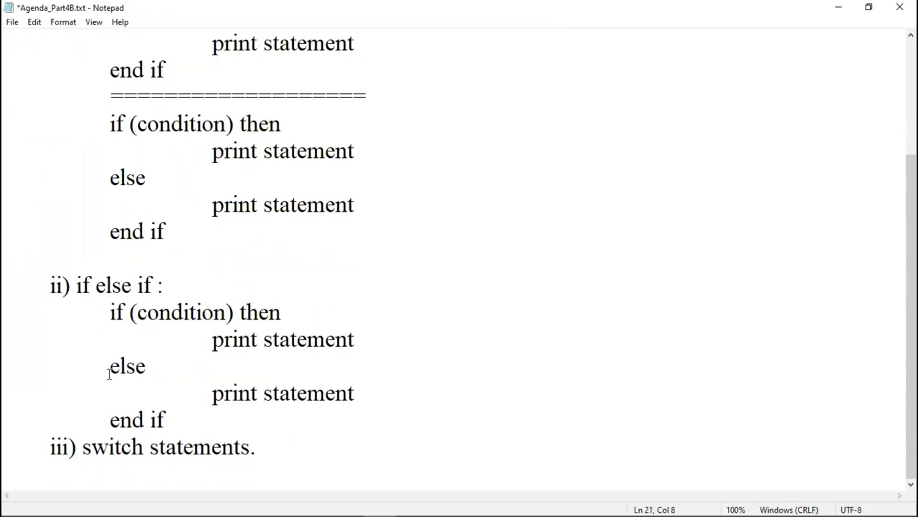
{"action": "type", "text": "if"}
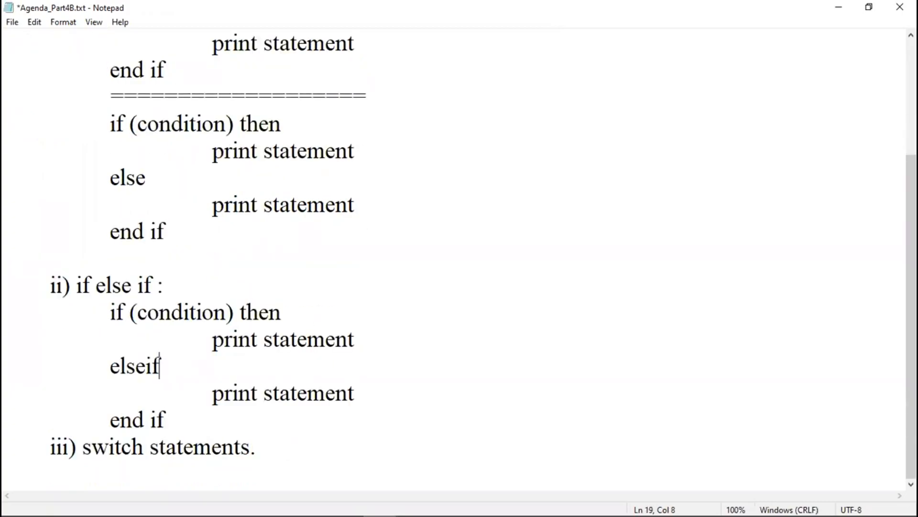
{"action": "mouse_move", "coordinate": [93, 156]}
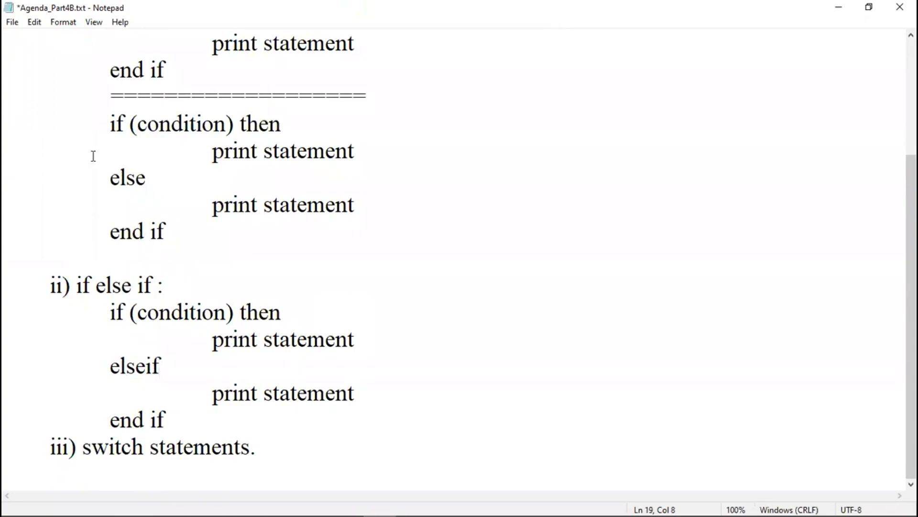
{"action": "left_click_drag", "start_coordinate": [109, 177], "coordinate": [354, 204]}
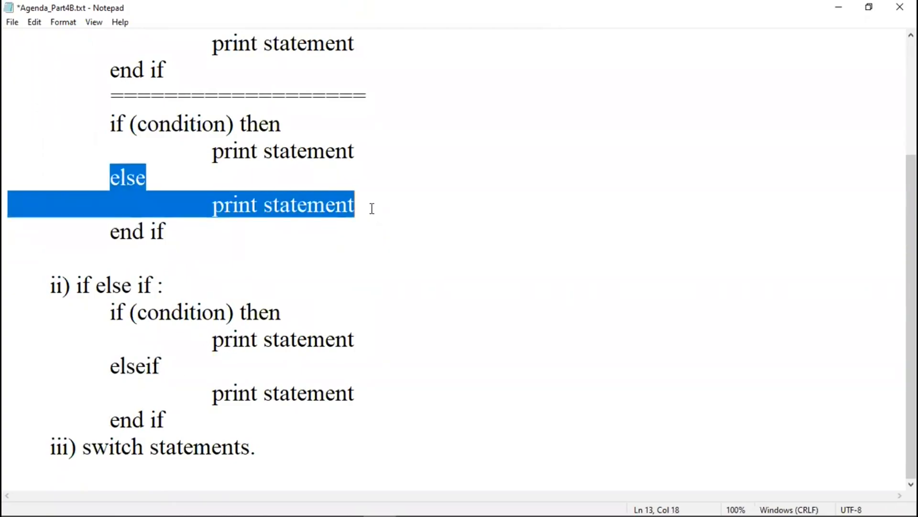
{"action": "left_click", "coordinate": [356, 393]}
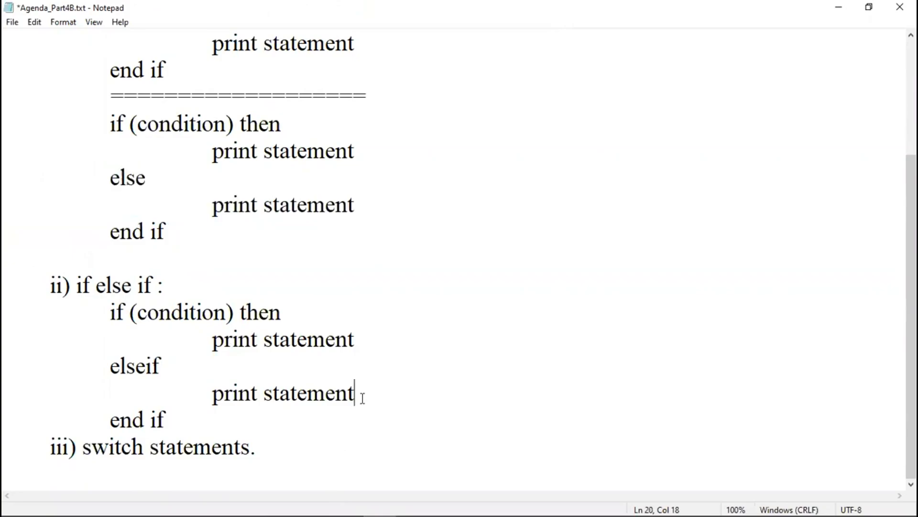
{"action": "key", "text": "enter"}
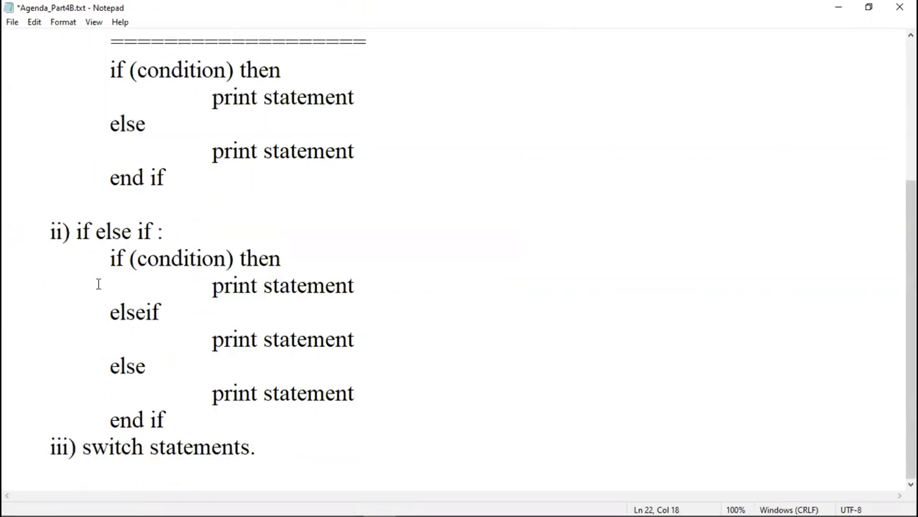
{"action": "left_click_drag", "start_coordinate": [110, 257], "coordinate": [147, 366]}
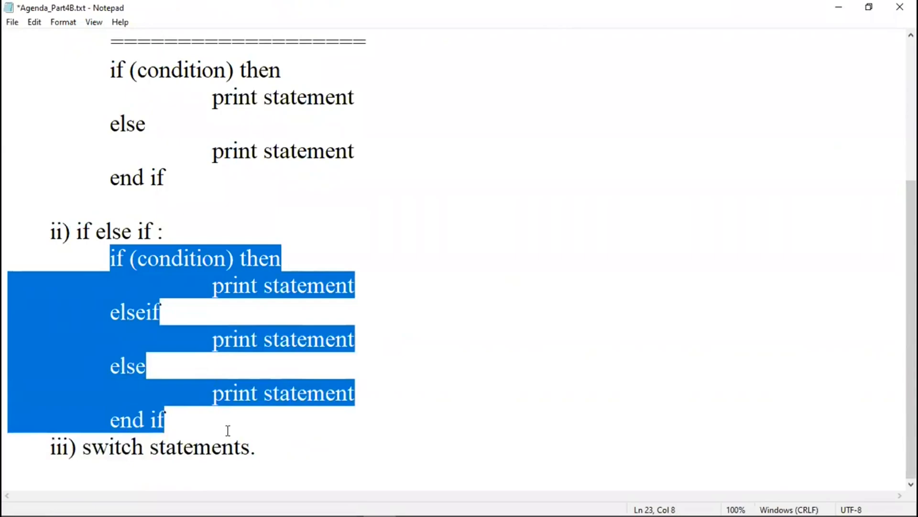
{"action": "mouse_move", "coordinate": [122, 274]}
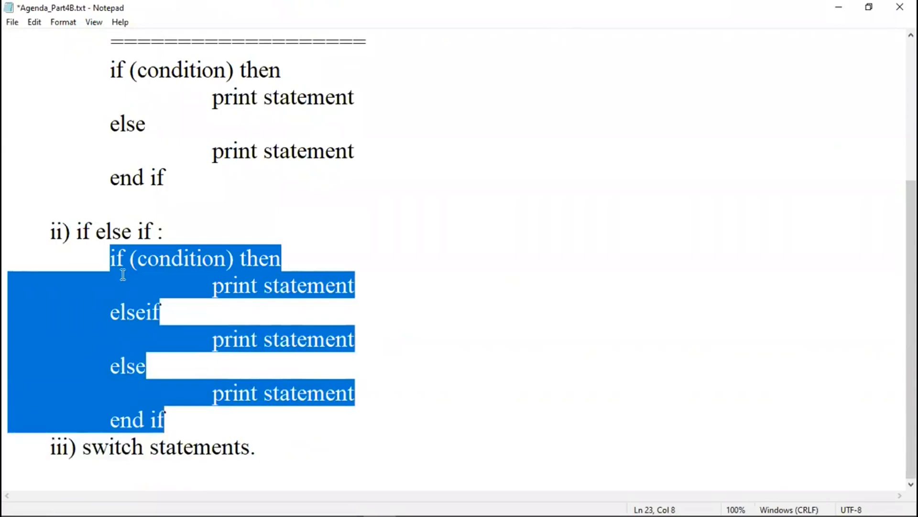
{"action": "left_click", "coordinate": [248, 257]}
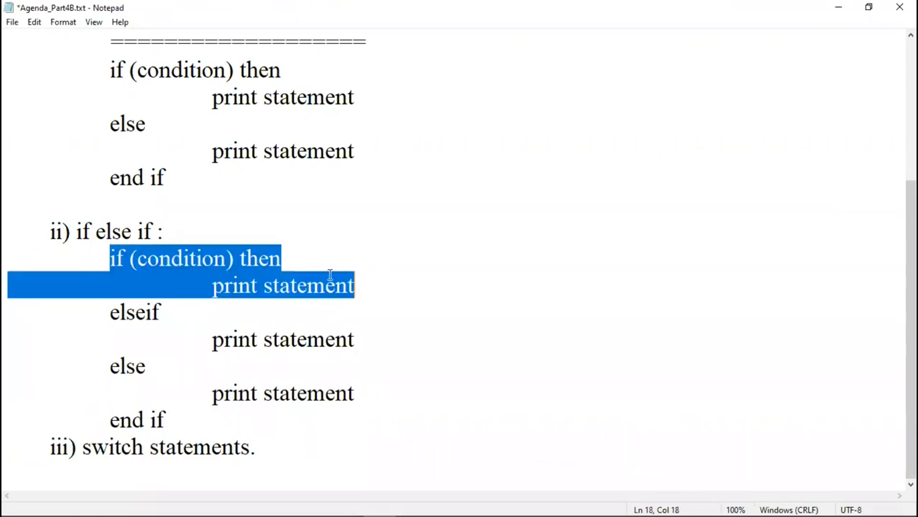
{"action": "double_click", "coordinate": [134, 312]}
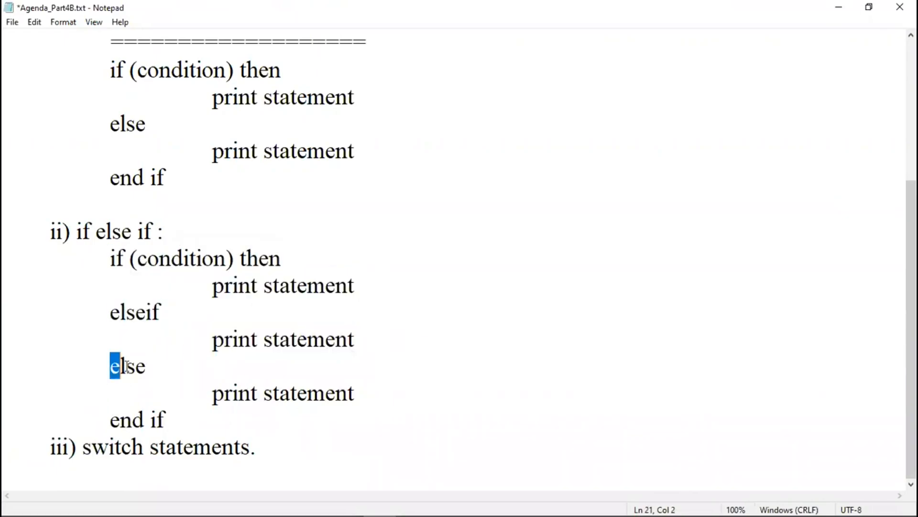
{"action": "double_click", "coordinate": [283, 392]}
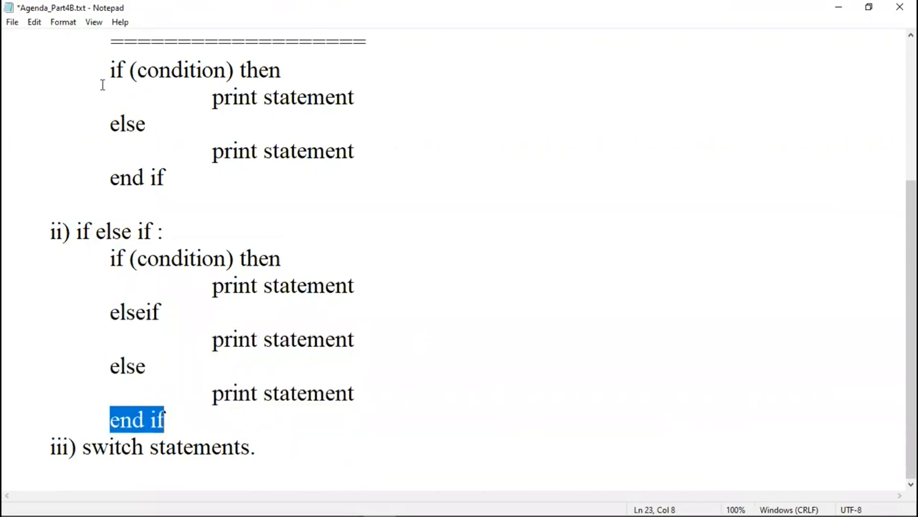
- Save the agenda file and change its heading to Agenda Part 4B
{"action": "left_click", "coordinate": [11, 22]}
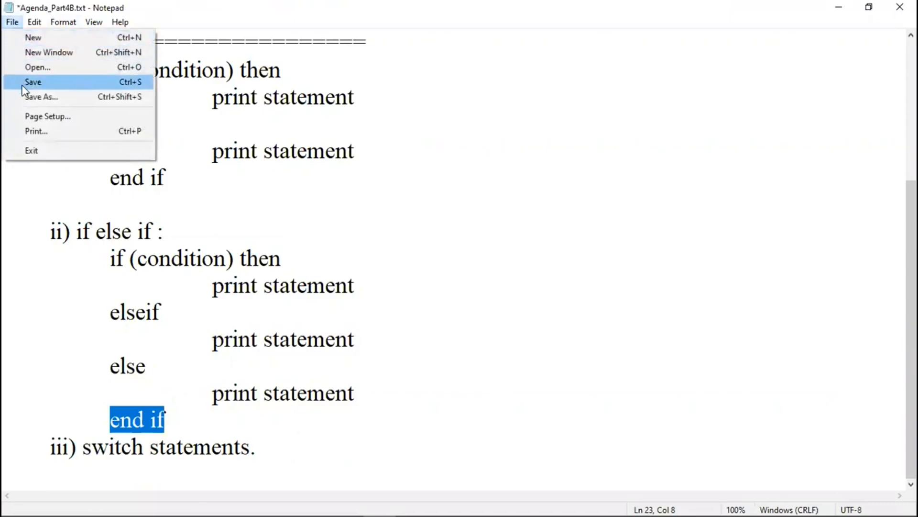
{"action": "left_click", "coordinate": [34, 82]}
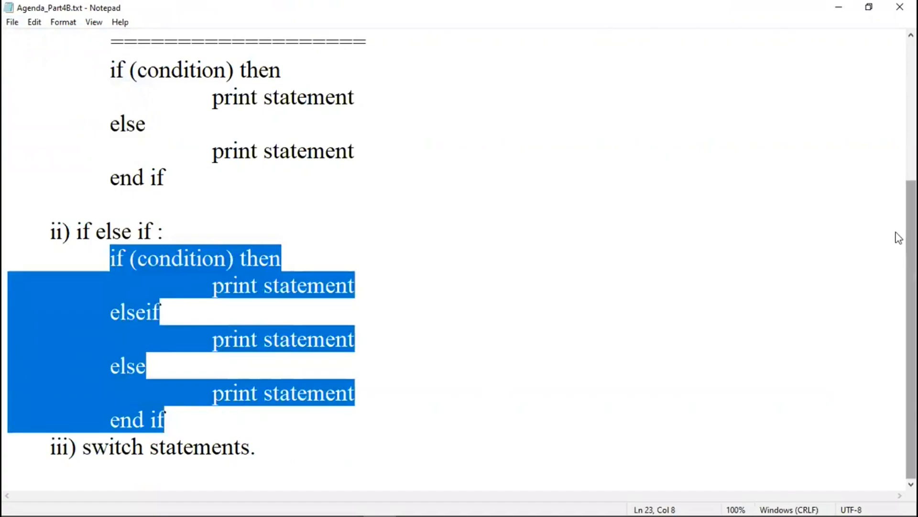
{"action": "mouse_move", "coordinate": [900, 7]}
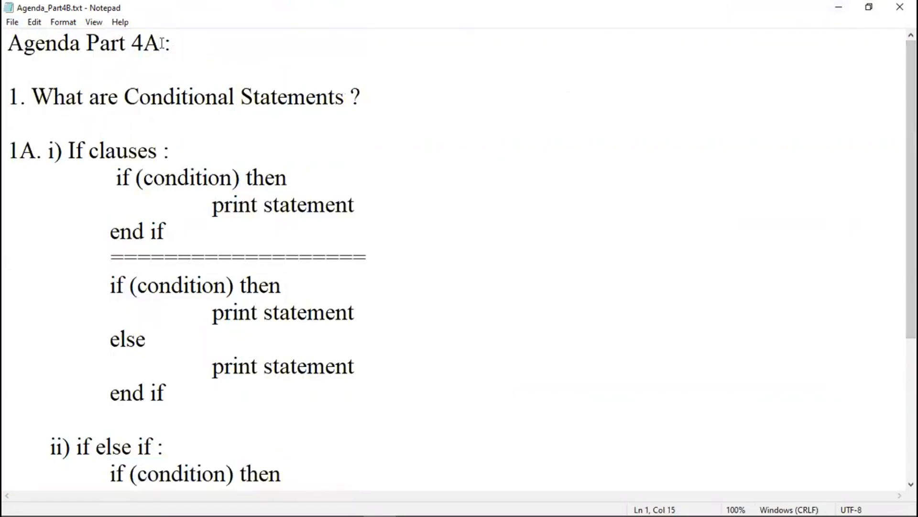
{"action": "type", "text": "4B"}
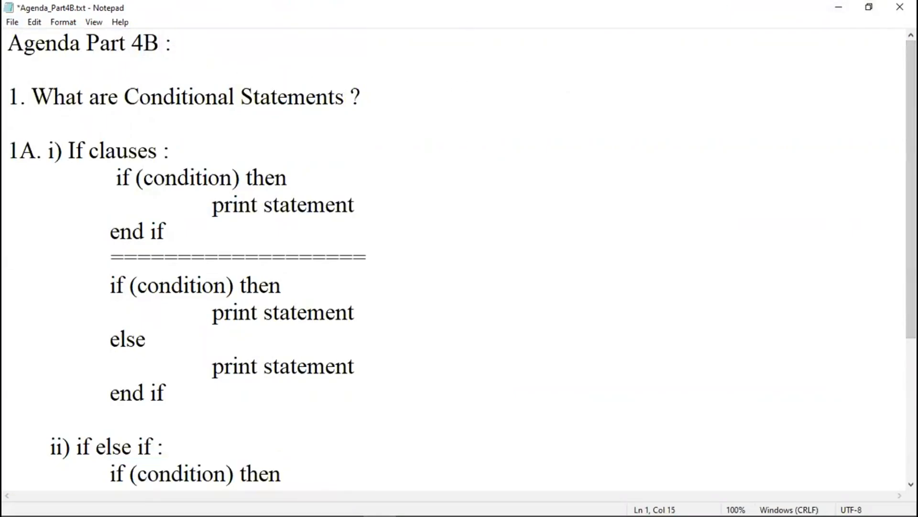
- Switch to File Explorer and go up to the vbscript_Basics_Advanced folder
{"action": "left_click", "coordinate": [11, 21]}
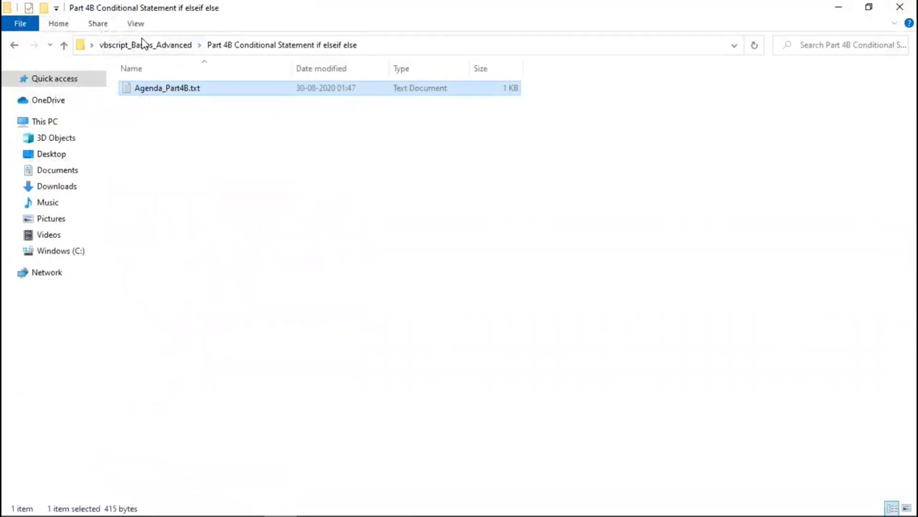
{"action": "left_click", "coordinate": [63, 45]}
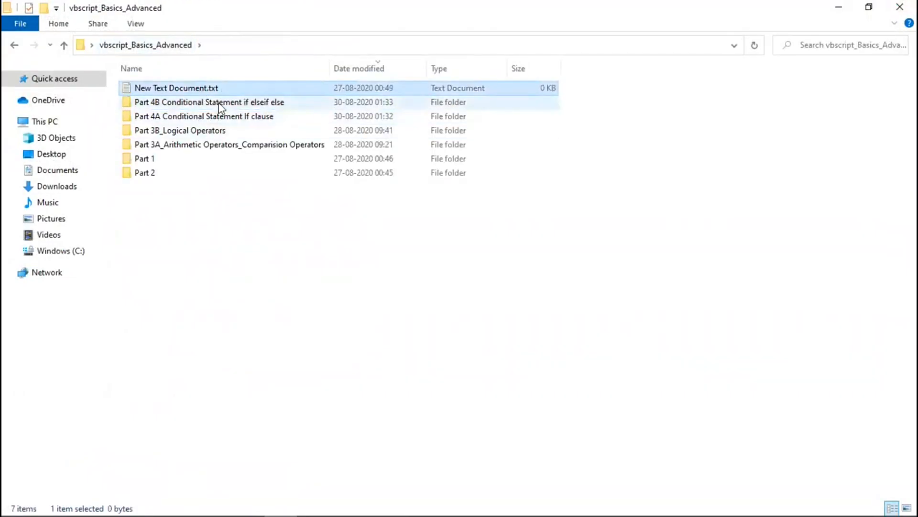
- Enter the Part 4B folder and open New Text Document.txt in Notepad
{"action": "double_click", "coordinate": [208, 102]}
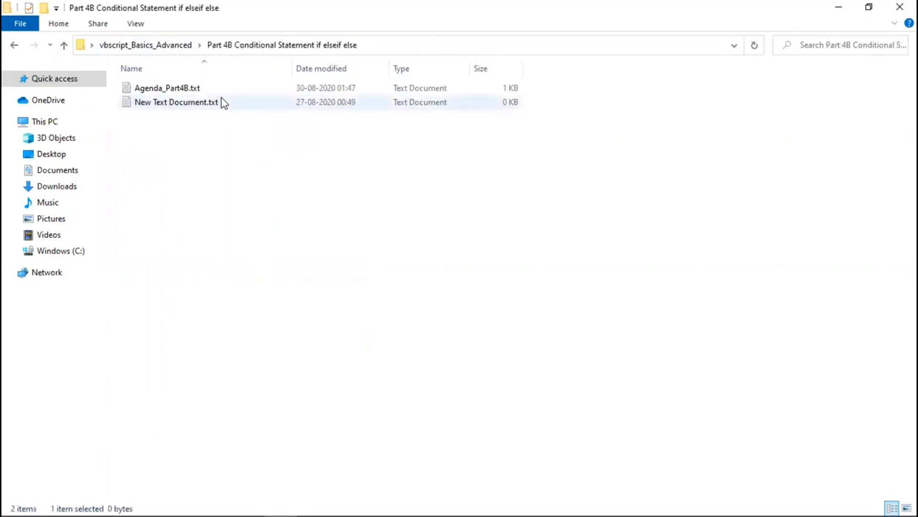
{"action": "right_click", "coordinate": [176, 102]}
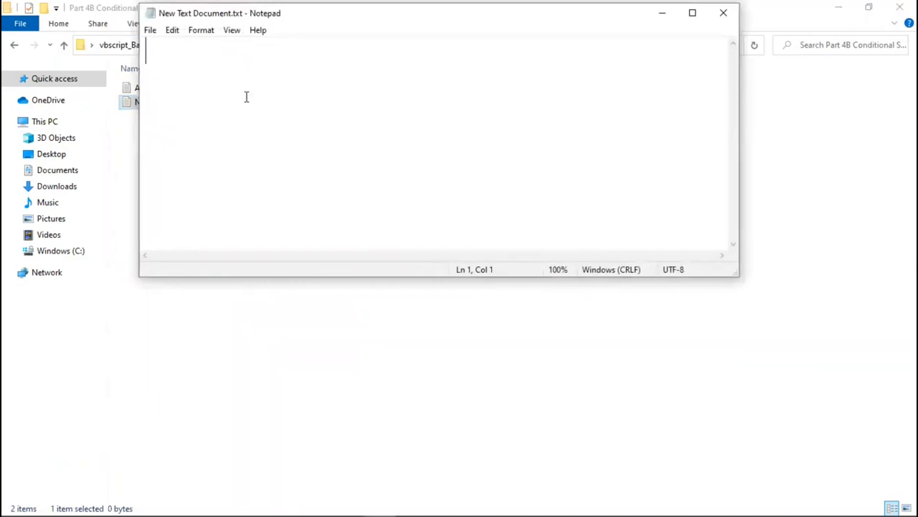
- Head the document with the comment line 'A - Favorite TV Series
{"action": "type", "text": "'A"}
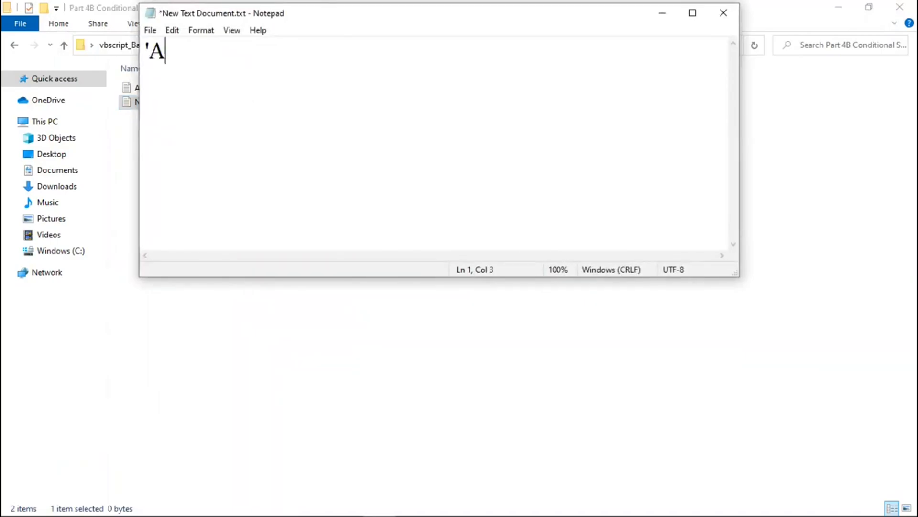
{"action": "type", "text": "\" - \""}
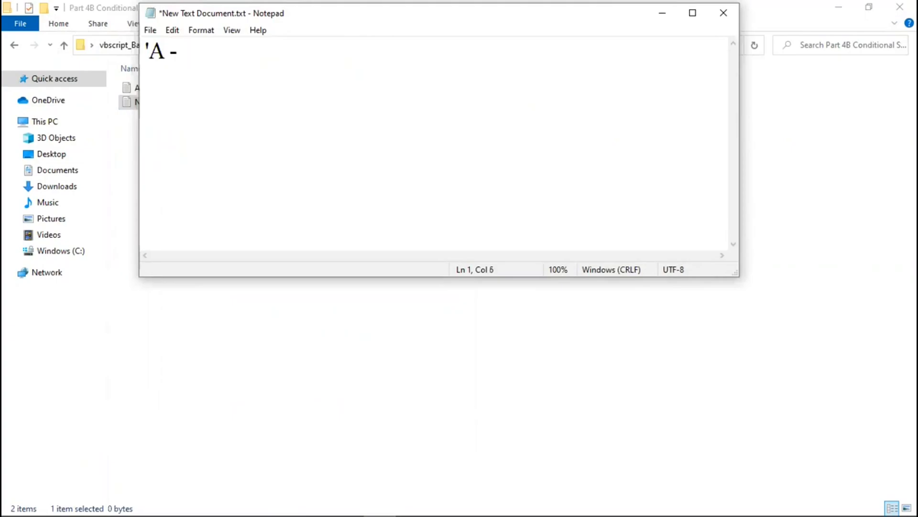
{"action": "type", "text": "Fav"}
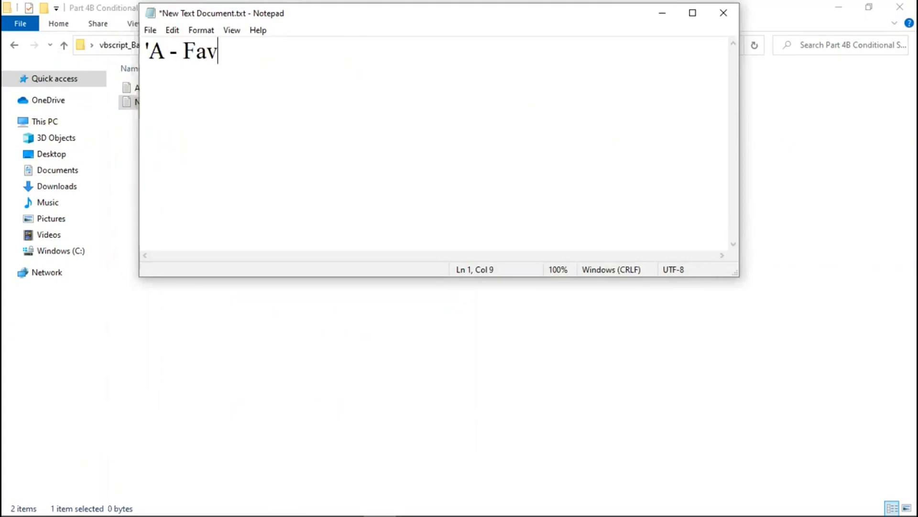
{"action": "type", "text": "orite"}
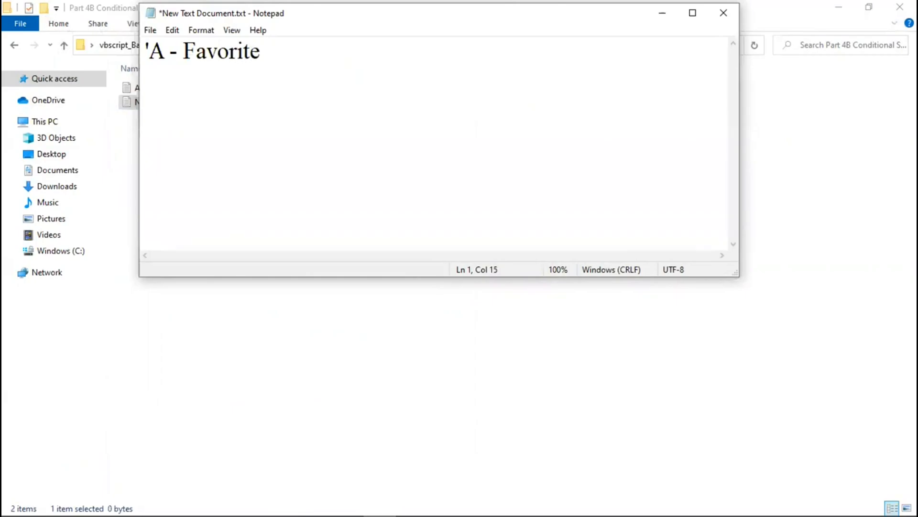
{"action": "type", "text": "TV S"}
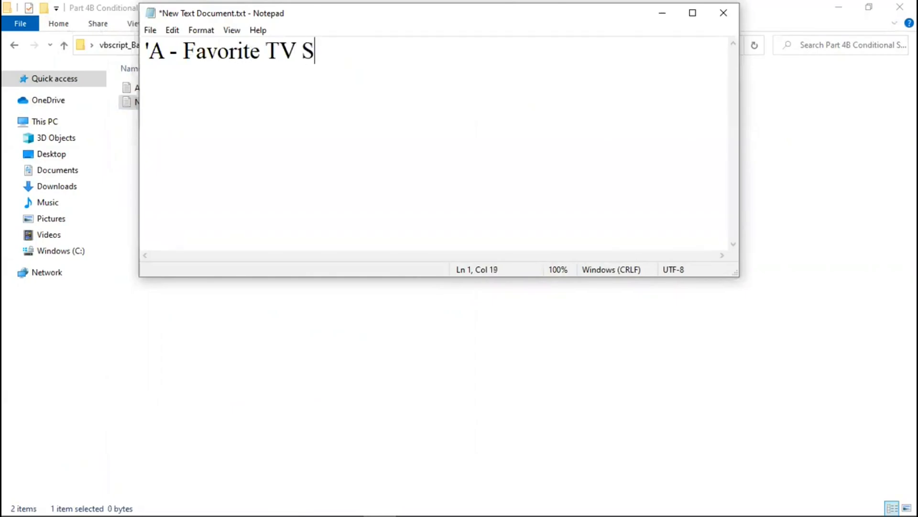
{"action": "type", "text": "eries"}
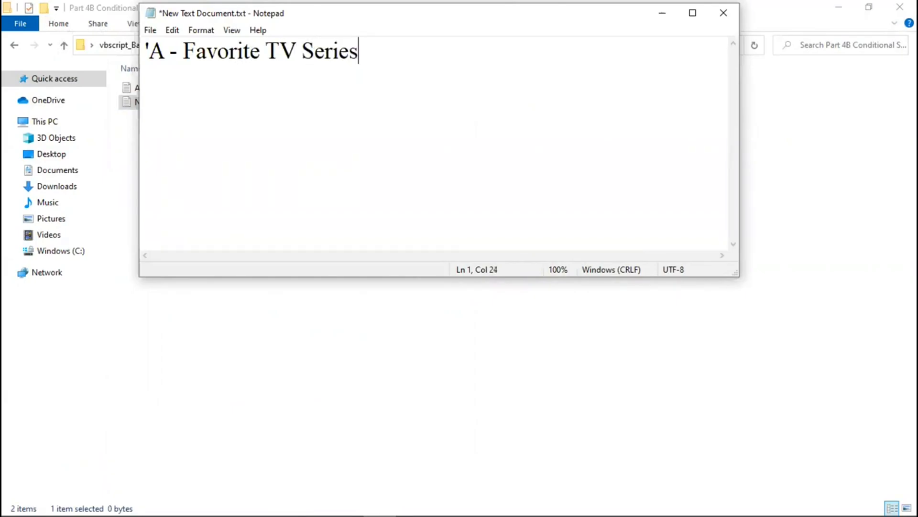
{"action": "mouse_move", "coordinate": [477, 37]}
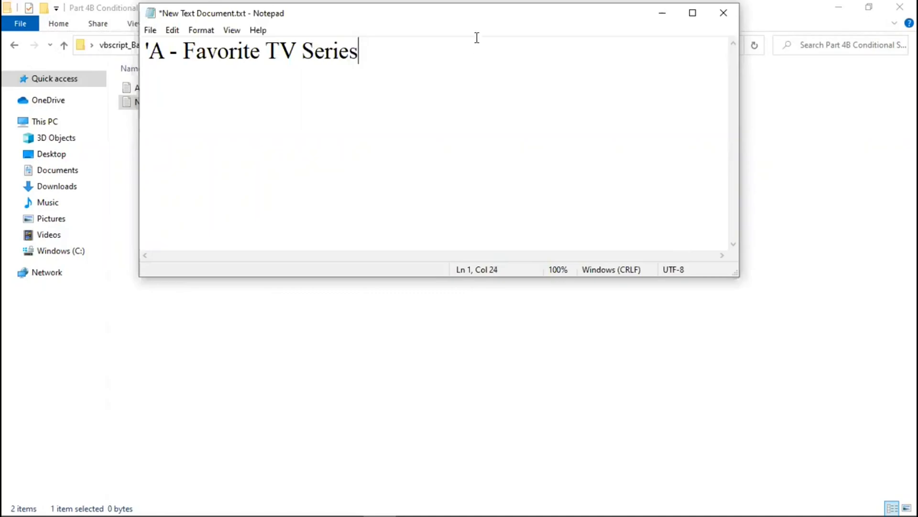
- Maximize Notepad and add the comment line 'Friends - Saturday - 1st week
{"action": "left_click", "coordinate": [691, 13]}
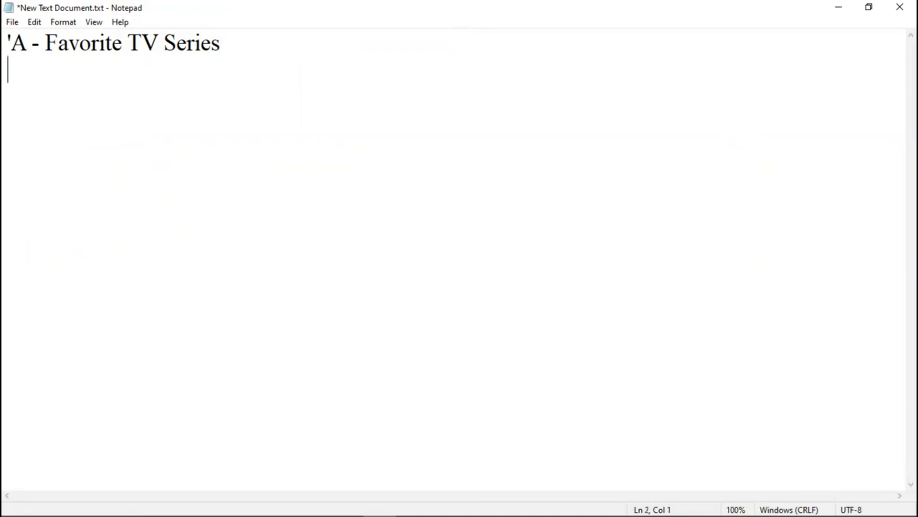
{"action": "type", "text": "'"}
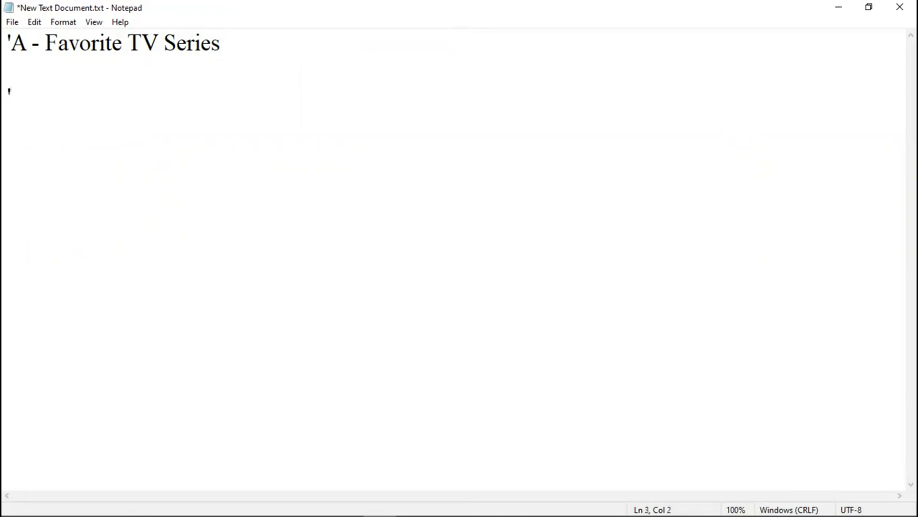
{"action": "type", "text": "Friend"}
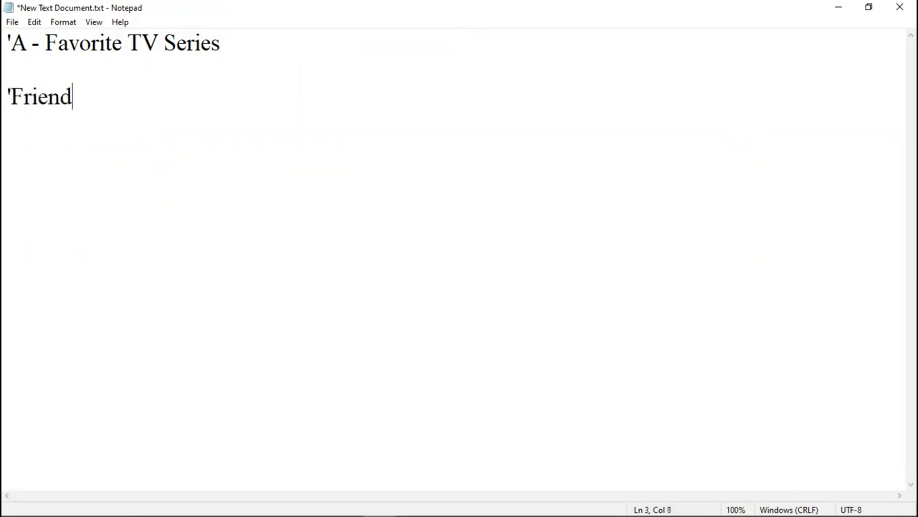
{"action": "type", "text": "s -"}
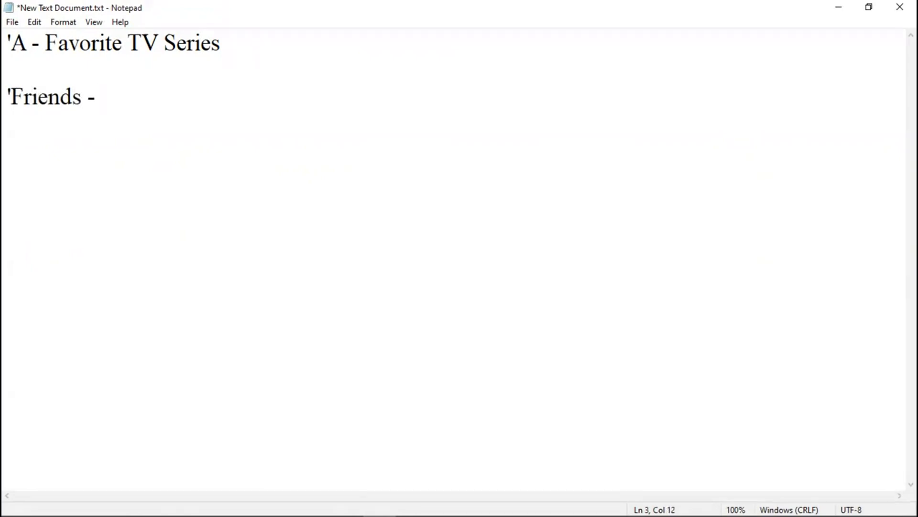
{"action": "type", "text": "Saturd"}
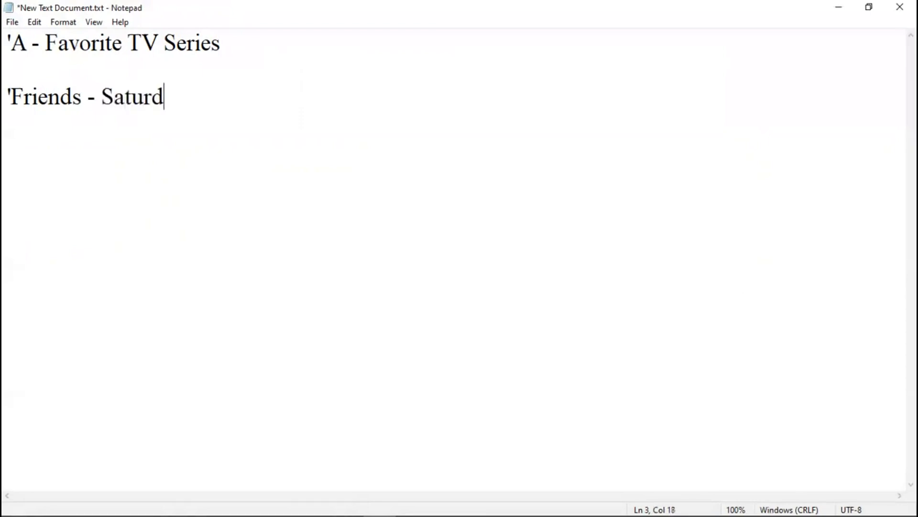
{"action": "type", "text": "ay -"}
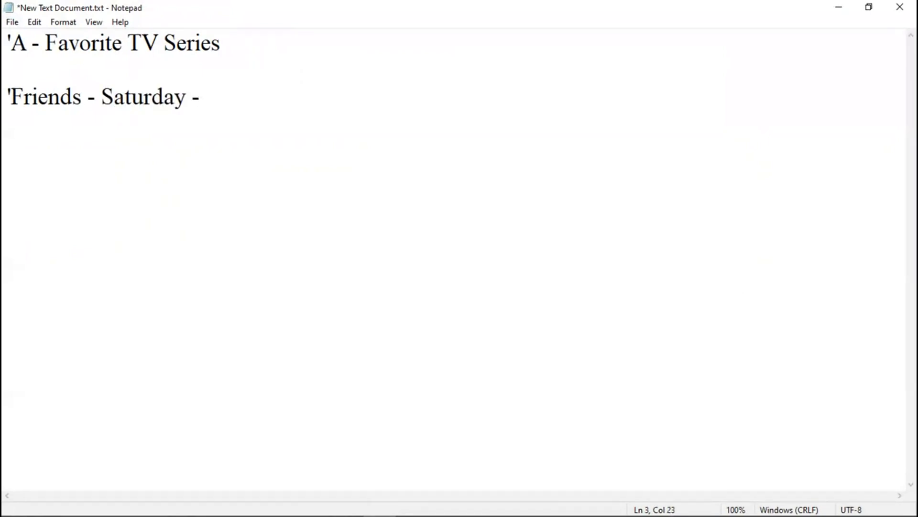
{"action": "type", "text": "1"}
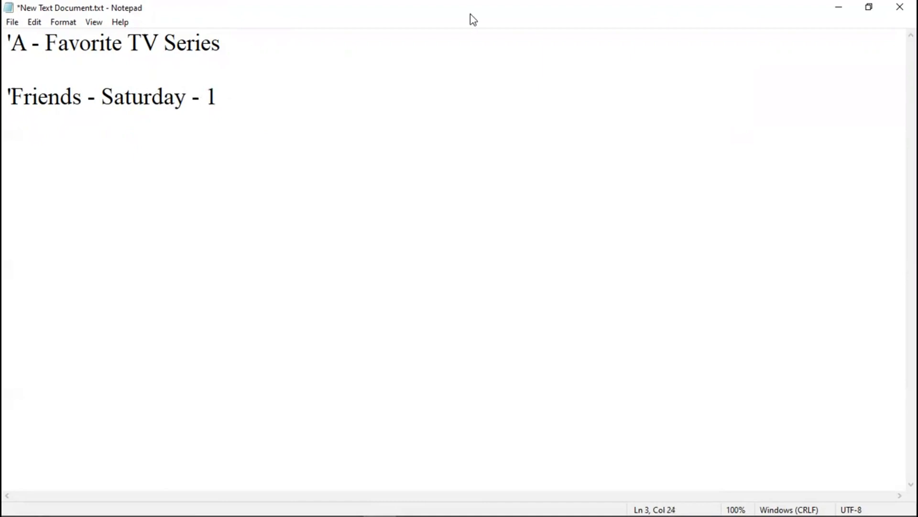
{"action": "type", "text": "st wee"}
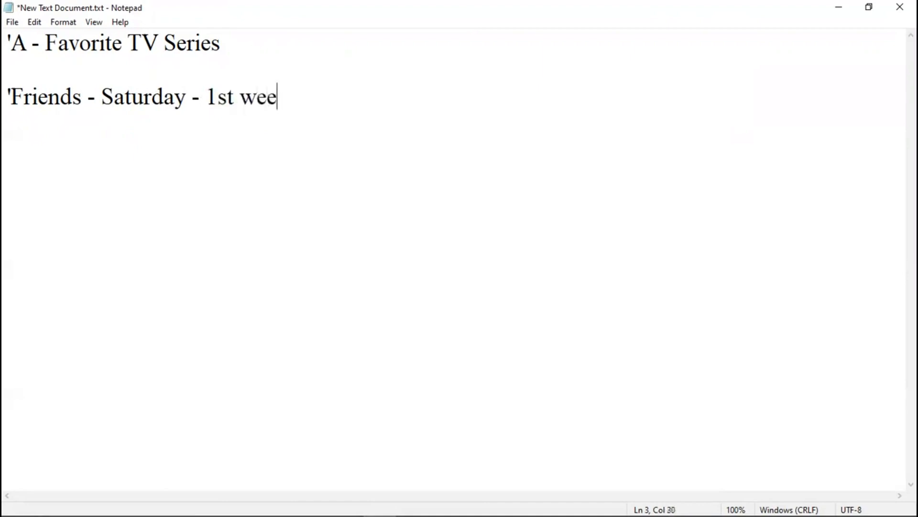
{"action": "type", "text": "k"}
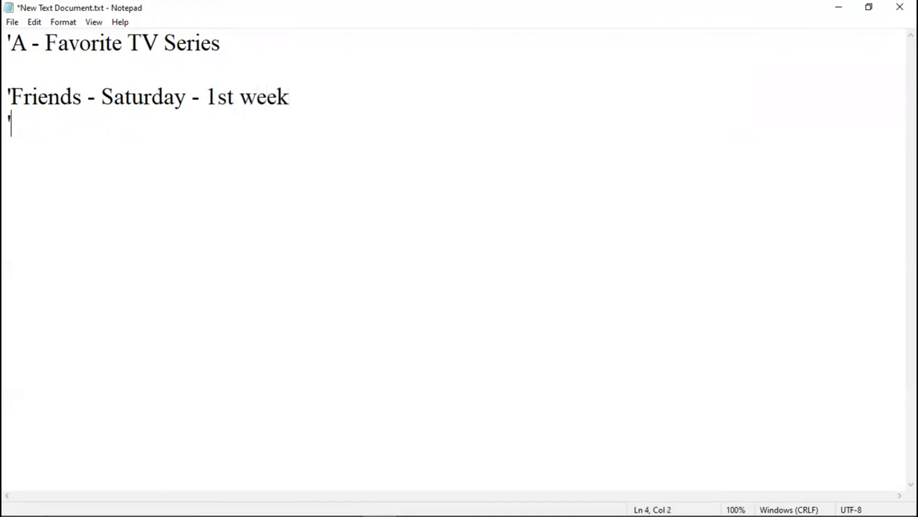
- Add the comment line 'Suits - Saturday - 2nd week and begin the next comment
{"action": "type", "text": "Suits"}
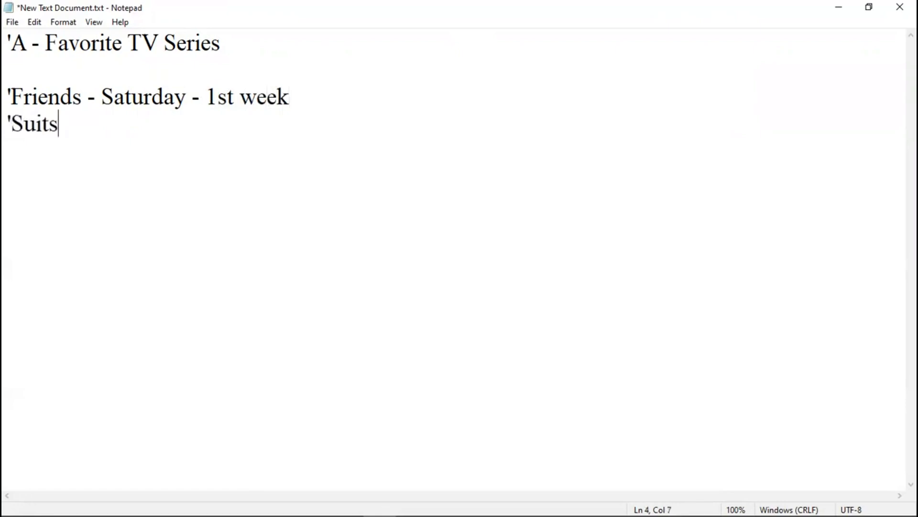
{"action": "type", "text": "-"}
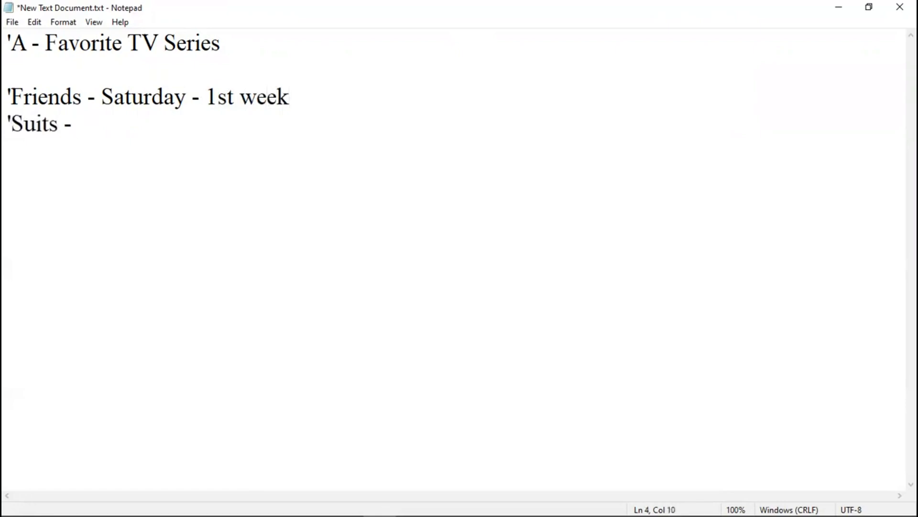
{"action": "type", "text": "S"}
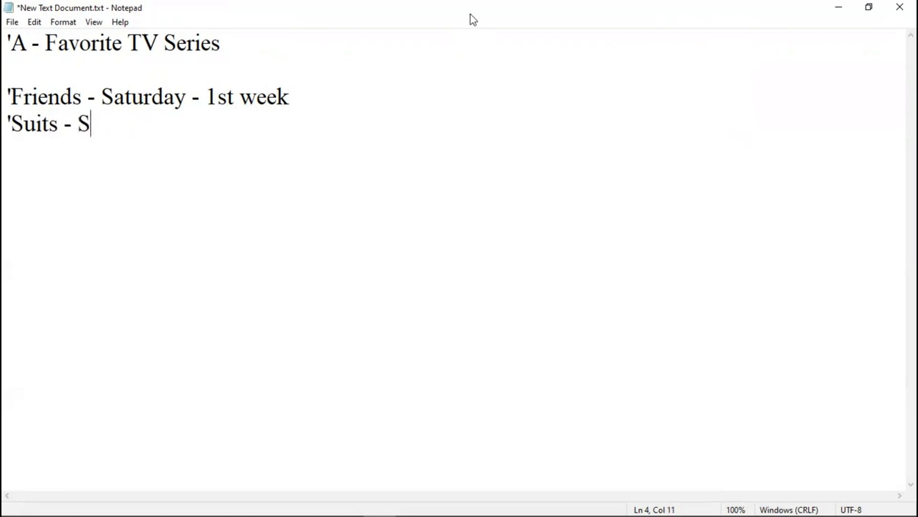
{"action": "type", "text": "a"}
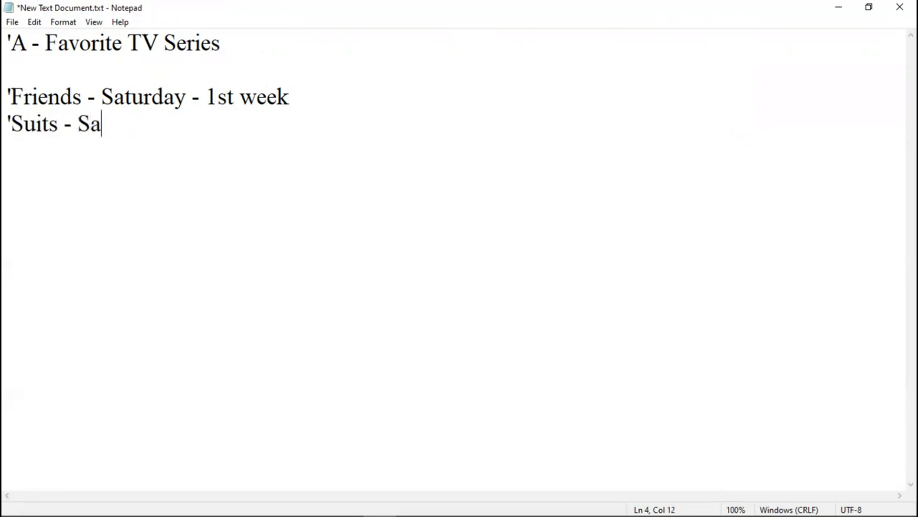
{"action": "type", "text": "turday -"}
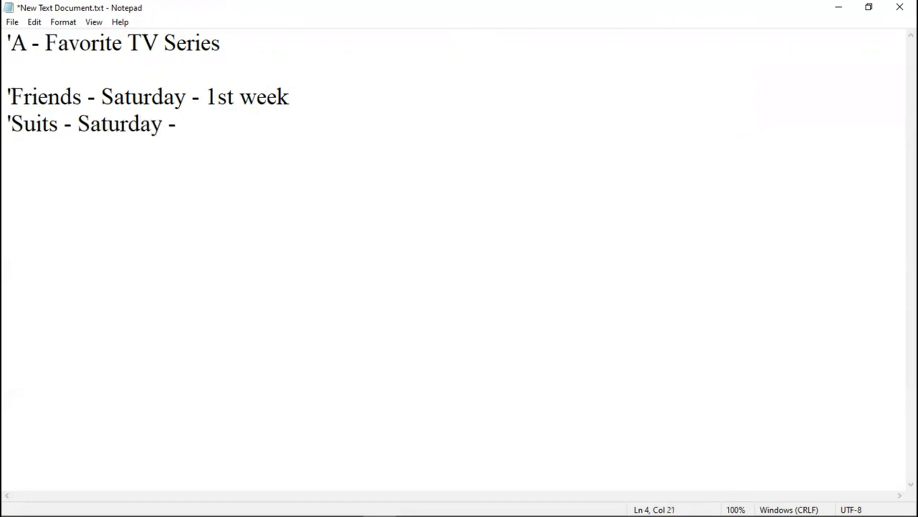
{"action": "type", "text": "2nd w"}
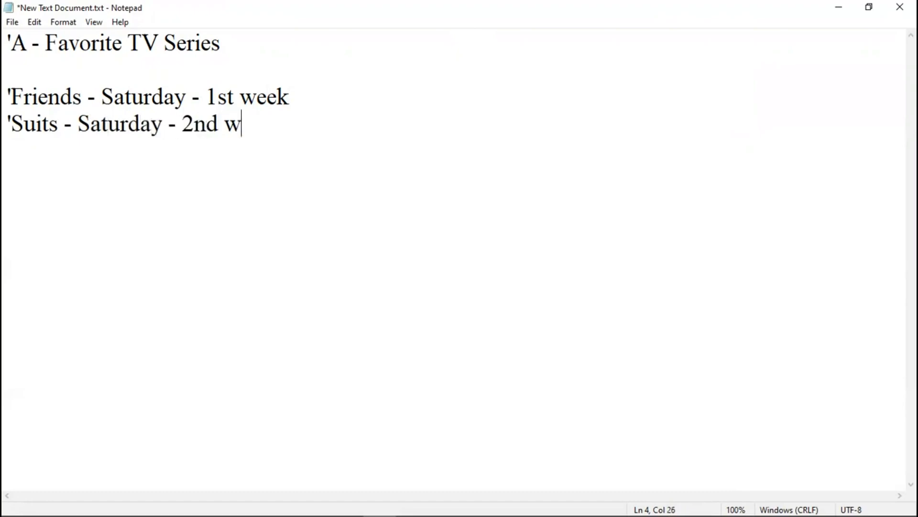
{"action": "type", "text": "eek"}
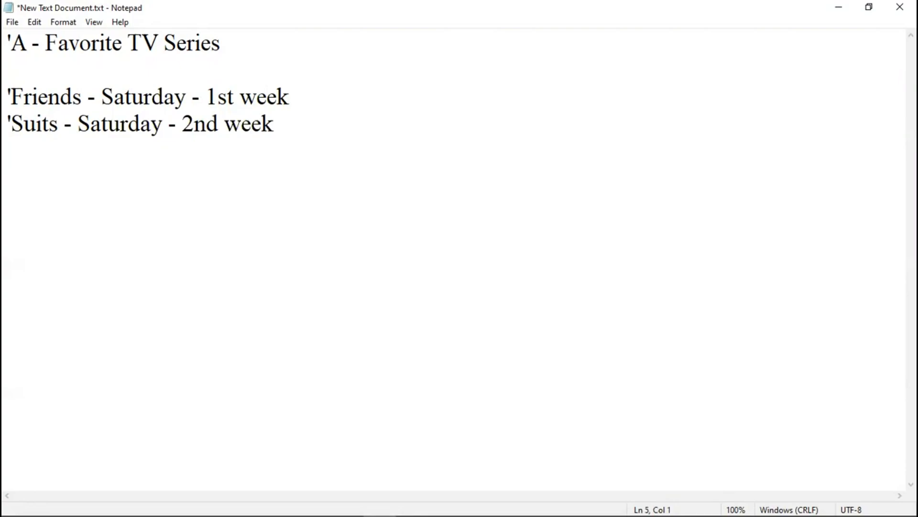
{"action": "type", "text": "'"}
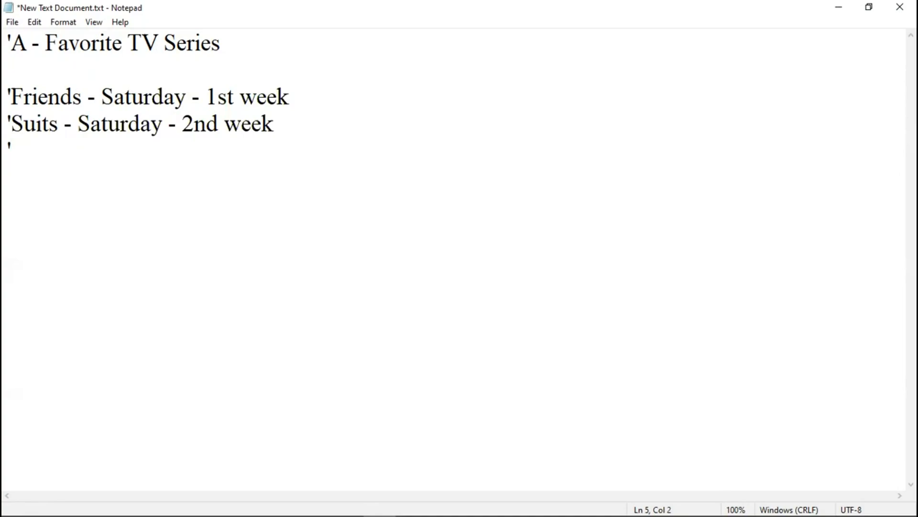
- Add the comment line HIMYM - Saturday - 3rd week below Suits
{"action": "type", "text": "HI"}
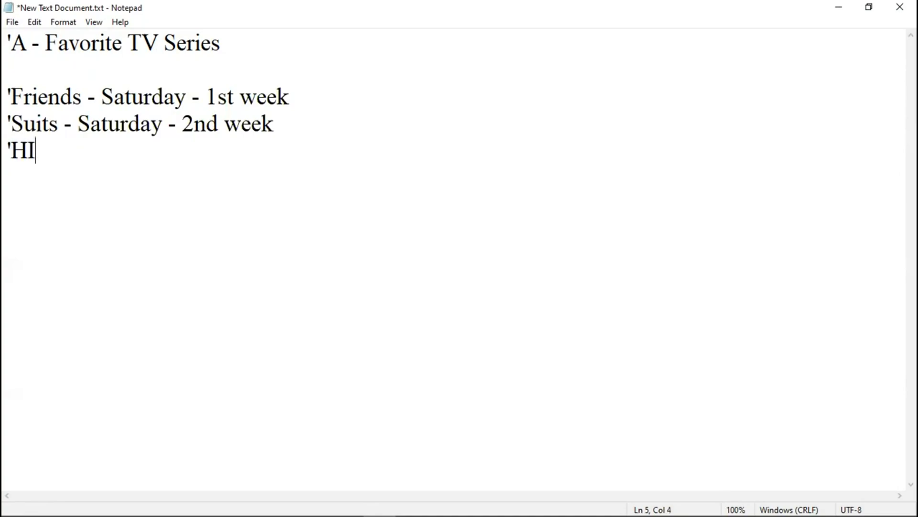
{"action": "type", "text": "MY"}
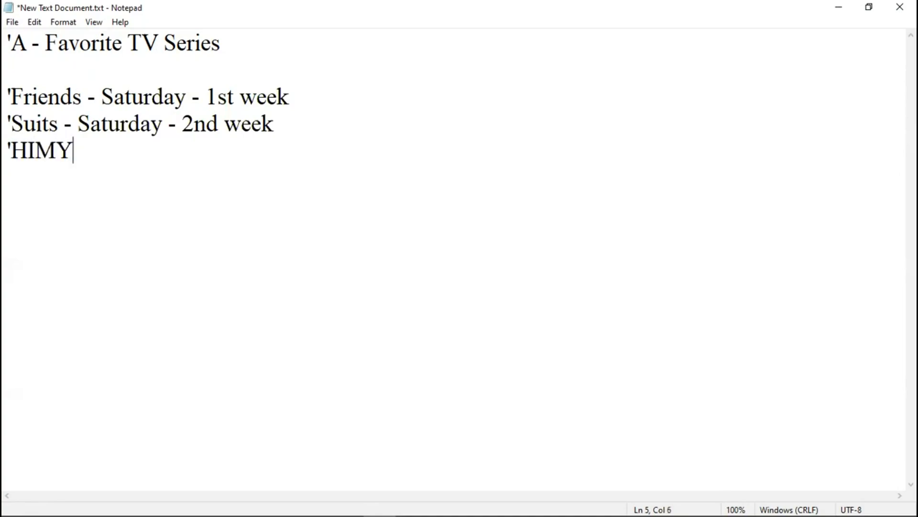
{"action": "type", "text": "M -"}
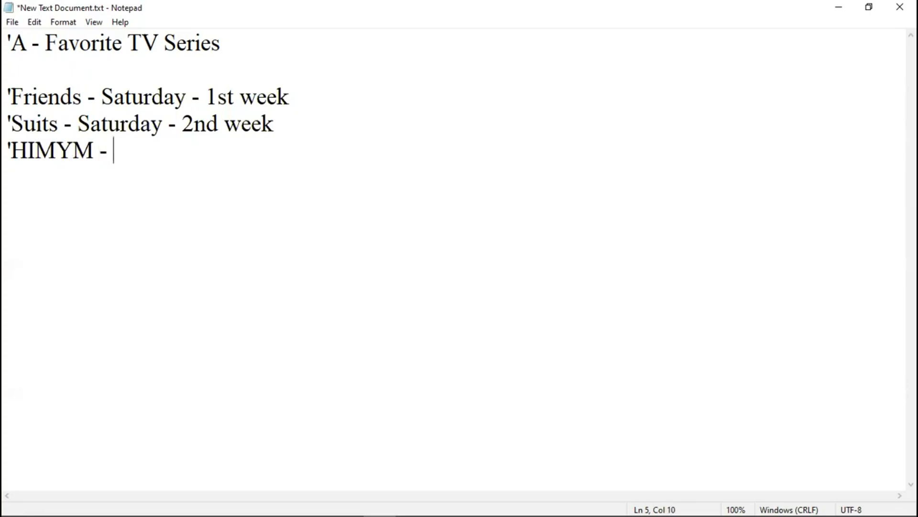
{"action": "type", "text": "Sa"}
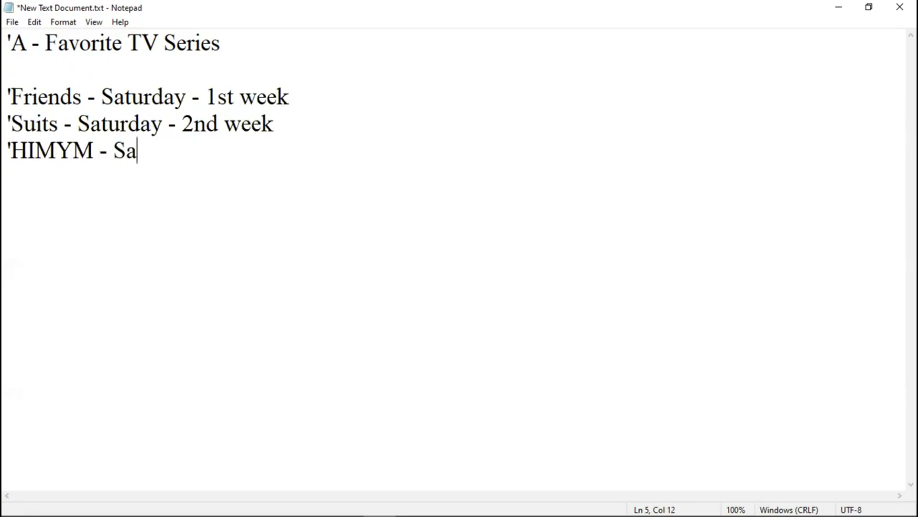
{"action": "type", "text": "turday"}
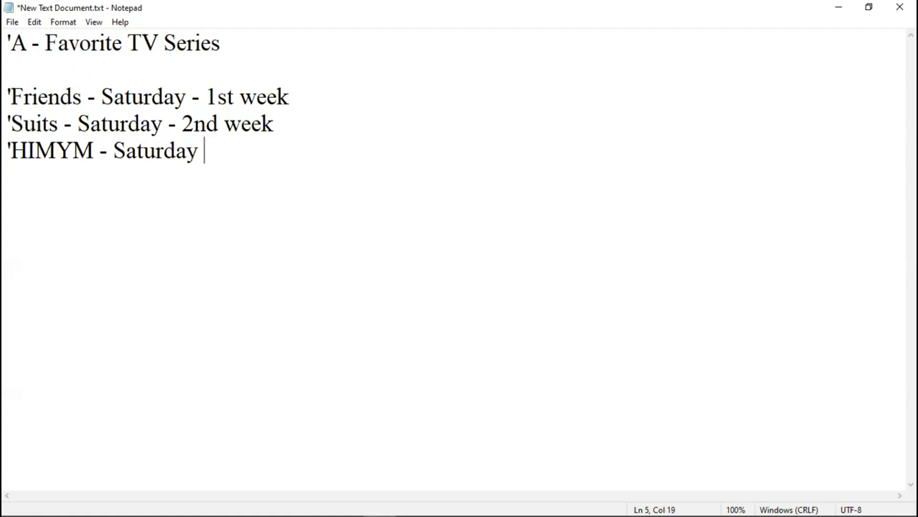
{"action": "type", "text": "- 3rd week"}
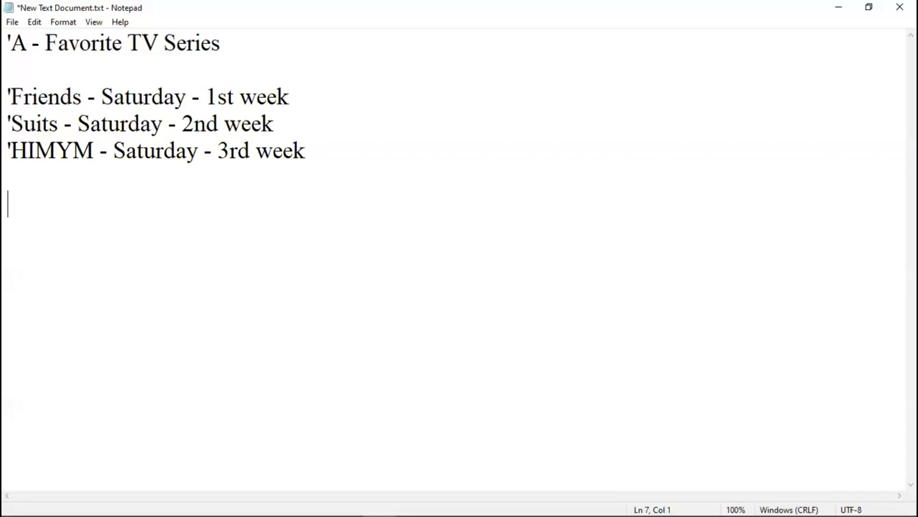
- Write tvSeries = inputbox("") after clearing mistyped characters on the new line
{"action": "type", "text": "inp"}
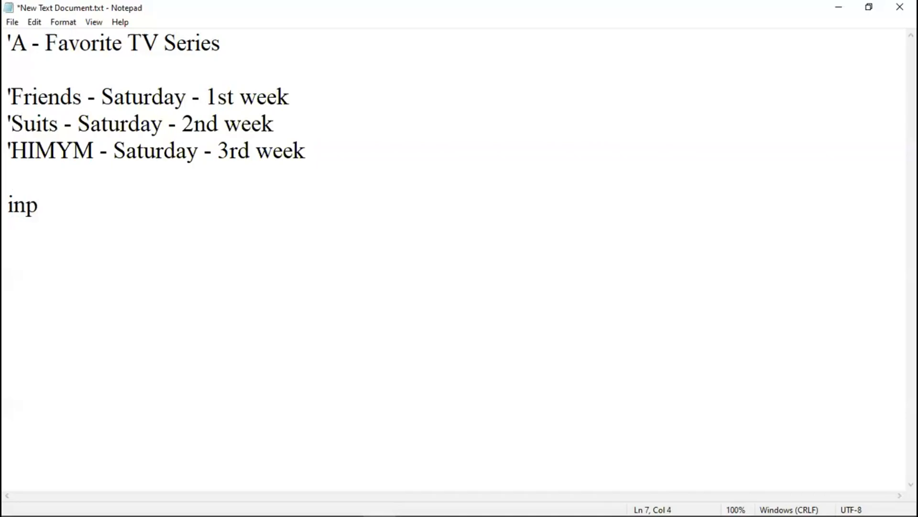
{"action": "key", "text": "Backspace"}
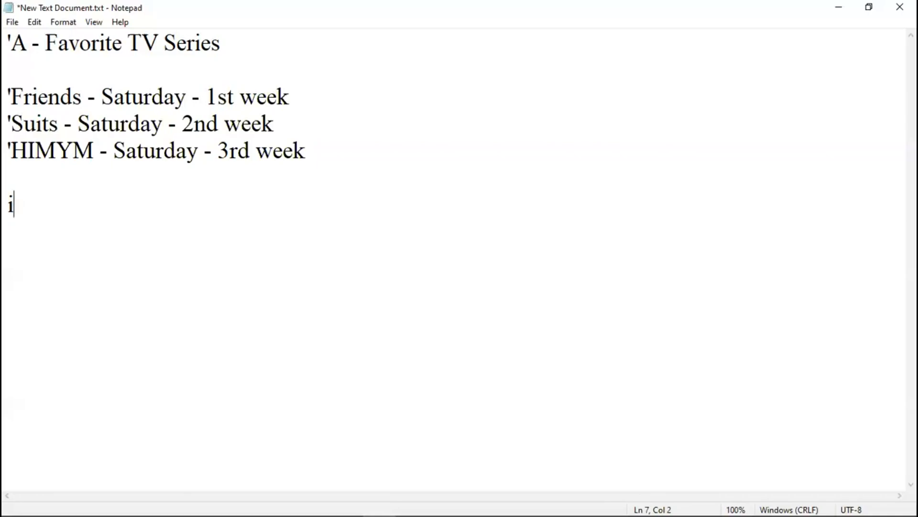
{"action": "type", "text": "a"}
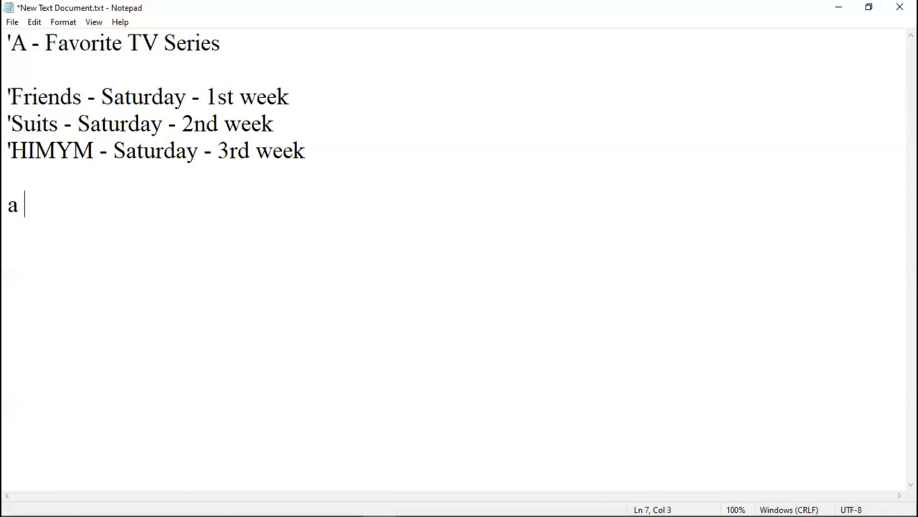
{"action": "type", "text": "= 2"}
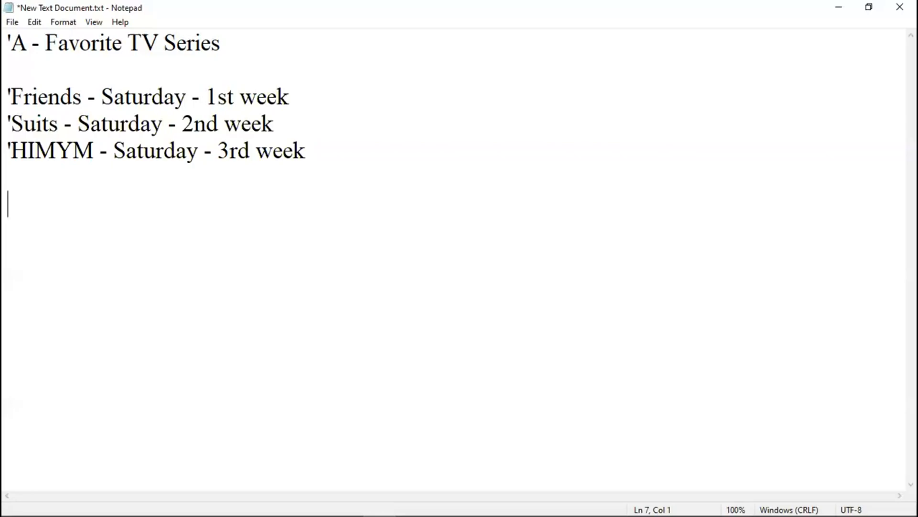
{"action": "type", "text": "s"}
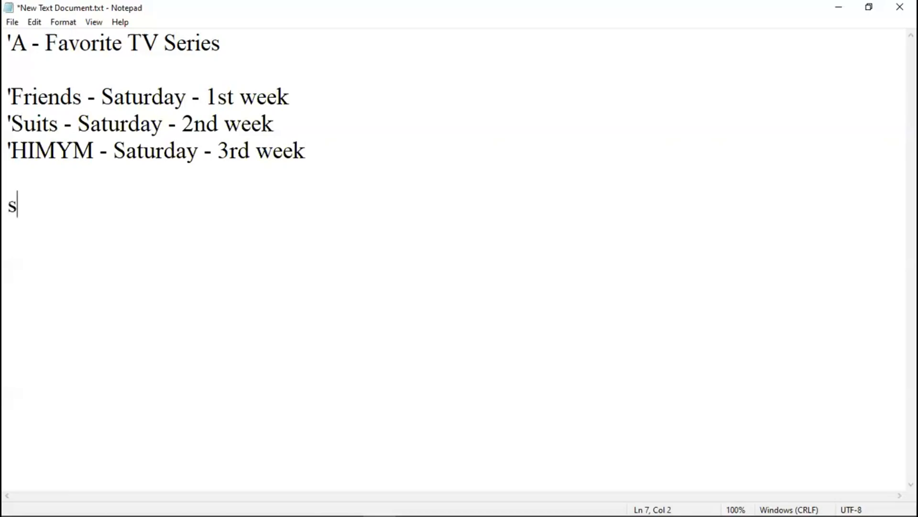
{"action": "key", "text": "backspace"}
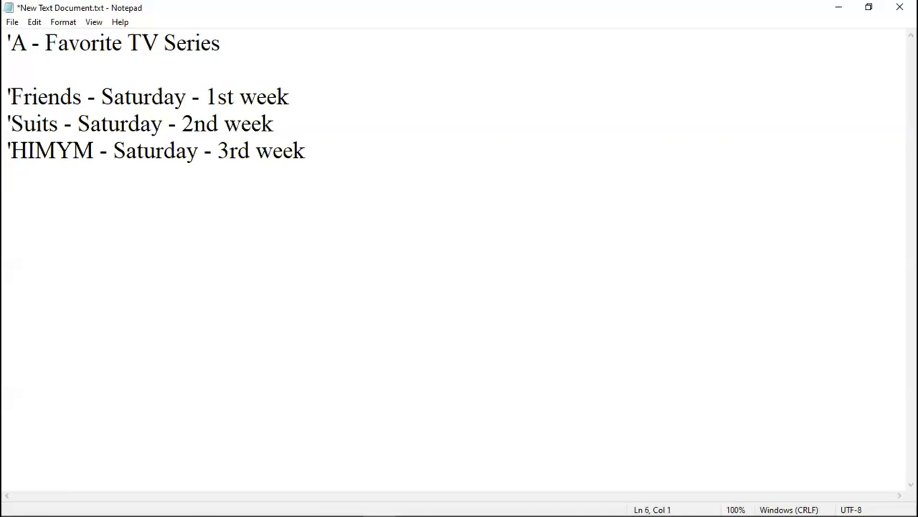
{"action": "type", "text": "tvS"}
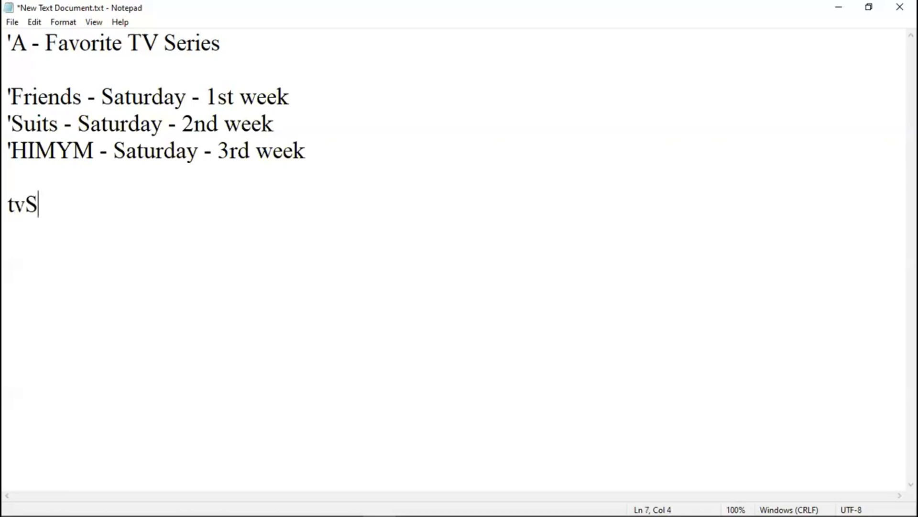
{"action": "type", "text": "eri"}
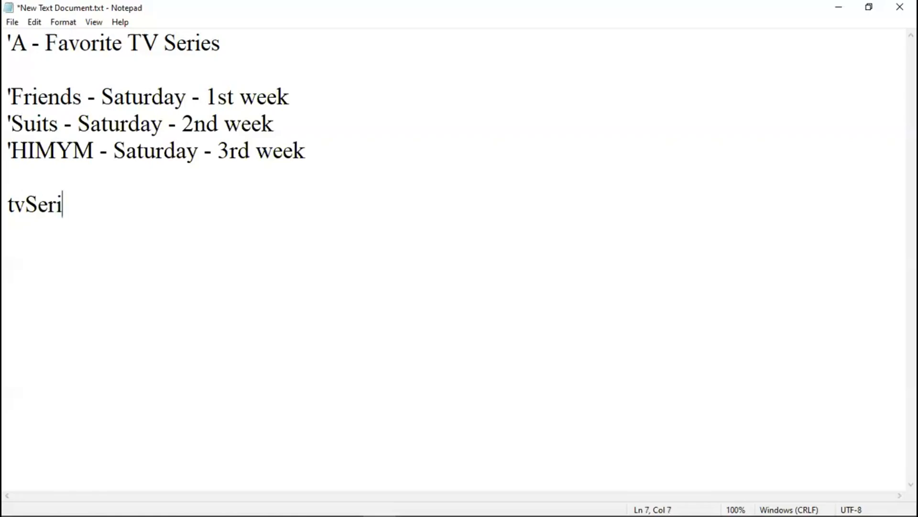
{"action": "type", "text": "es ="}
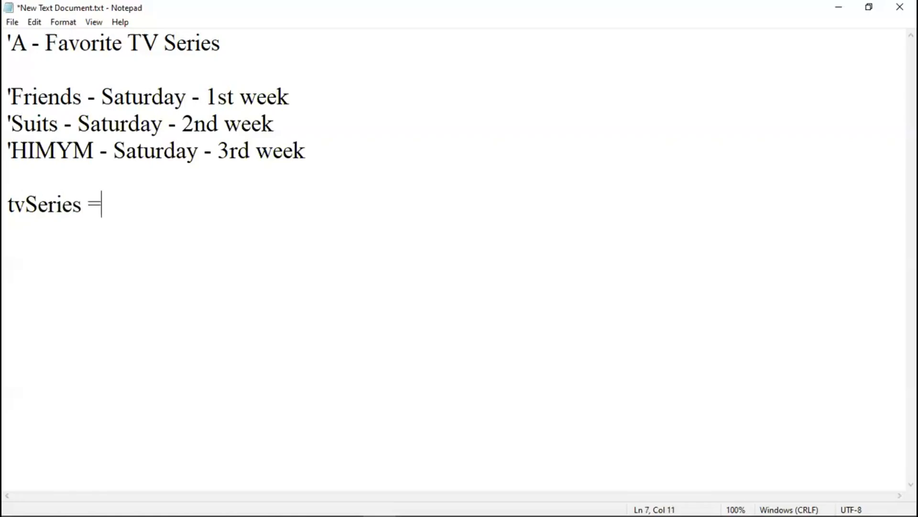
{"action": "type", "text": "in"}
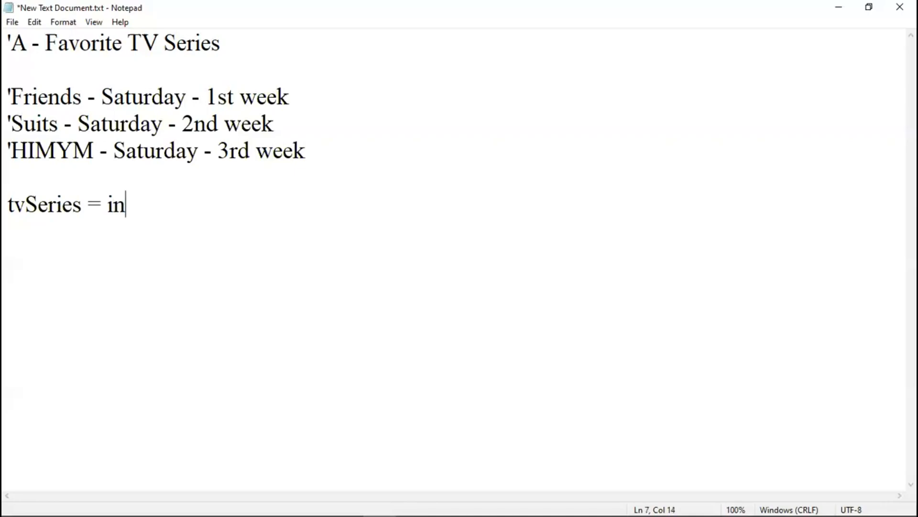
{"action": "type", "text": "put"}
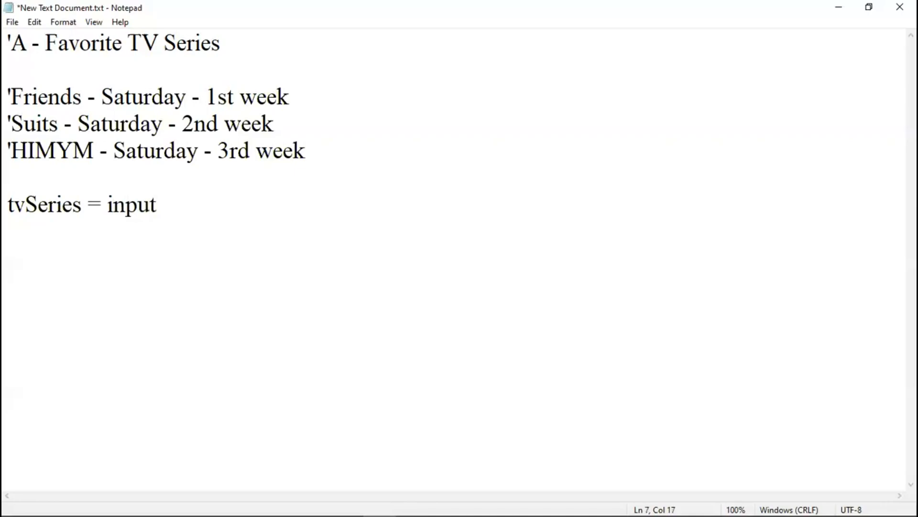
{"action": "type", "text": "box("}
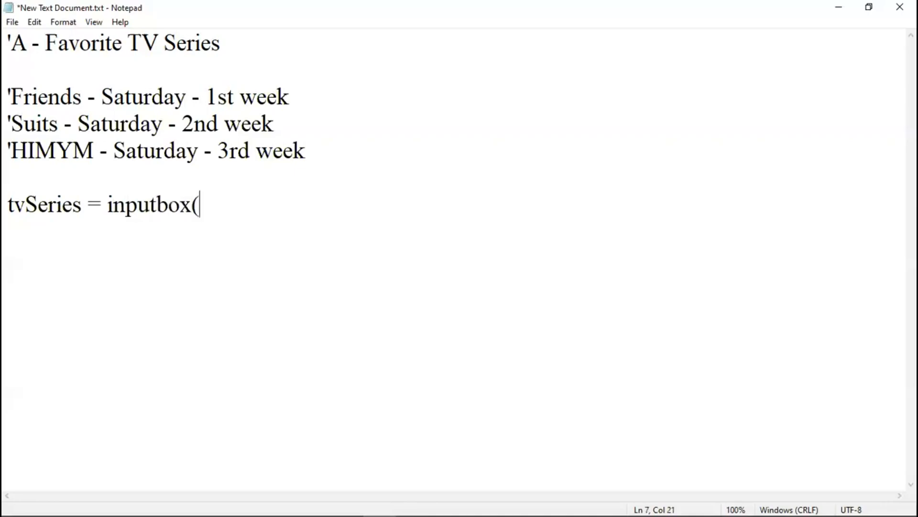
{"action": "type", "text": "\"\")"}
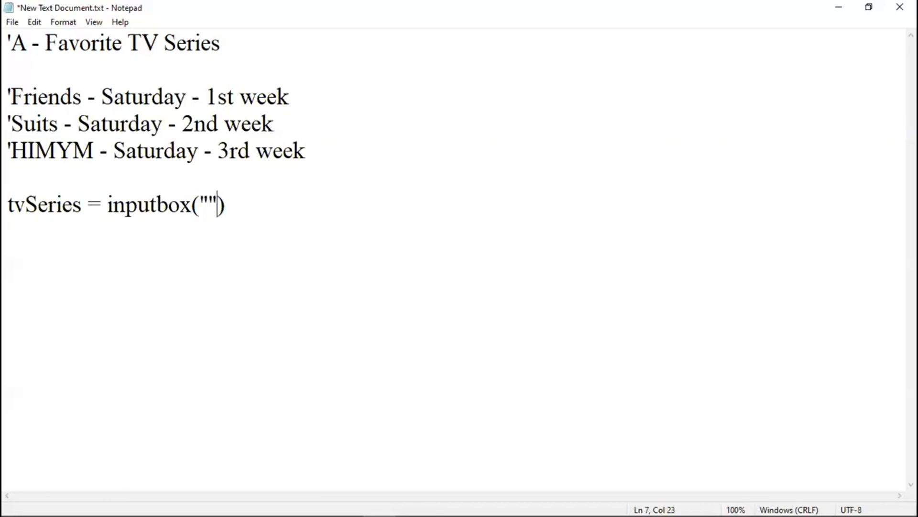
- Fill the prompt as "Enter which week of a Saturday" and start a new line below
{"action": "type", "text": "Enthe"}
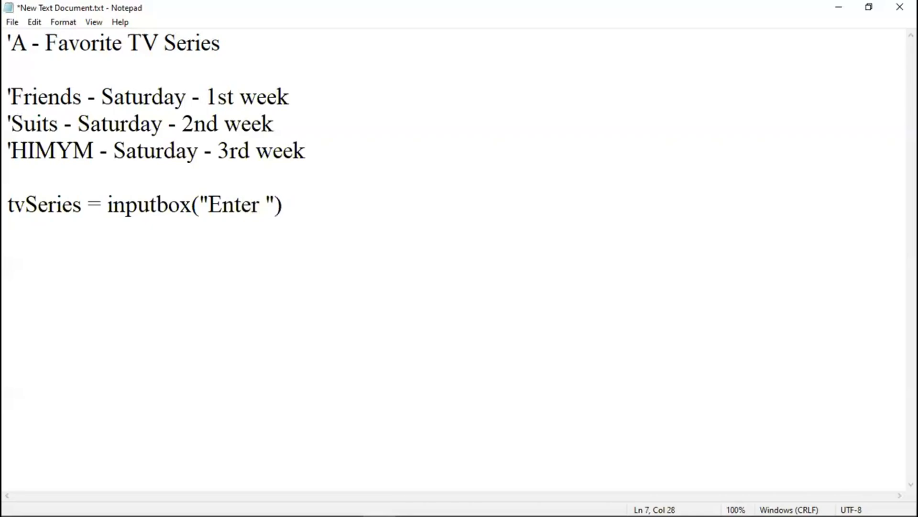
{"action": "left_click", "coordinate": [266, 204]}
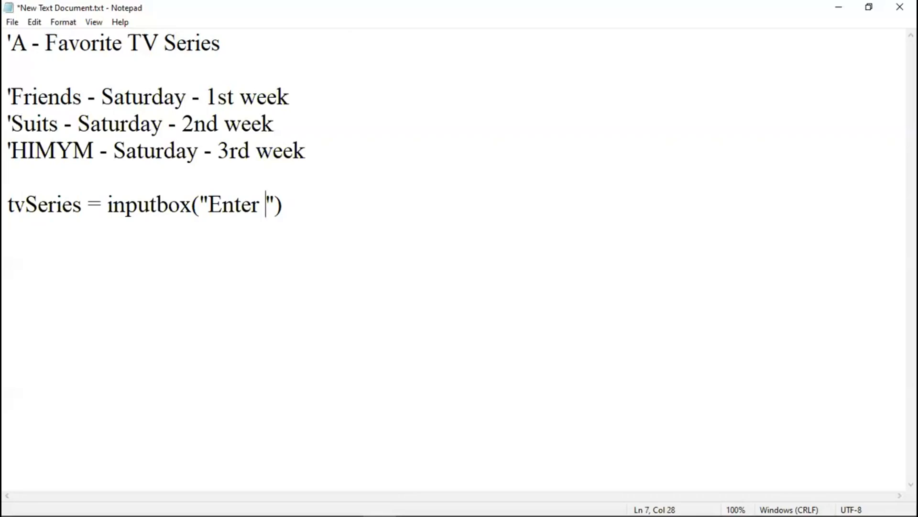
{"action": "type", "text": "which week of th"}
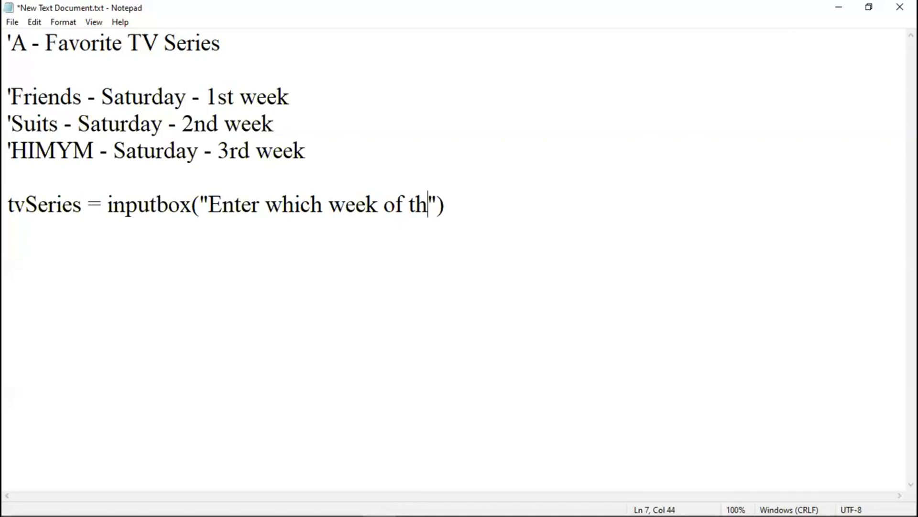
{"action": "type", "text": "a"}
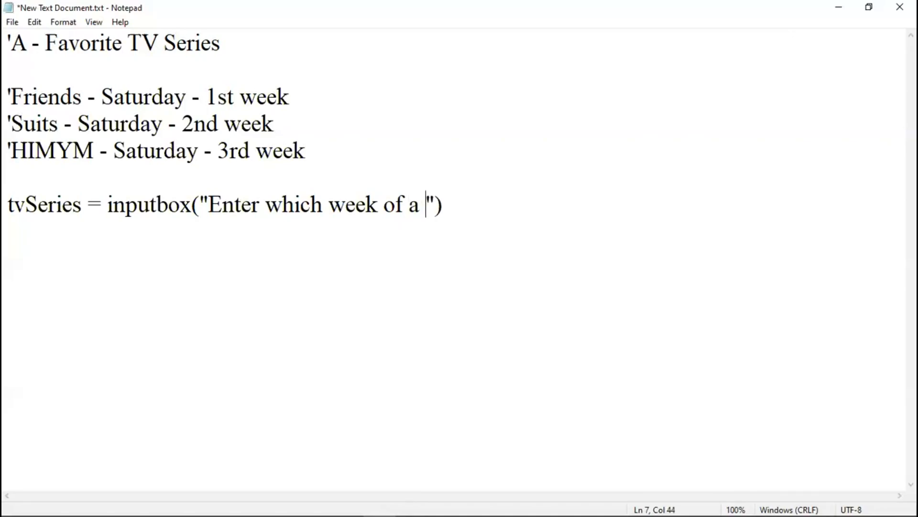
{"action": "type", "text": "Saturda"}
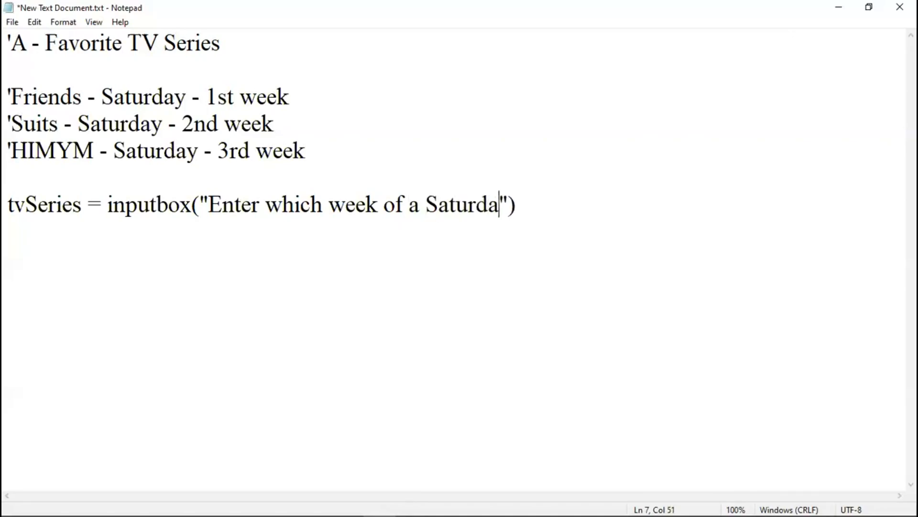
{"action": "type", "text": "y"}
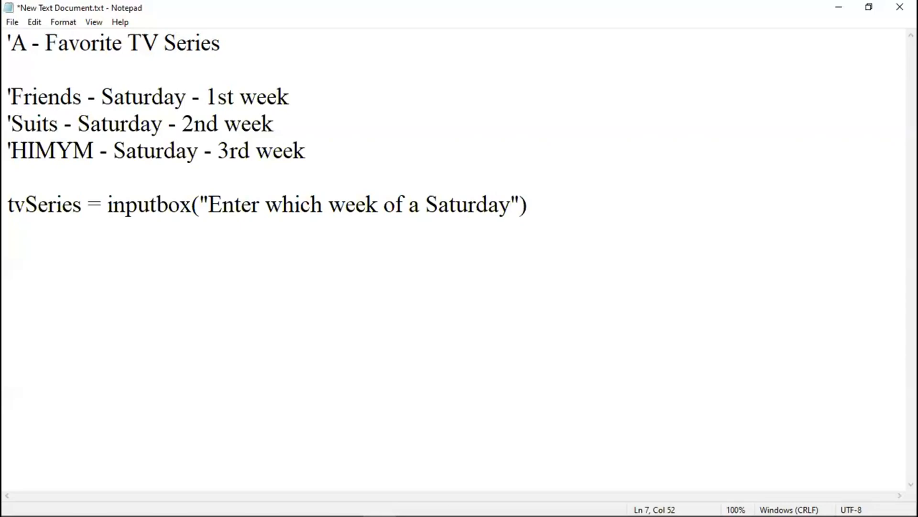
{"action": "key", "text": "Enter"}
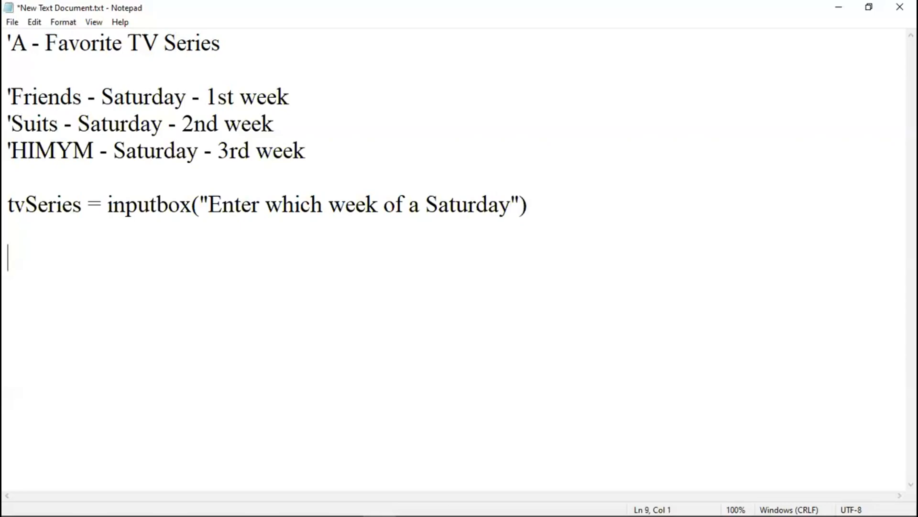
- Write the condition if tvSeries = "SaturdayOne" then
{"action": "type", "text": "if"}
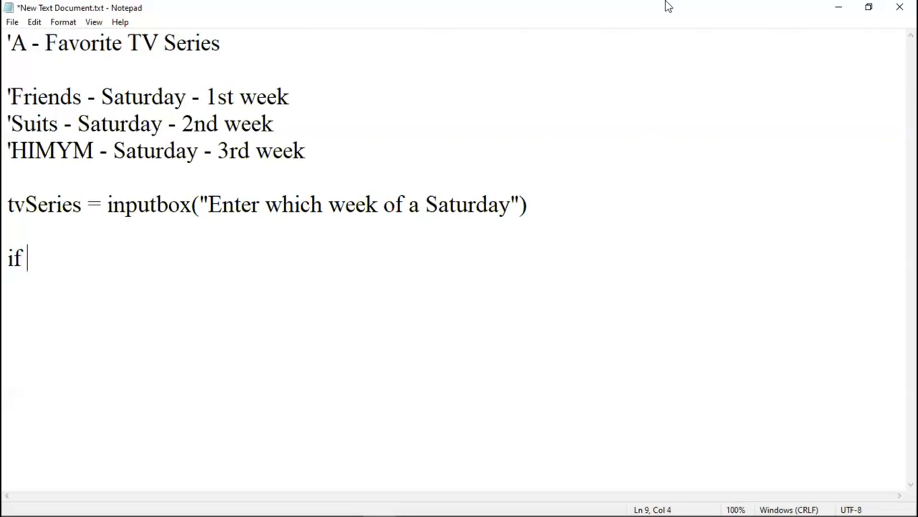
{"action": "double_click", "coordinate": [45, 204]}
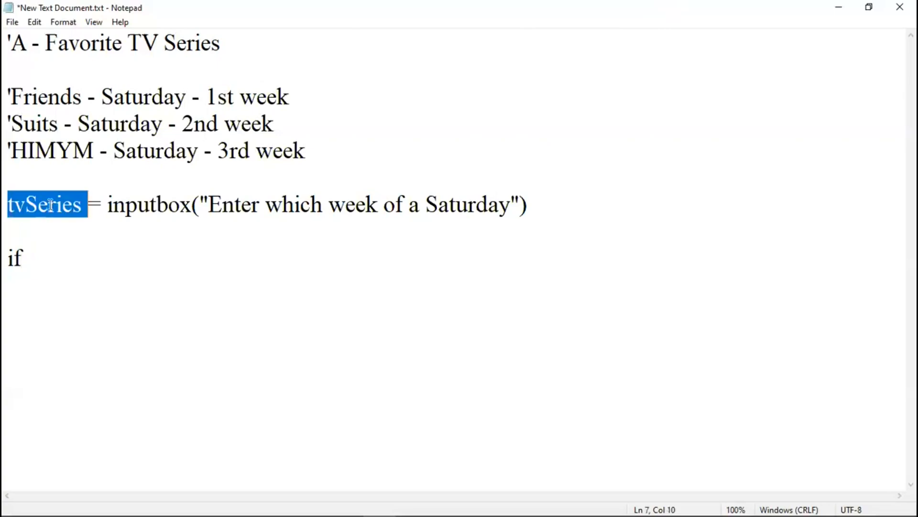
{"action": "left_click", "coordinate": [41, 257]}
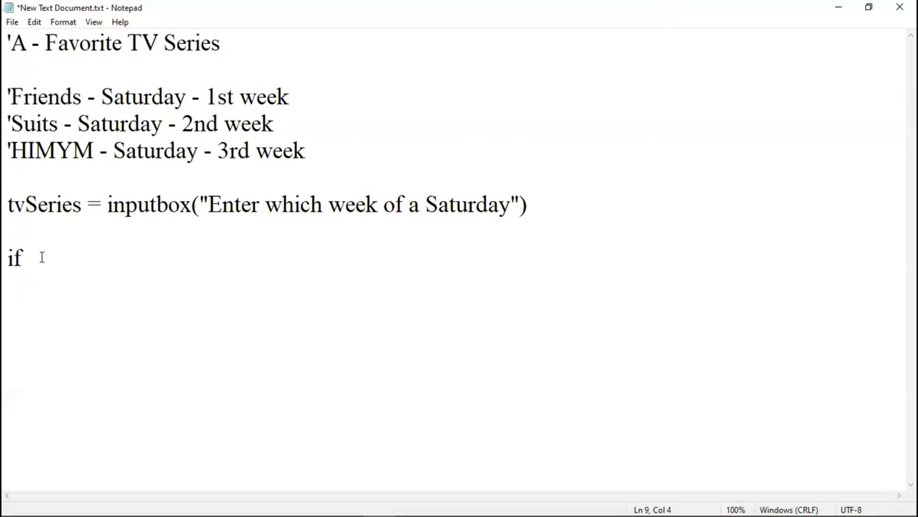
{"action": "type", "text": "tvSeries"}
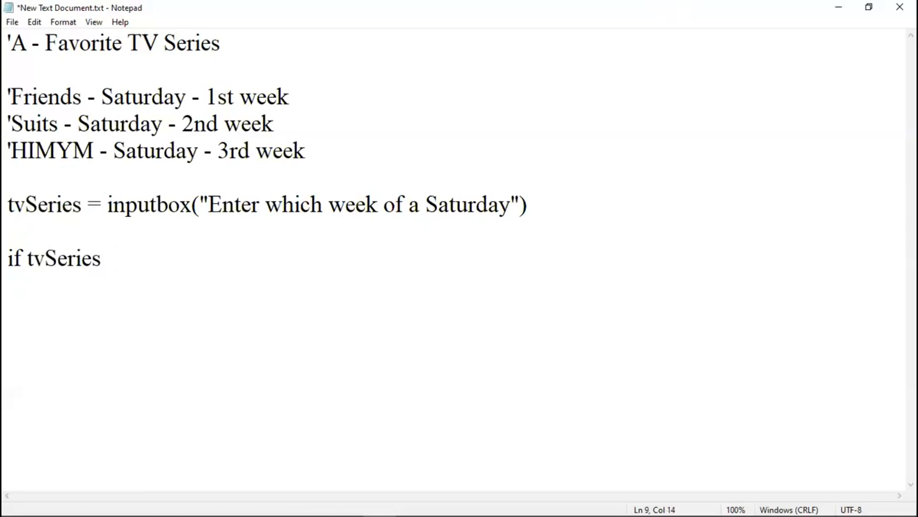
{"action": "type", "text": "="}
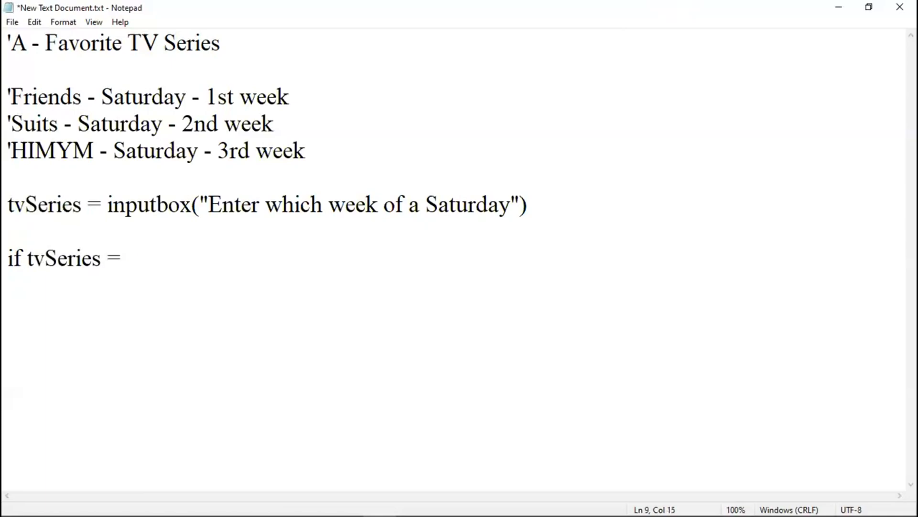
{"action": "type", "text": "\"\""}
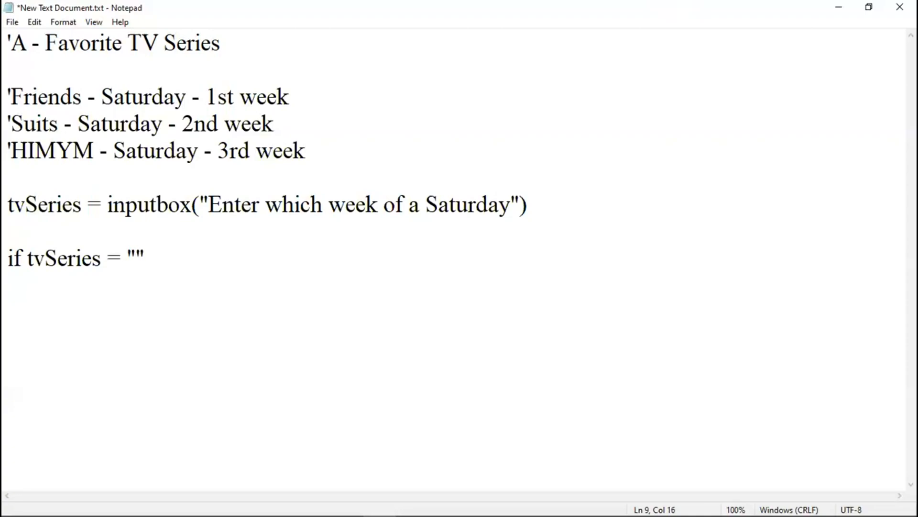
{"action": "type", "text": "Satu"}
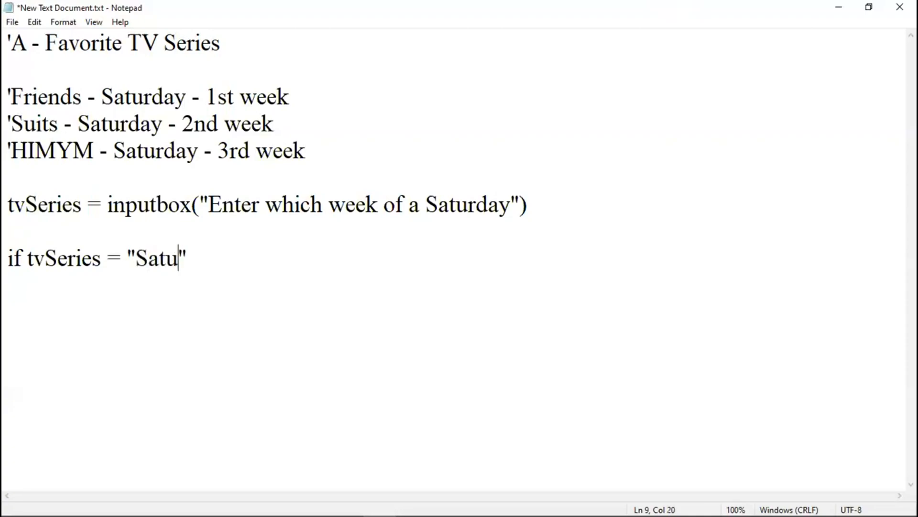
{"action": "type", "text": "rday"}
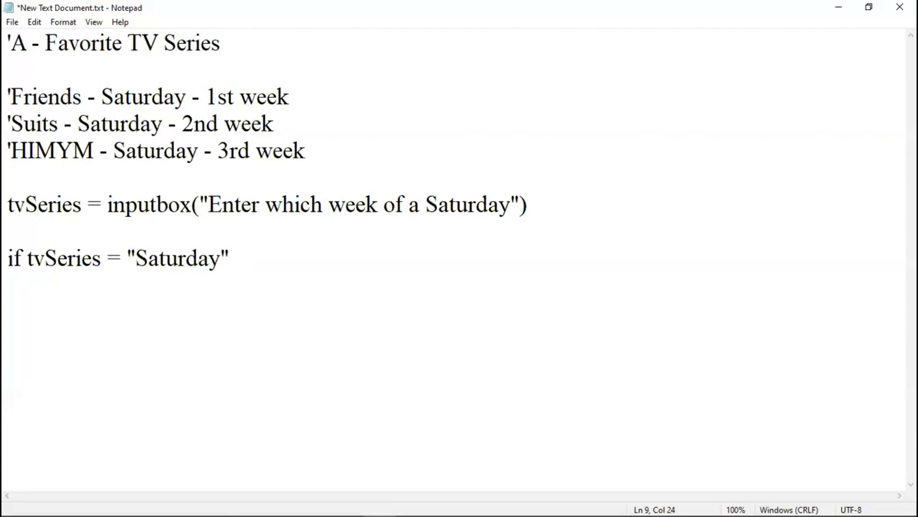
{"action": "type", "text": "One"}
{"action": "type", "text": "M"}
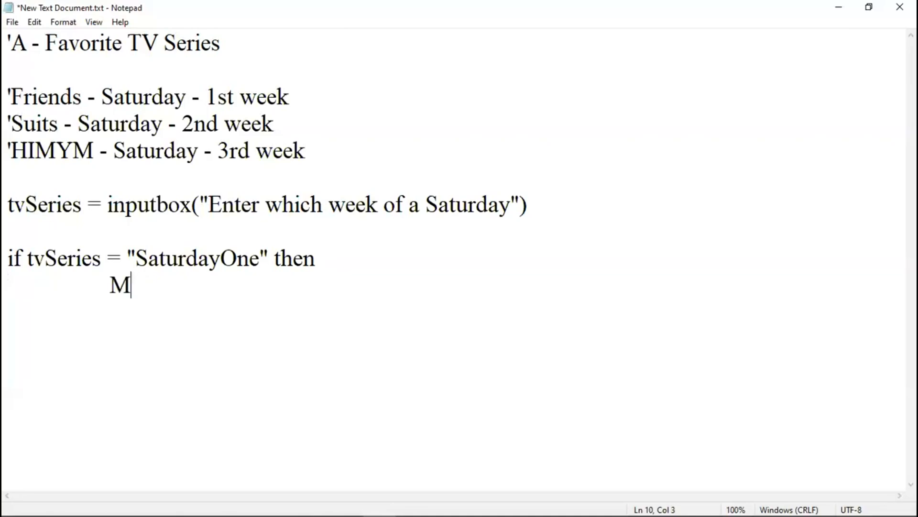
- Add Msgbox "You have to watch Friends" under the condition and start a new line
{"action": "type", "text": "sgbo"}
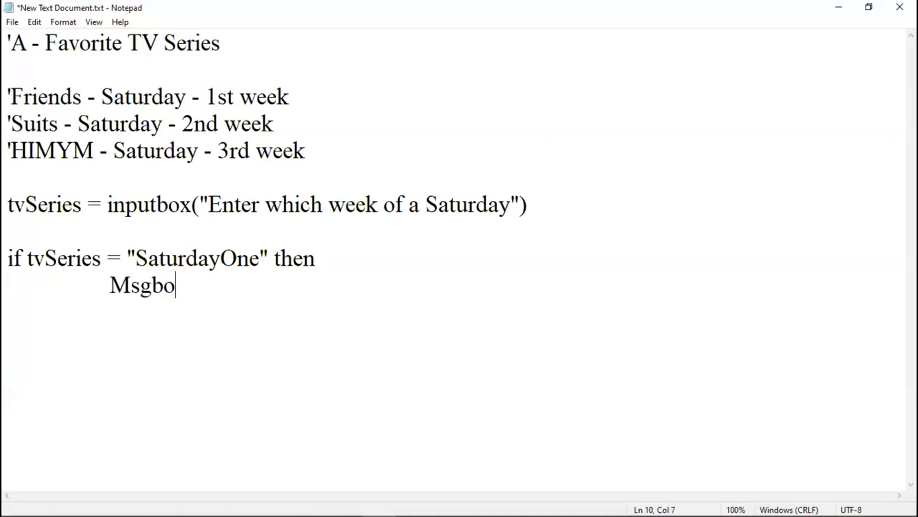
{"action": "type", "text": "x \"\""}
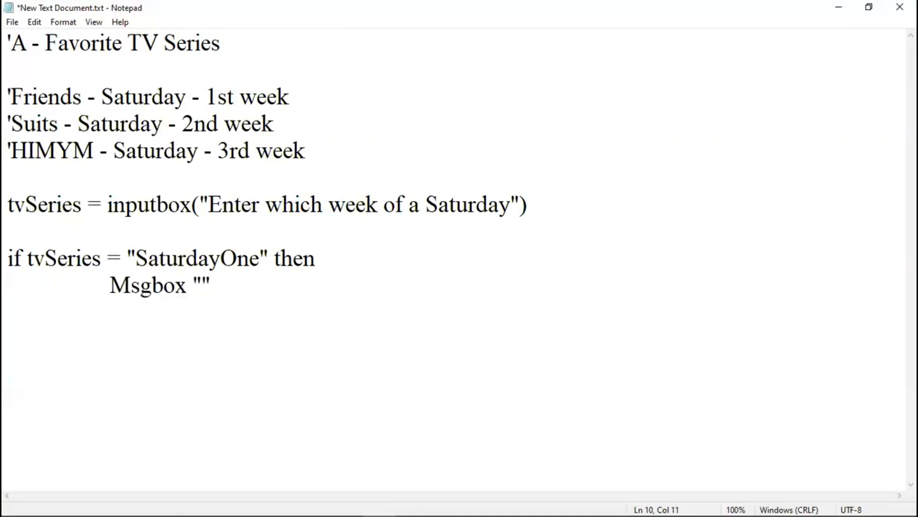
{"action": "type", "text": "You"}
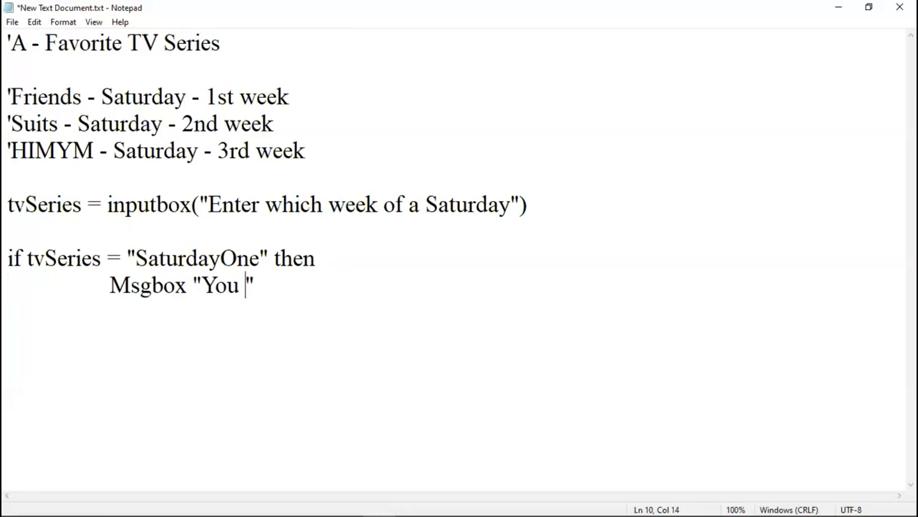
{"action": "type", "text": "have to"}
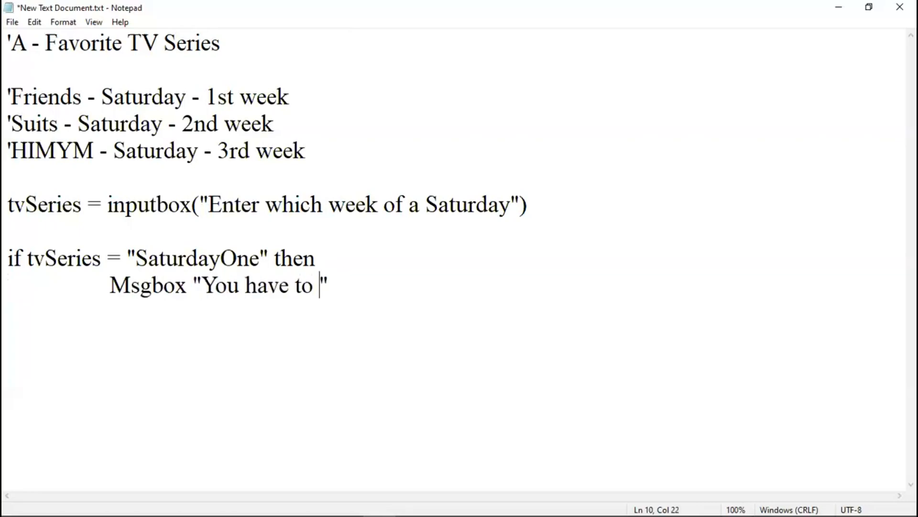
{"action": "type", "text": "watch"}
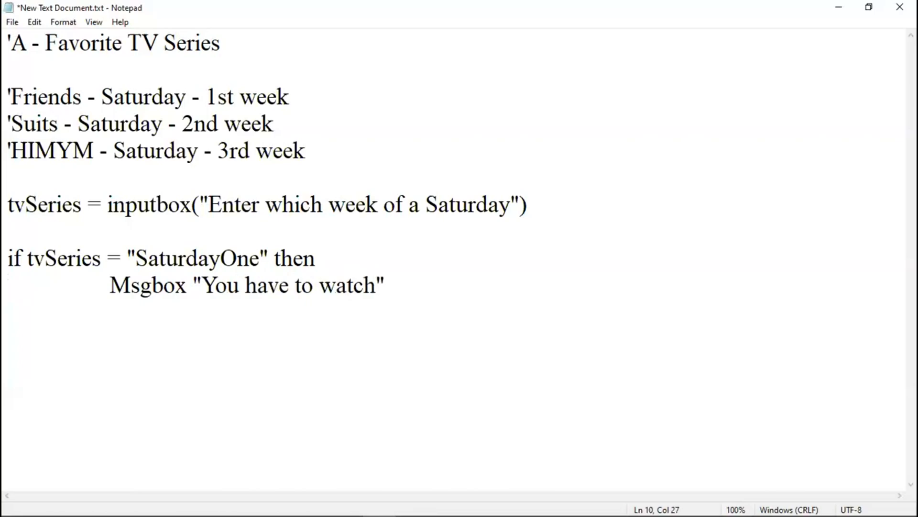
{"action": "type", "text": "F"}
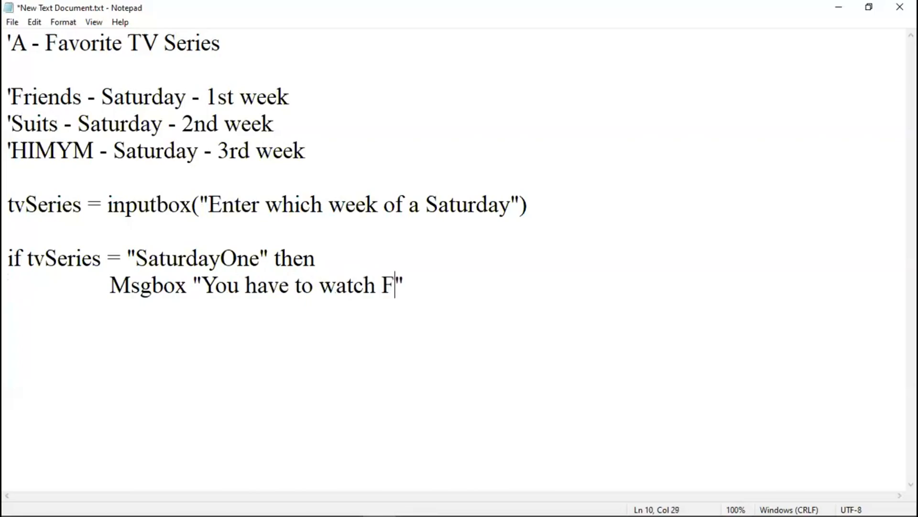
{"action": "type", "text": "r"}
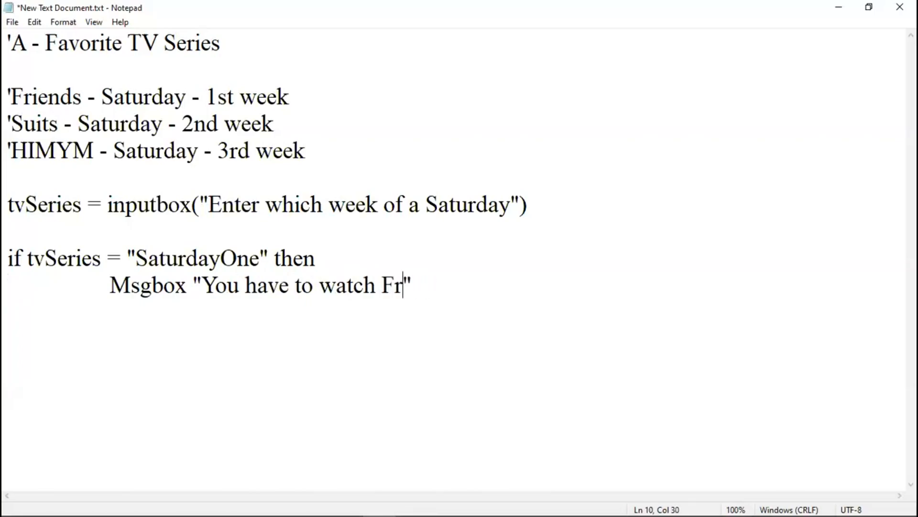
{"action": "type", "text": "iends"}
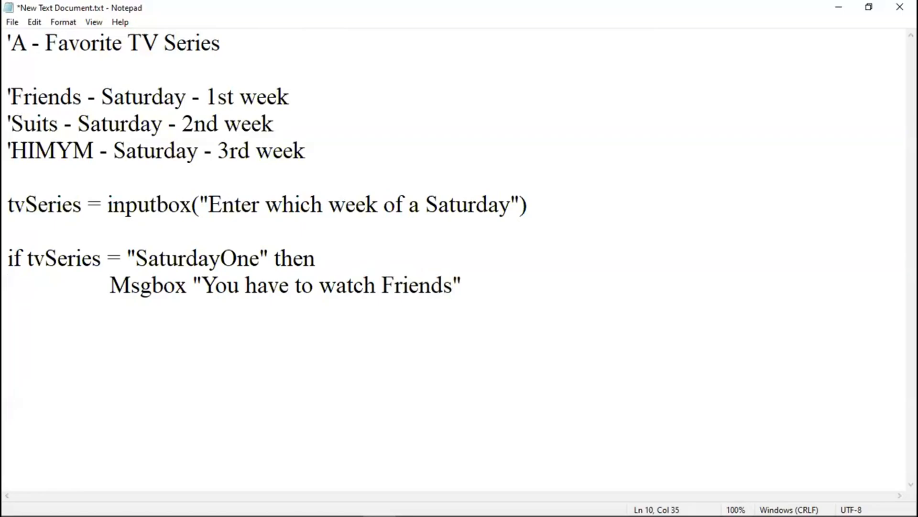
{"action": "key", "text": "enter"}
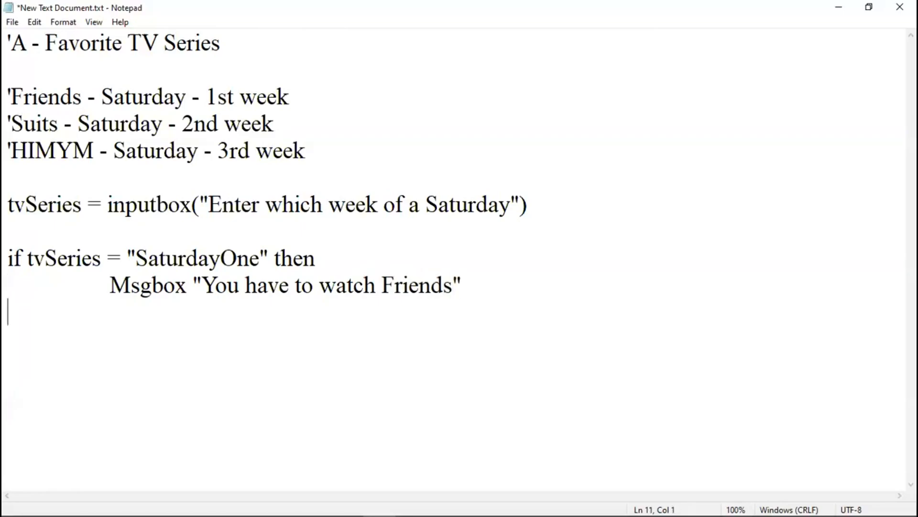
- Write elseif tvSeries = "SaturdayTwo" then, reusing the SaturdayOne condition text
{"action": "type", "text": "else"}
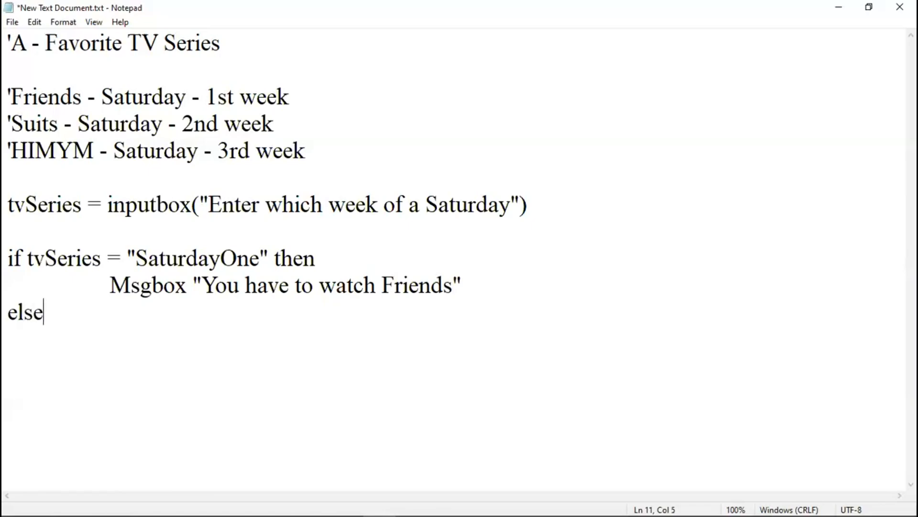
{"action": "type", "text": "if"}
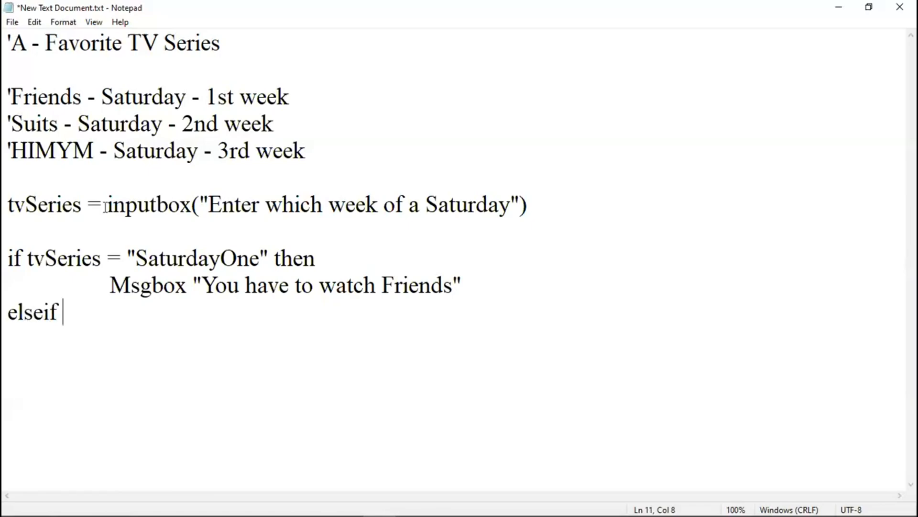
{"action": "double_click", "coordinate": [44, 204]}
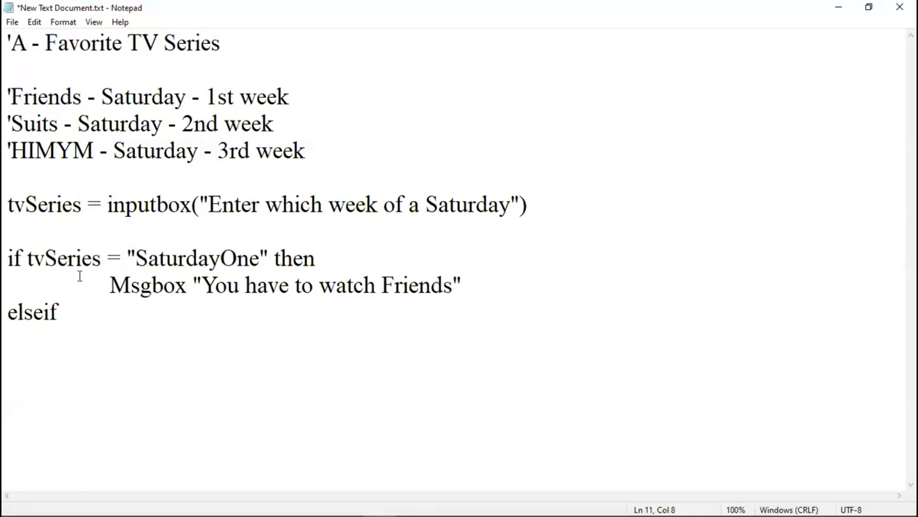
{"action": "left_click_drag", "start_coordinate": [26, 258], "coordinate": [315, 258]}
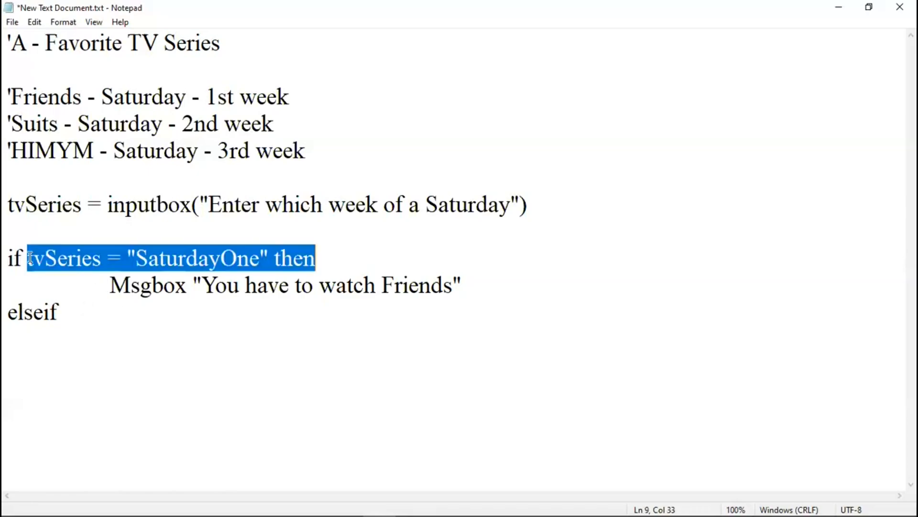
{"action": "left_click", "coordinate": [64, 313]}
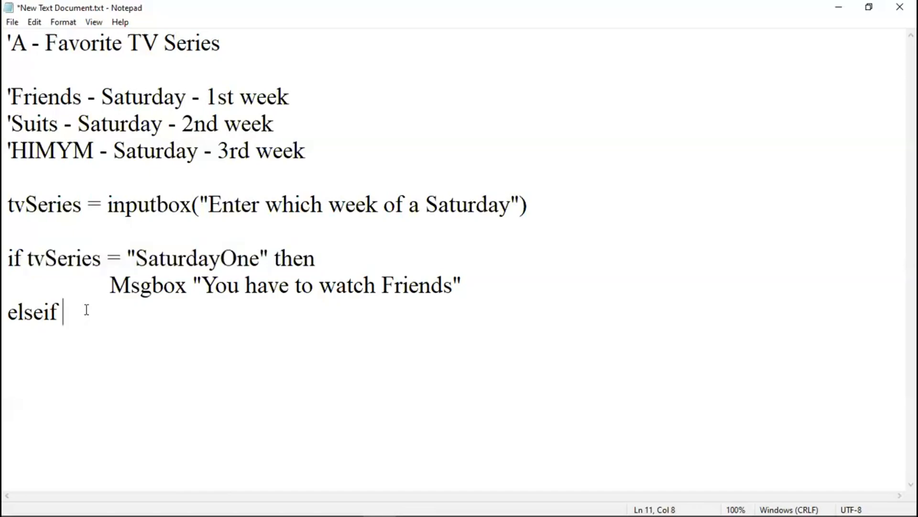
{"action": "type", "text": "tvSeries = \"SaturdayOne\" then"}
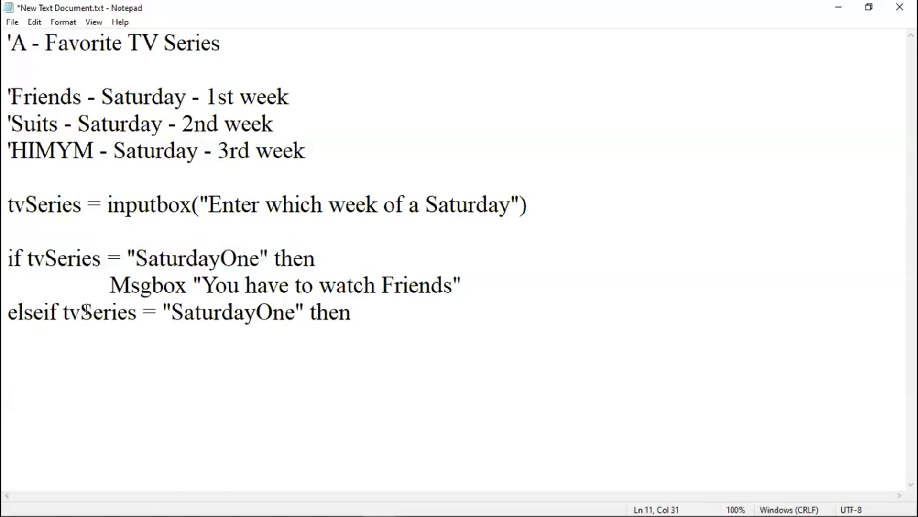
{"action": "type", "text": "Two"}
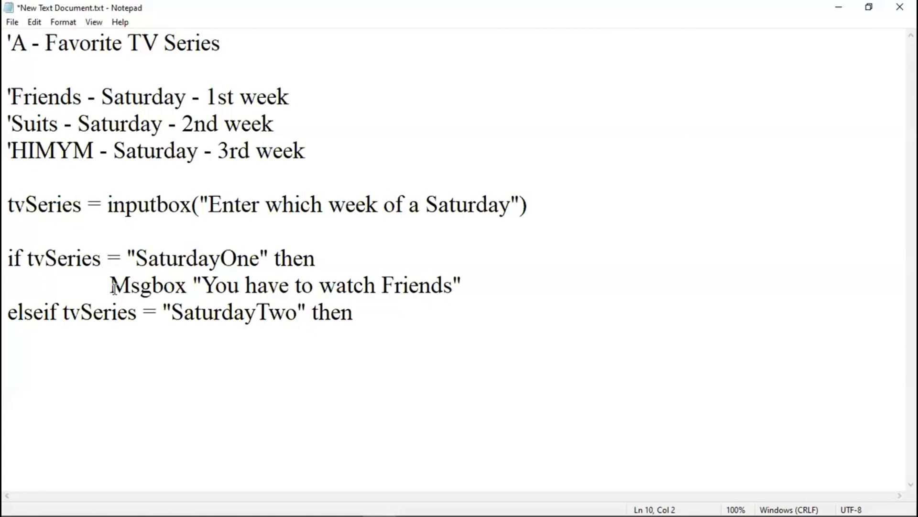
- Add an indented Msgbox "You have to watch Friends" line under the SaturdayTwo branch
{"action": "left_click_drag", "start_coordinate": [111, 285], "coordinate": [462, 285]}
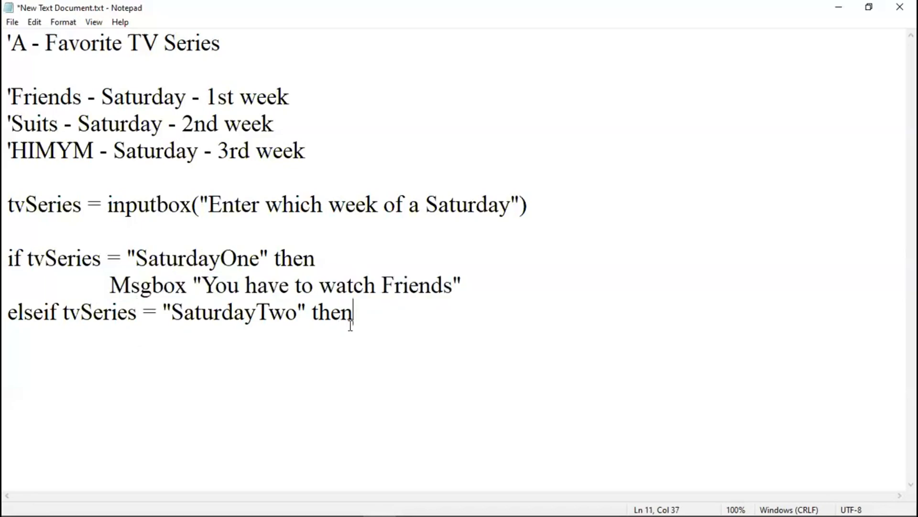
{"action": "key", "text": "enter"}
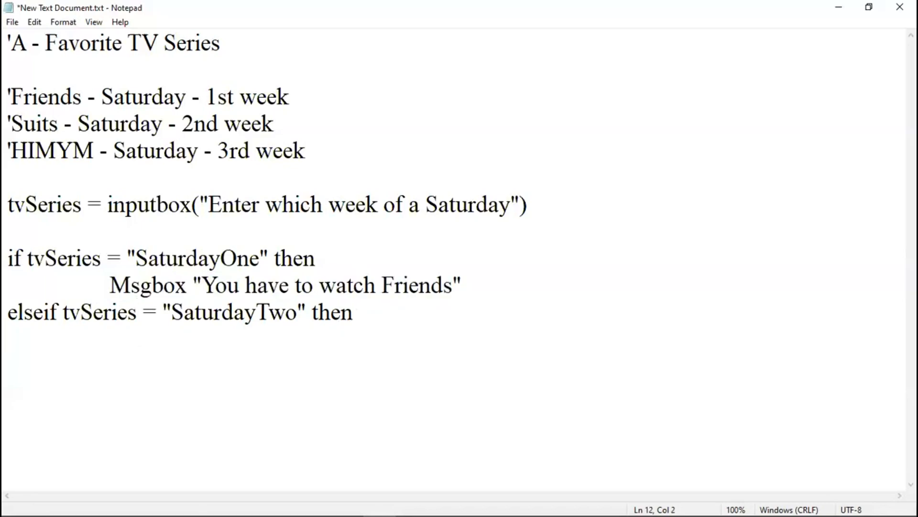
{"action": "type", "text": "Msgbox \"You have to watch Friends\""}
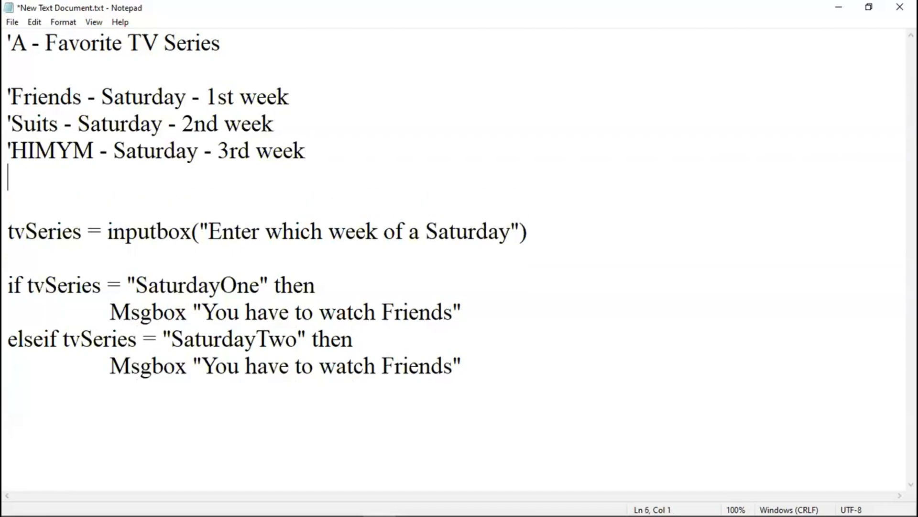
- Add the comment line 'Dragon Ball Z - Saturday - 4th week below HIMYM
{"action": "type", "text": "'D"}
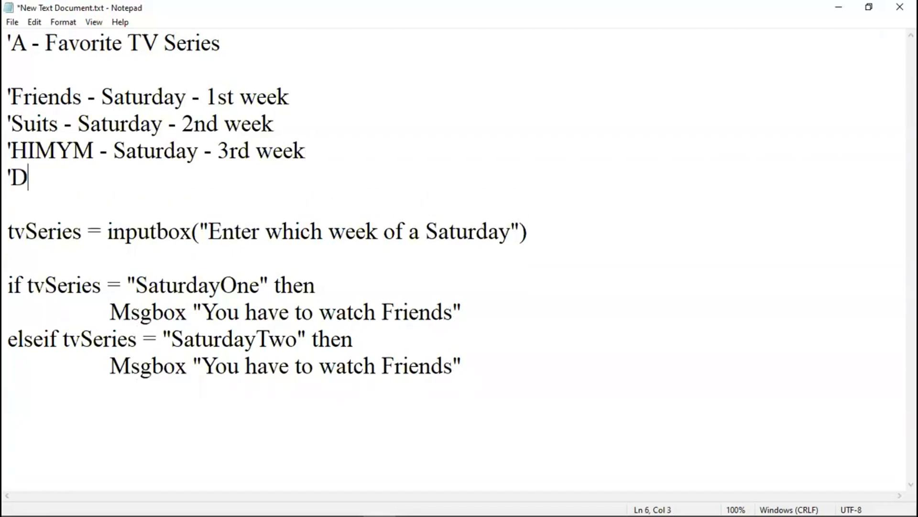
{"action": "type", "text": "ra"}
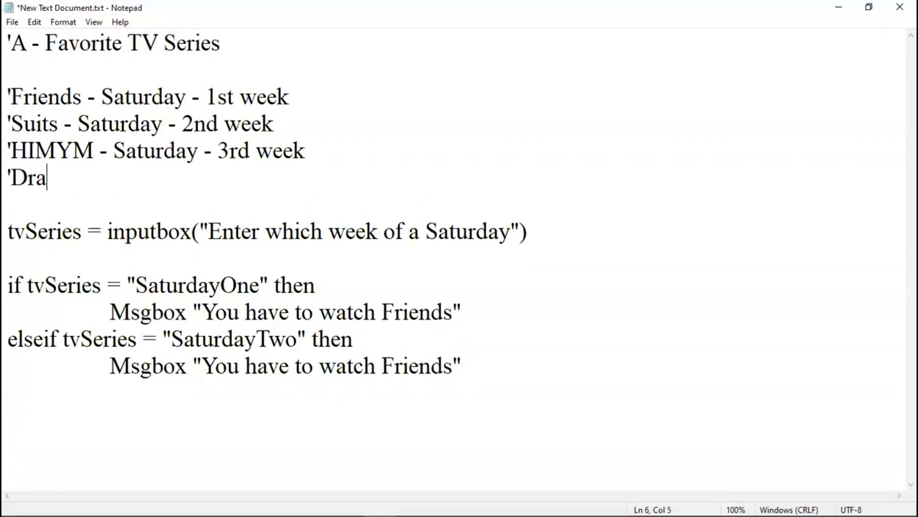
{"action": "type", "text": "gon"}
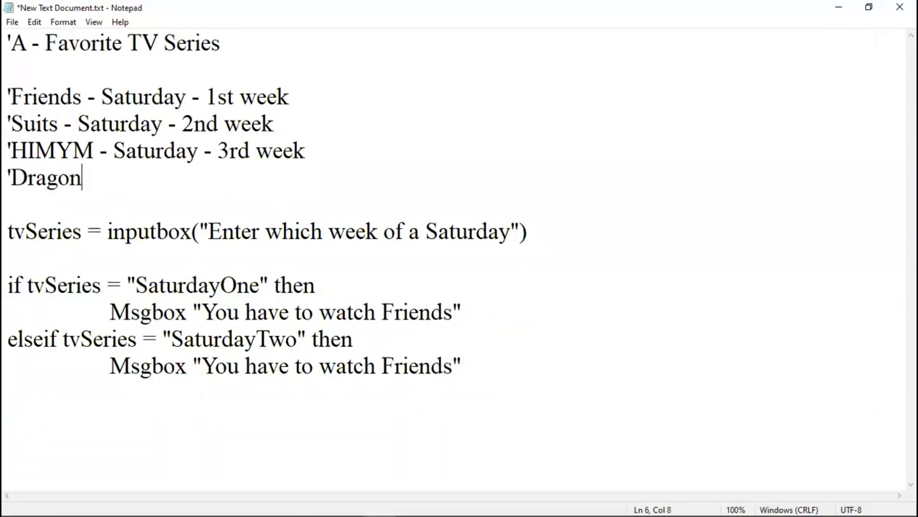
{"action": "type", "text": "Ba"}
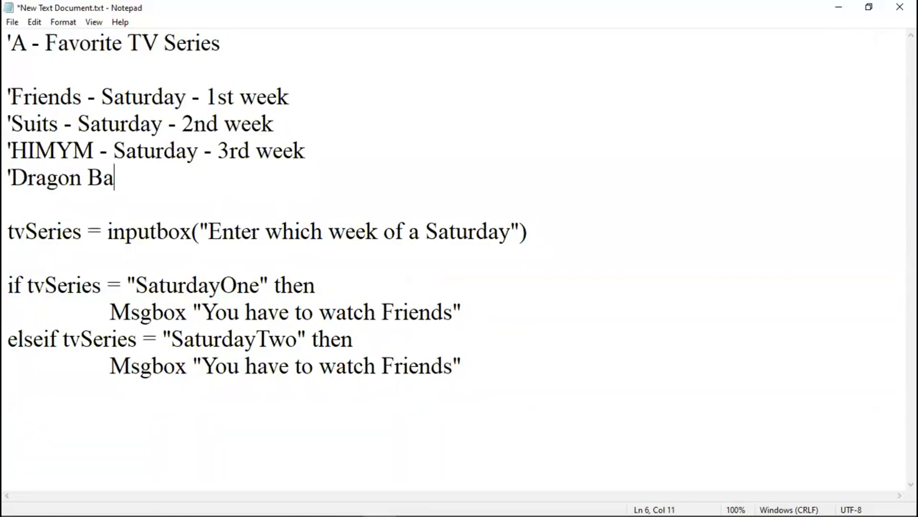
{"action": "type", "text": "ll"}
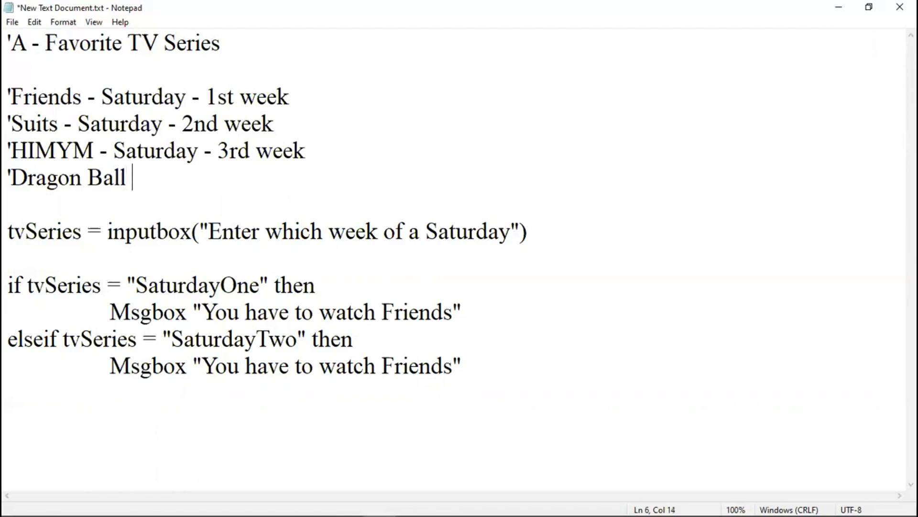
{"action": "type", "text": "Z"}
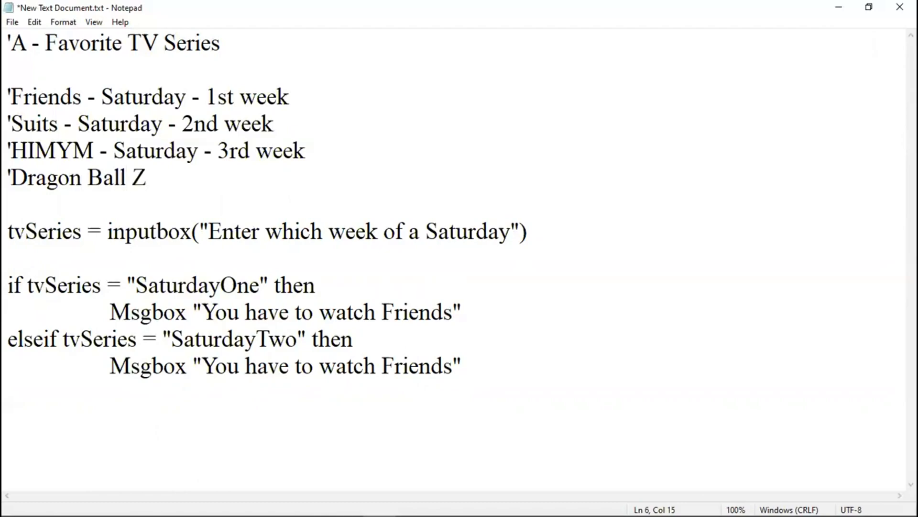
{"action": "type", "text": "-"}
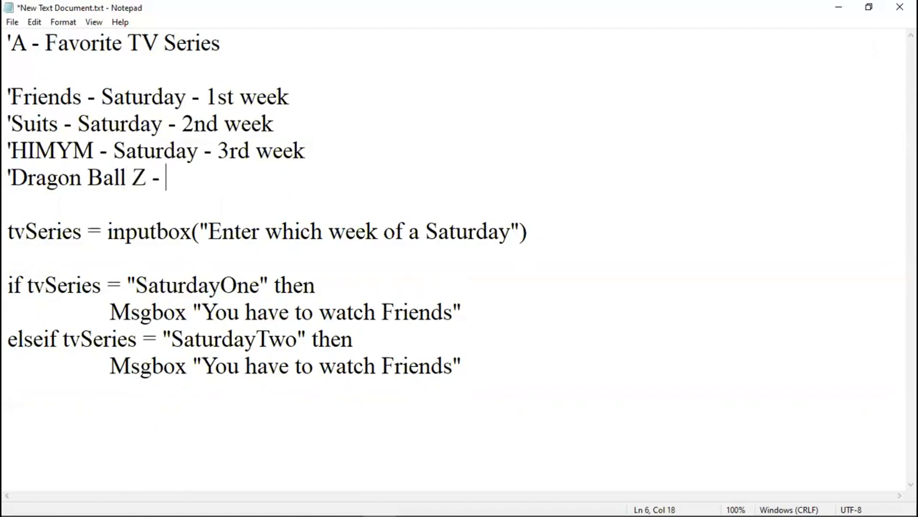
{"action": "type", "text": "Saturda"}
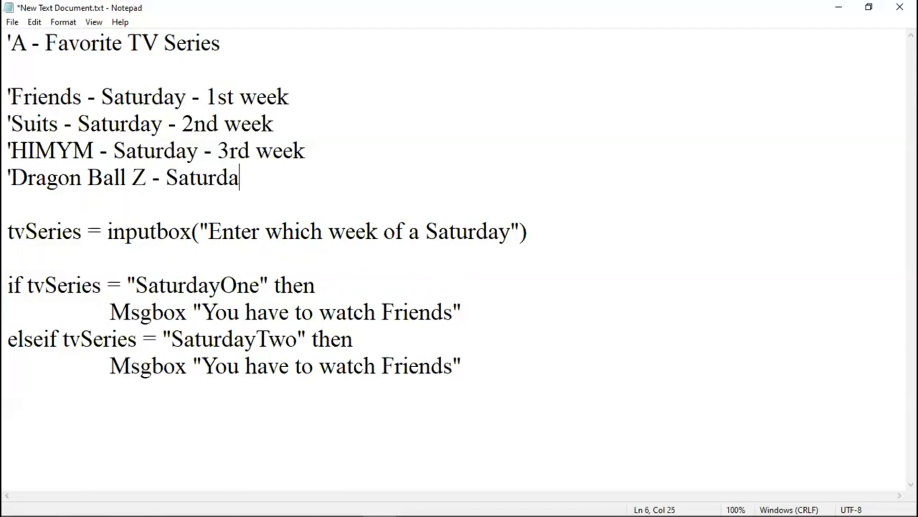
{"action": "type", "text": "y - 4"}
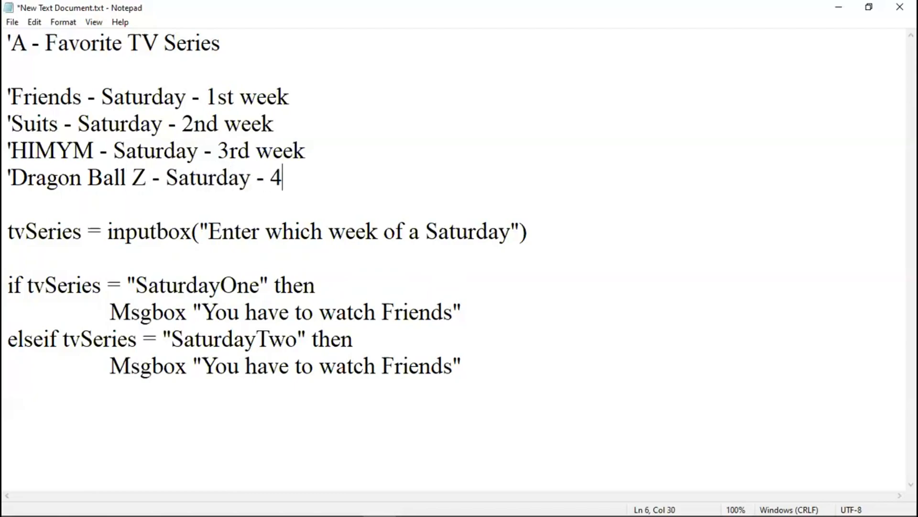
{"action": "type", "text": "th"}
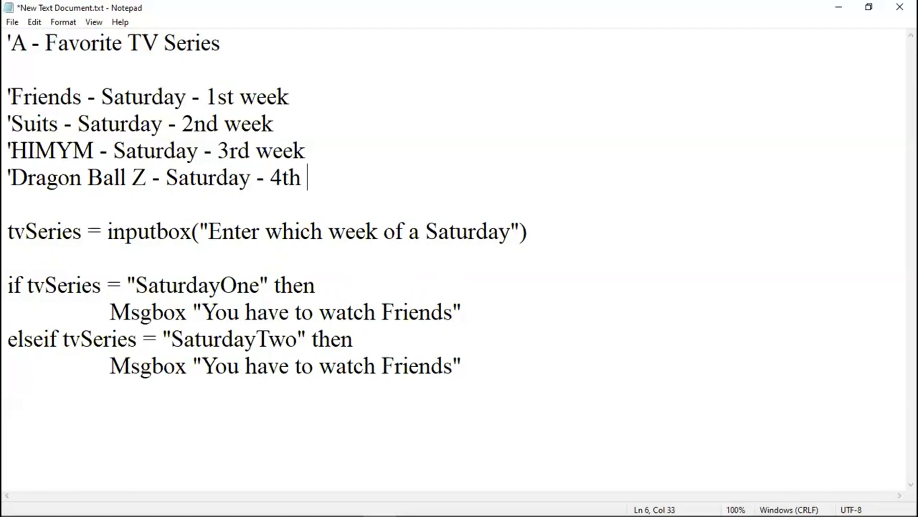
{"action": "type", "text": "week"}
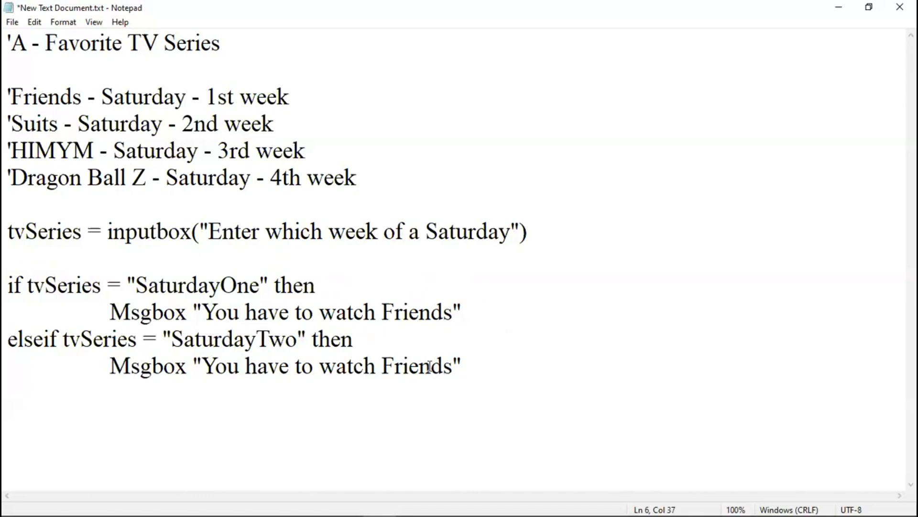
- Change the SaturdayTwo message to say Suits and select that branch for duplication
{"action": "key", "text": "Backspace"}
{"action": "type", "text": "Su"}
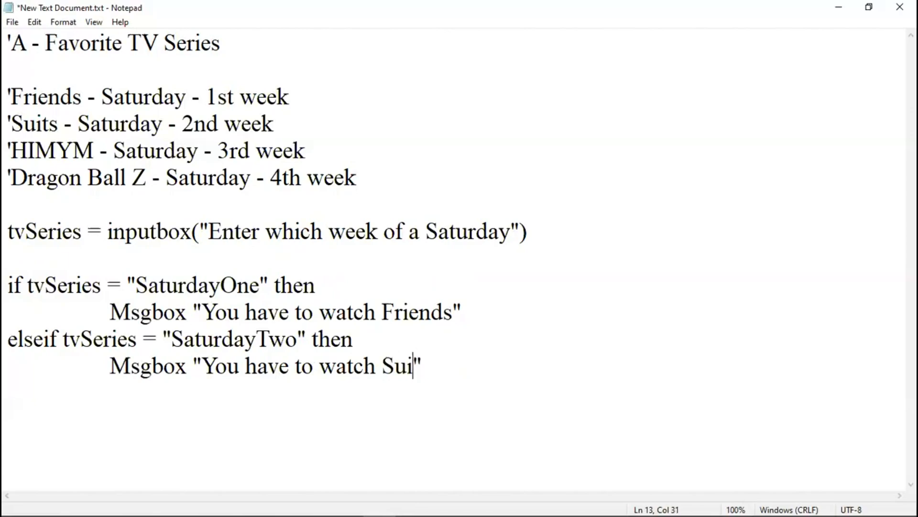
{"action": "type", "text": "ts"}
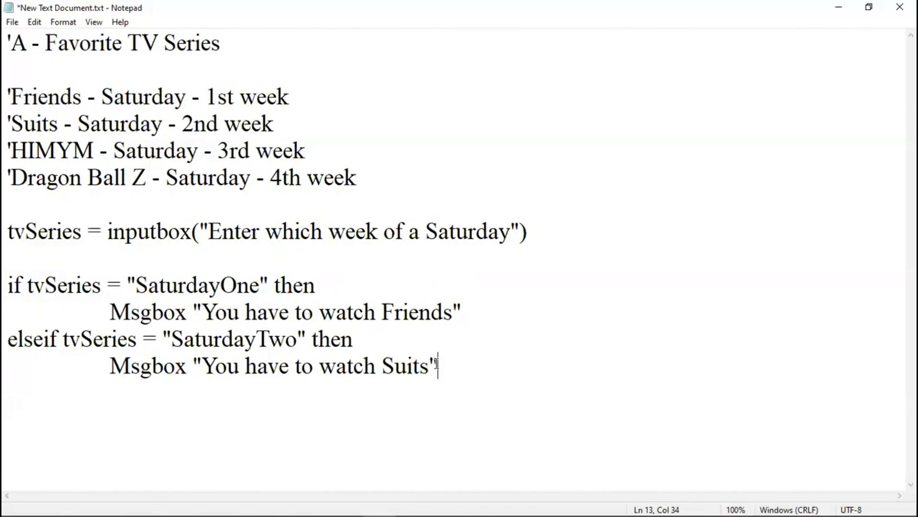
{"action": "left_click_drag", "start_coordinate": [436, 365], "coordinate": [7, 339]}
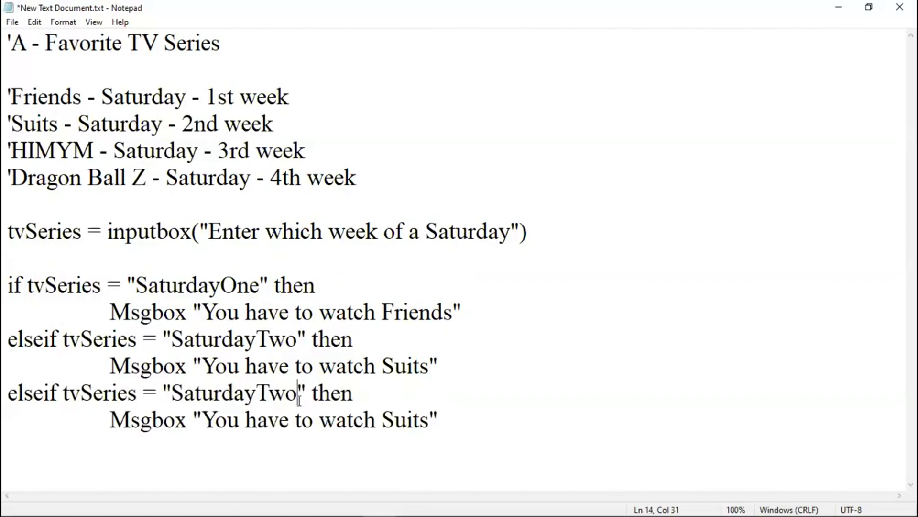
- Turn the pasted branch into SaturdayThree with the message 'You have to watch HIMYM'
{"action": "type", "text": "Thre"}
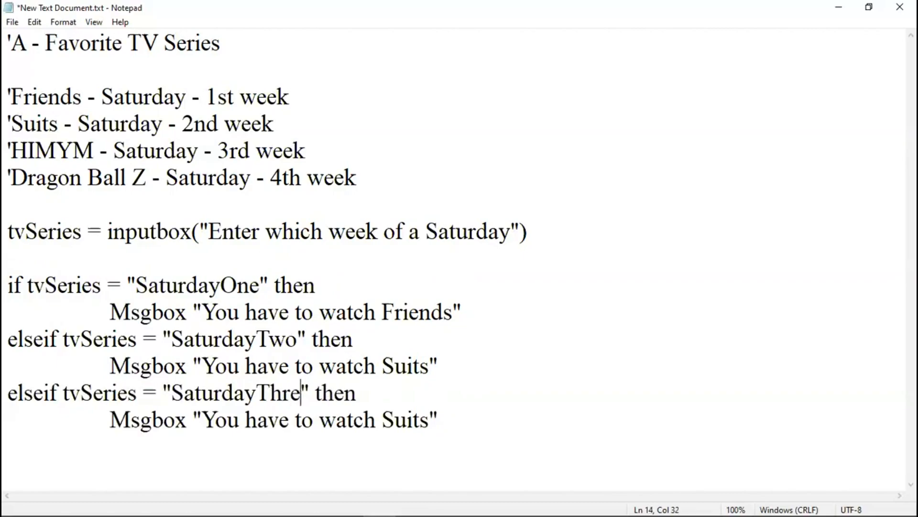
{"action": "type", "text": "e"}
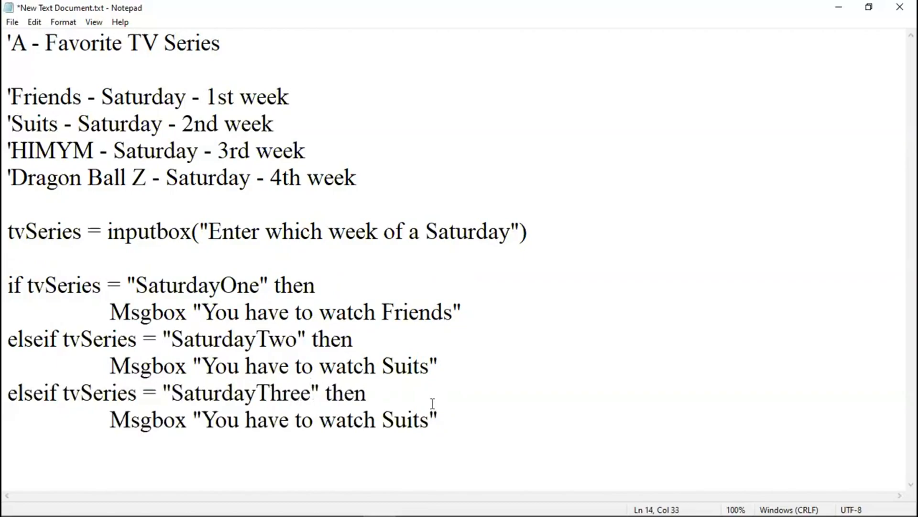
{"action": "key", "text": "BackSpace"}
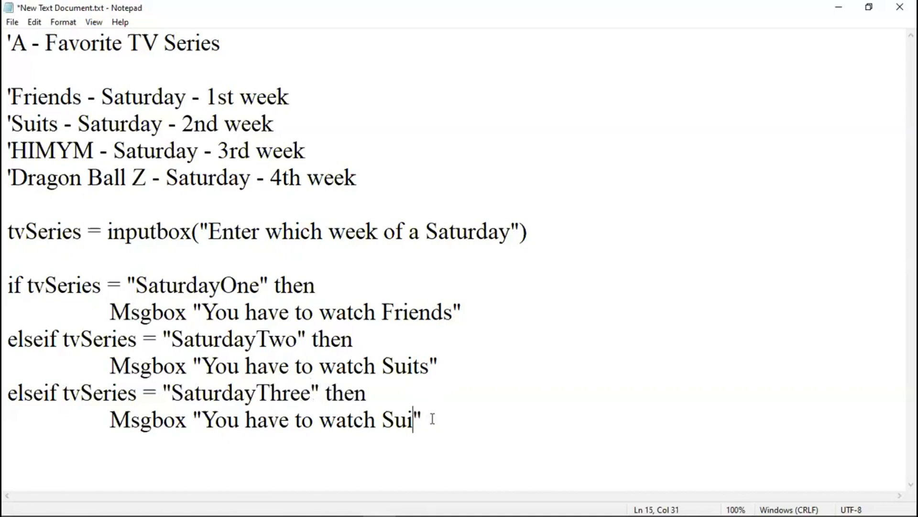
{"action": "key", "text": "Backspace"}
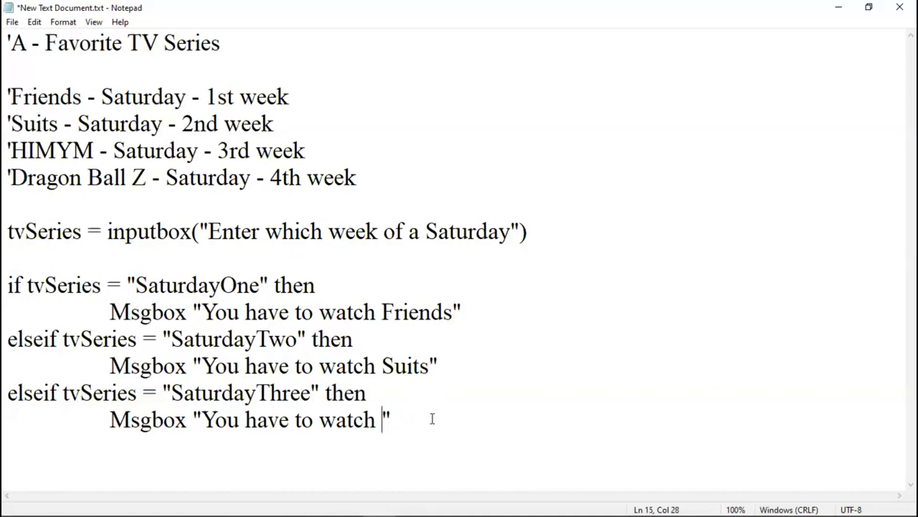
{"action": "type", "text": "HIMYM"}
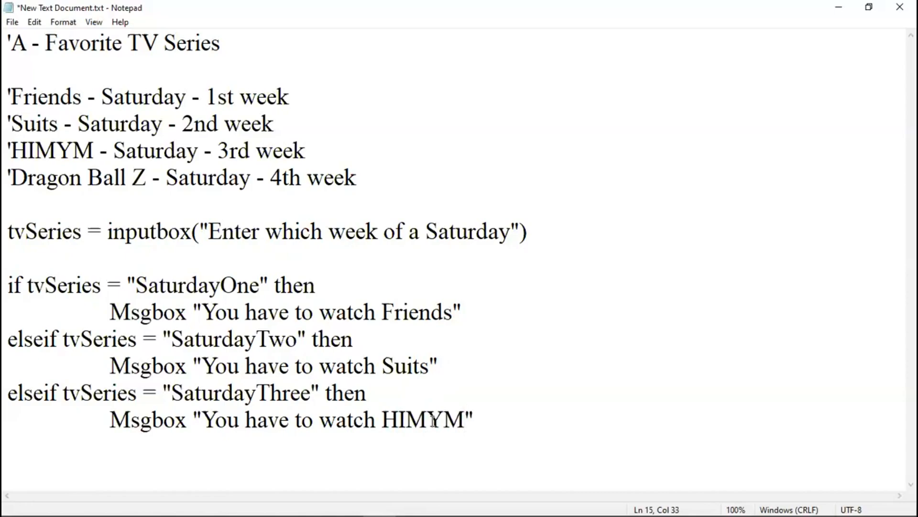
{"action": "left_click", "coordinate": [381, 419]}
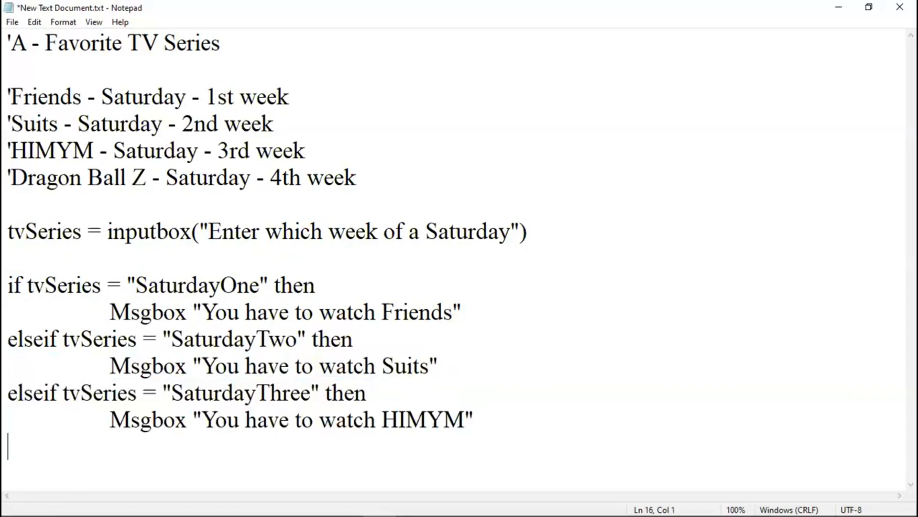
- Add a SaturdayFour branch whose Msgbox says 'You have to watch DBZ'
{"action": "type", "text": "elseif tvSeries = \"SaturdayThree\" then"}
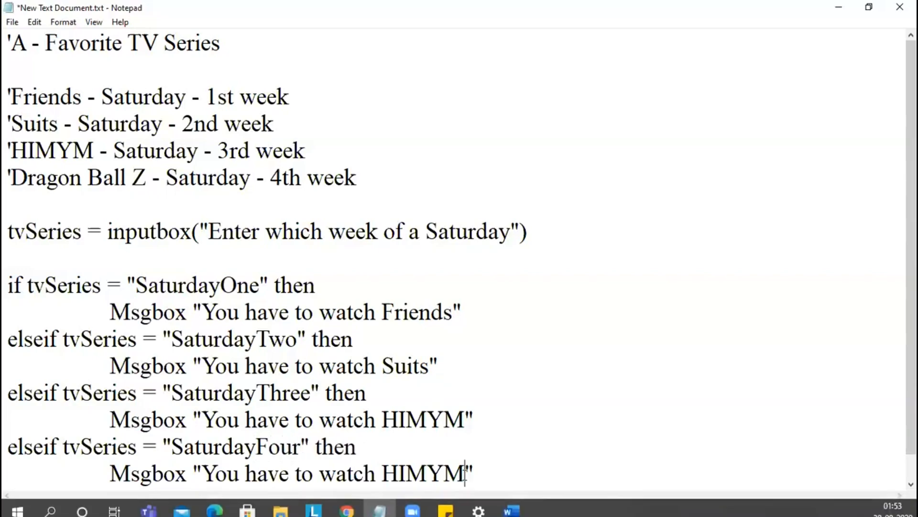
{"action": "key", "text": "BackSpace"}
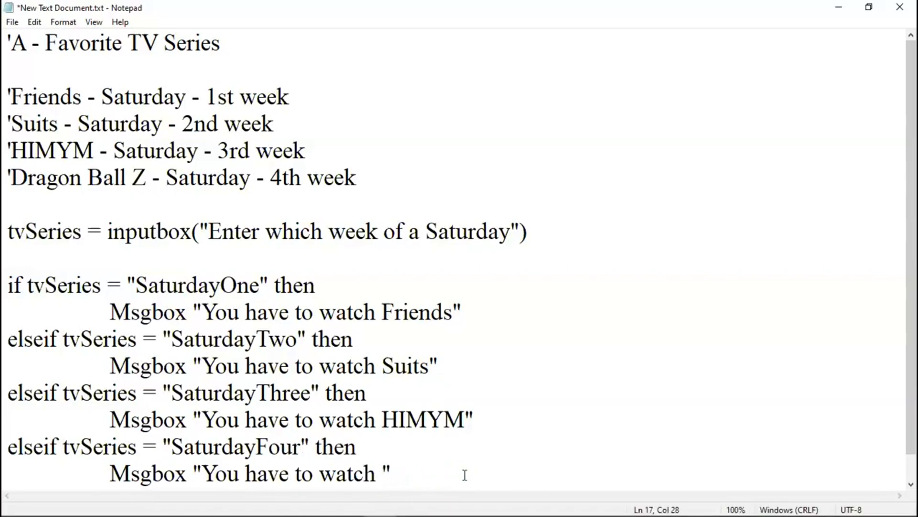
{"action": "type", "text": "DBZ"}
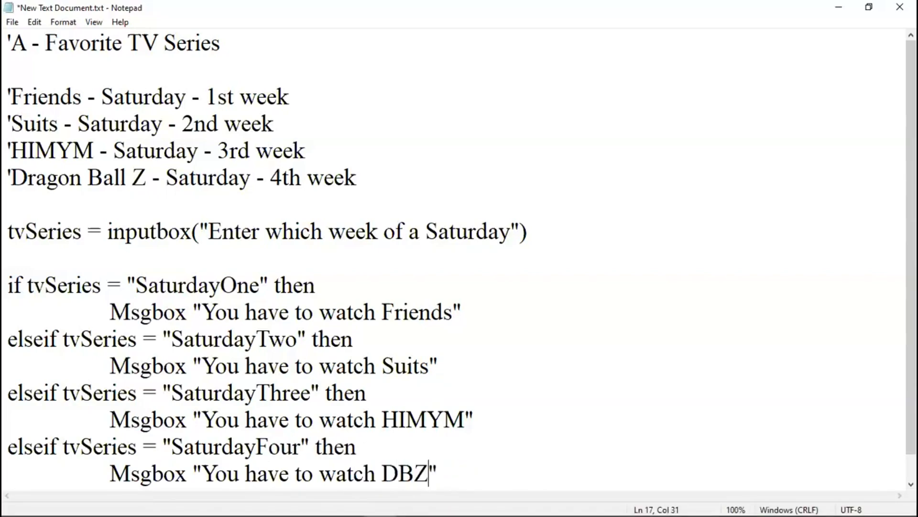
{"action": "scroll", "scroll_direction": "down", "scroll_amount": 3}
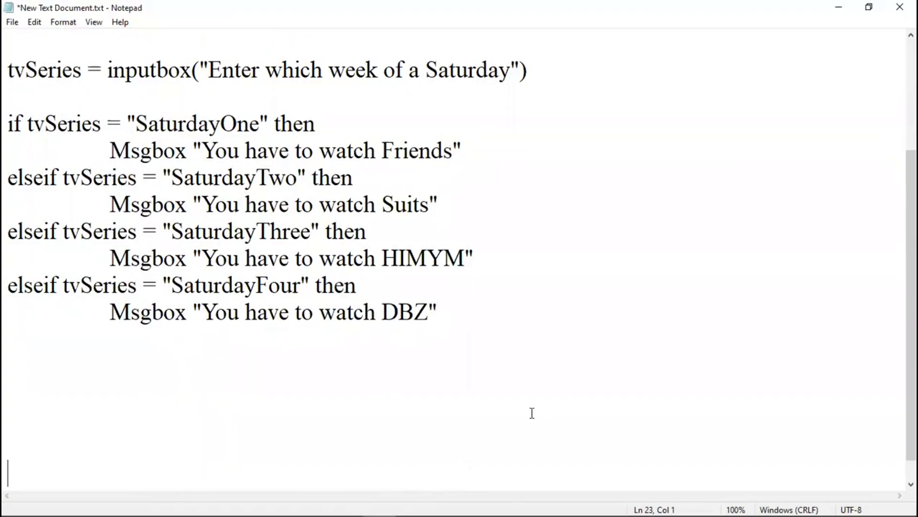
{"action": "mouse_move", "coordinate": [8, 124]}
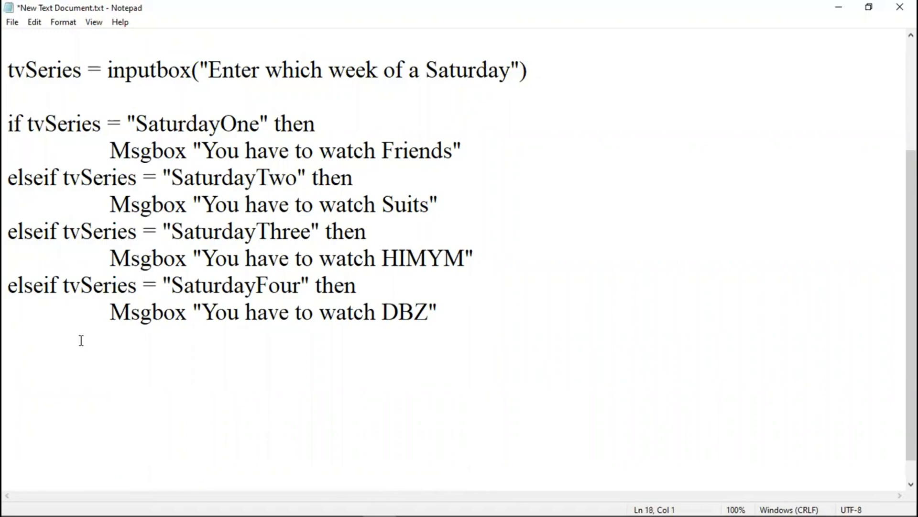
- Write the else branch with Msgbox "Its not a tv series day"
{"action": "type", "text": "else"}
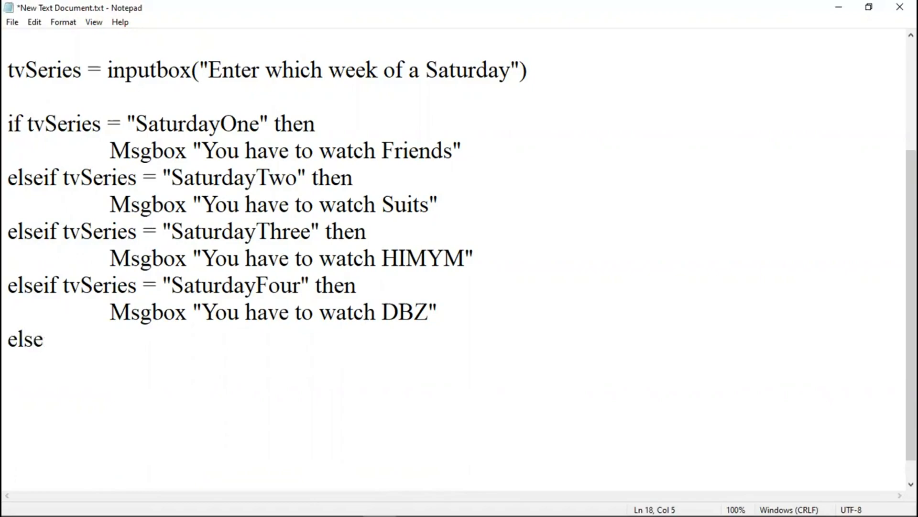
{"action": "key", "text": "Enter"}
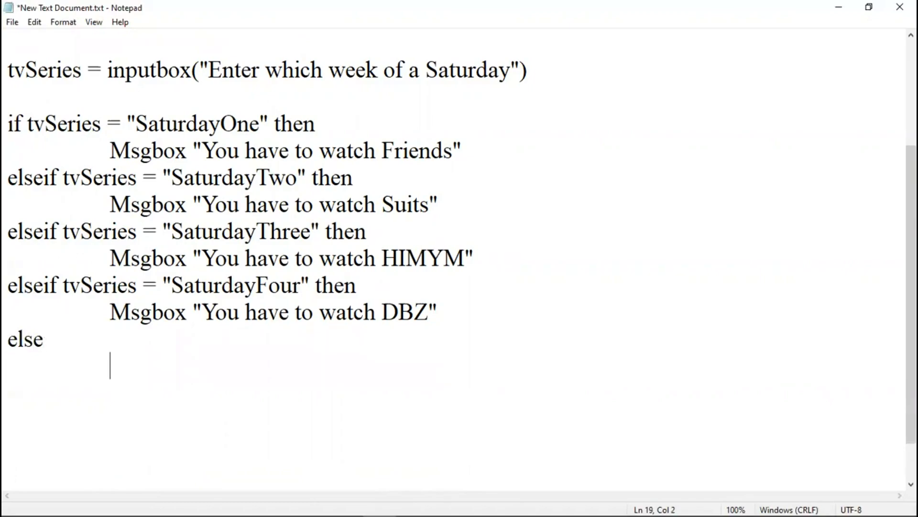
{"action": "type", "text": "M"}
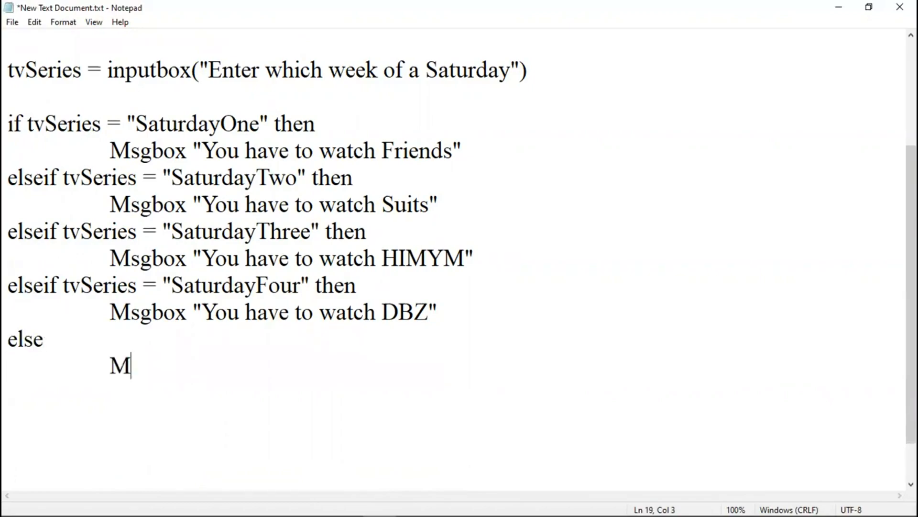
{"action": "type", "text": "sgbox \""}
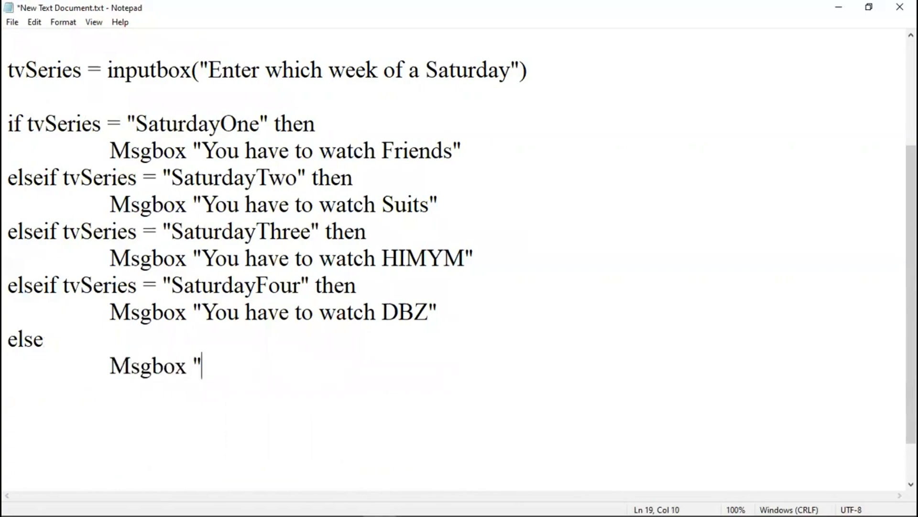
{"action": "type", "text": "Its not a"}
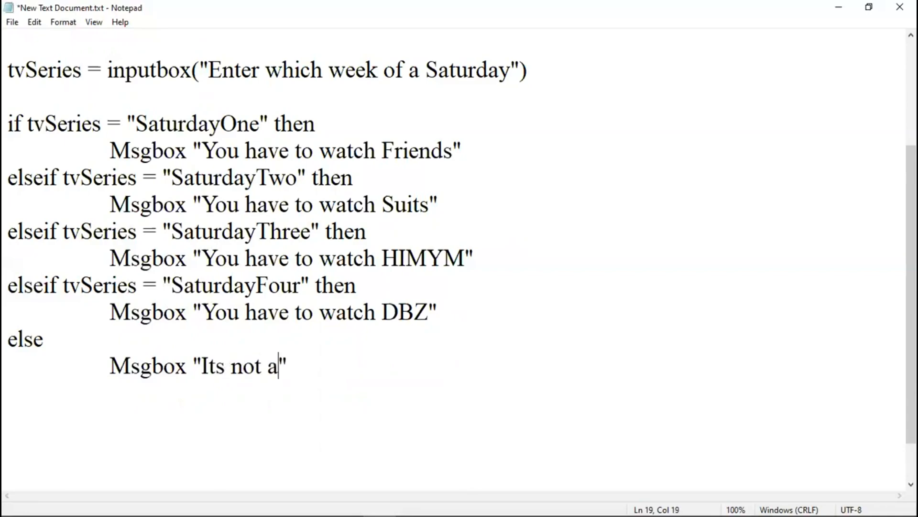
{"action": "type", "text": "tv seri"}
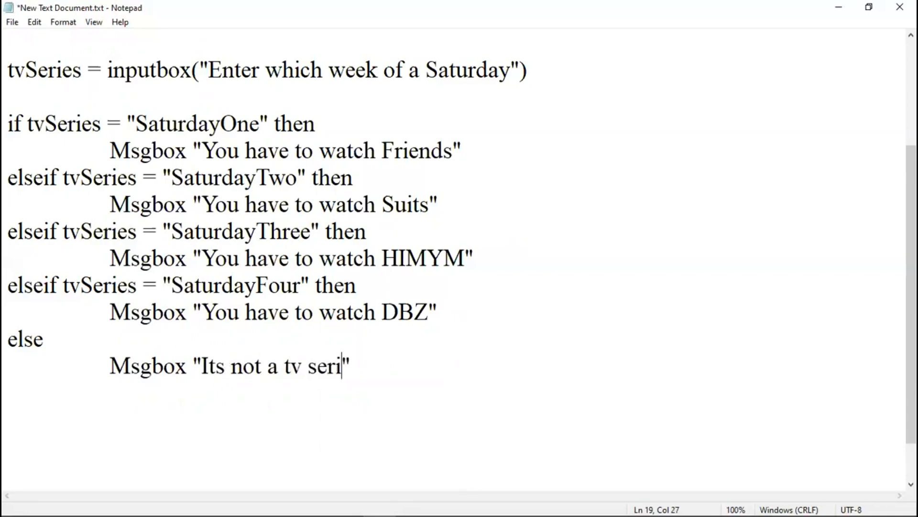
{"action": "type", "text": "es d"}
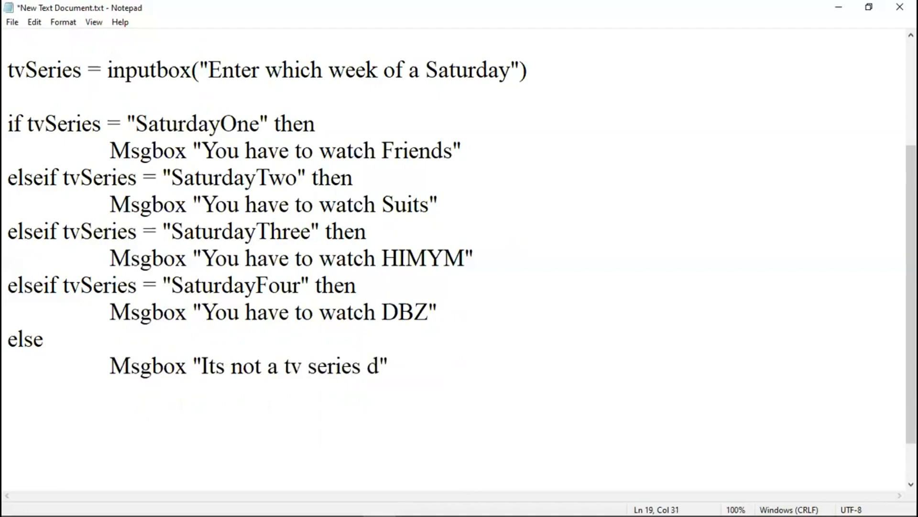
{"action": "type", "text": "ay"}
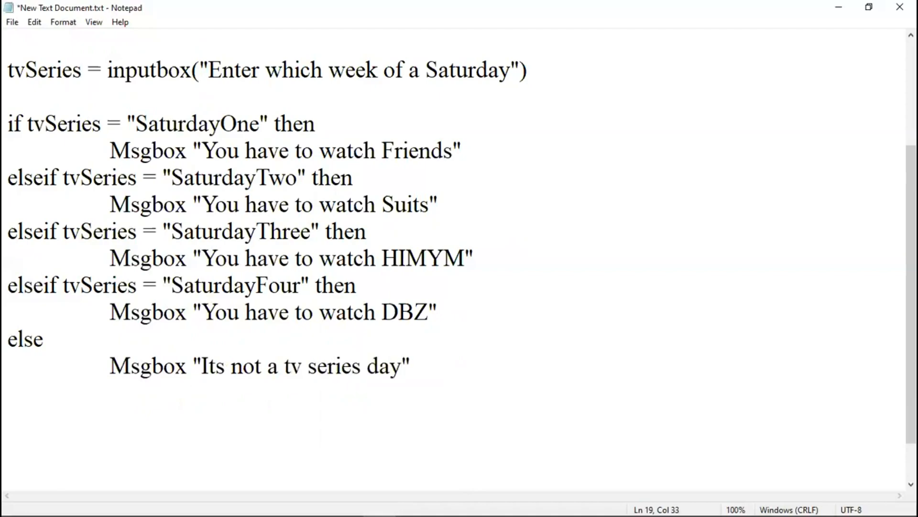
- Close the block with 'end if' and select the tvSeries variable name
{"action": "type", "text": "e"}
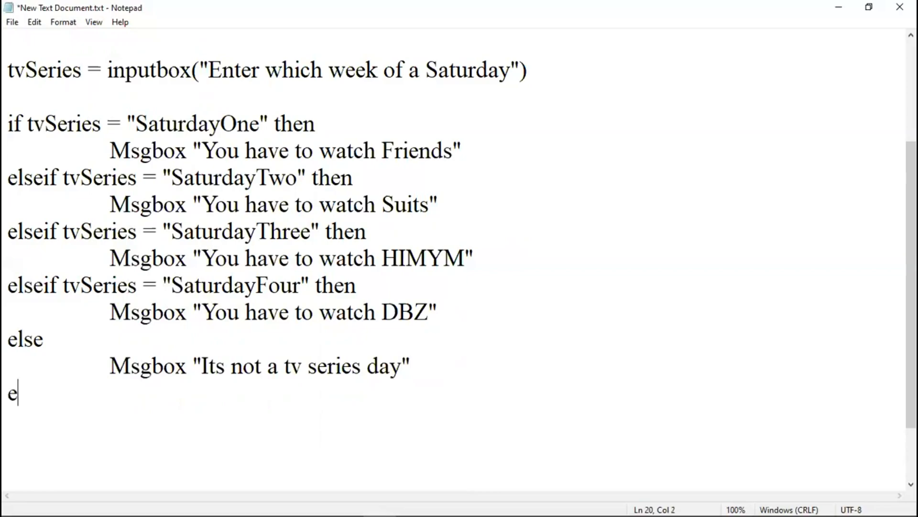
{"action": "type", "text": "nd if"}
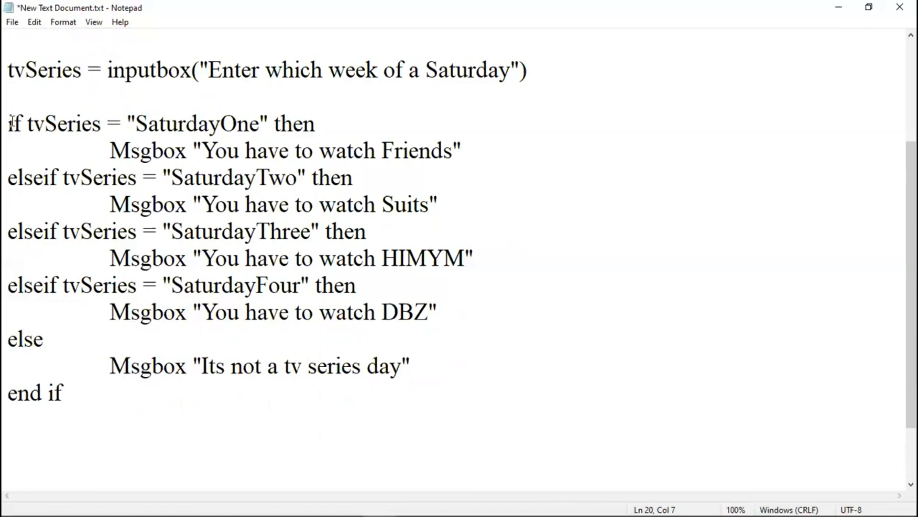
{"action": "double_click", "coordinate": [44, 70]}
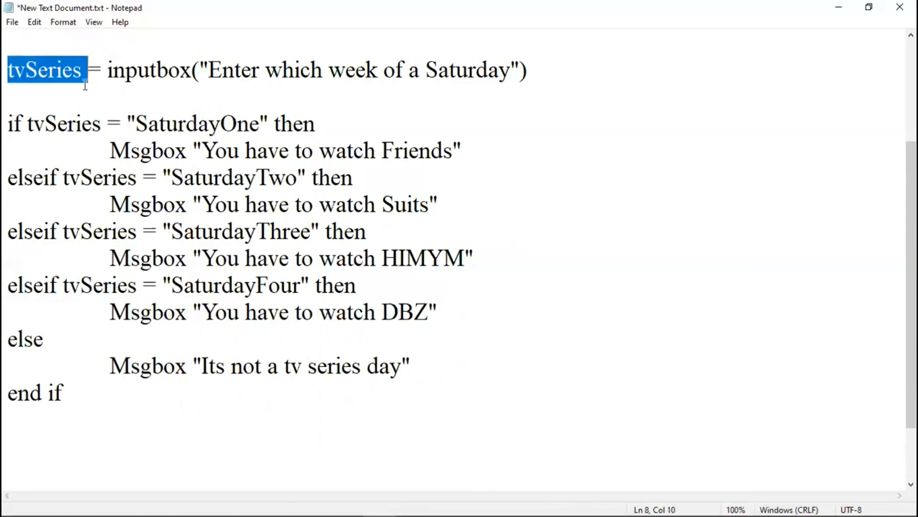
{"action": "left_click", "coordinate": [100, 69]}
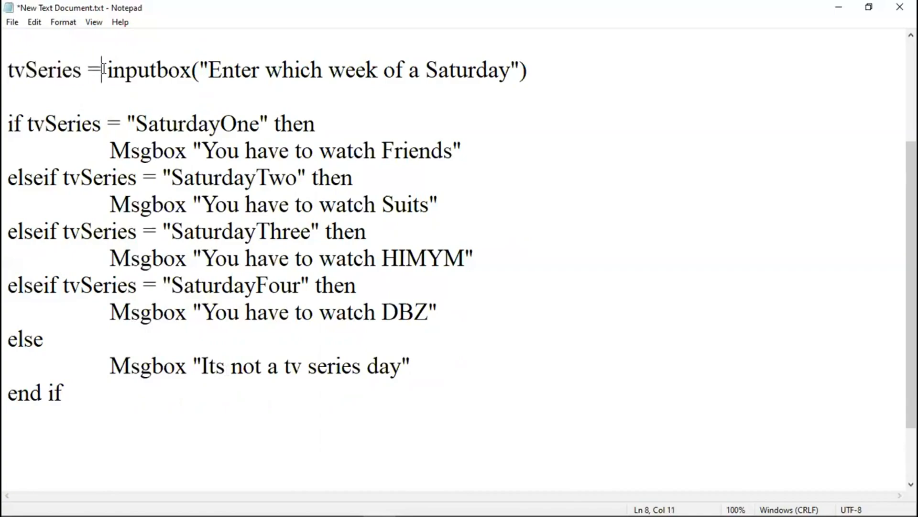
{"action": "left_click_drag", "start_coordinate": [103, 69], "coordinate": [527, 69]}
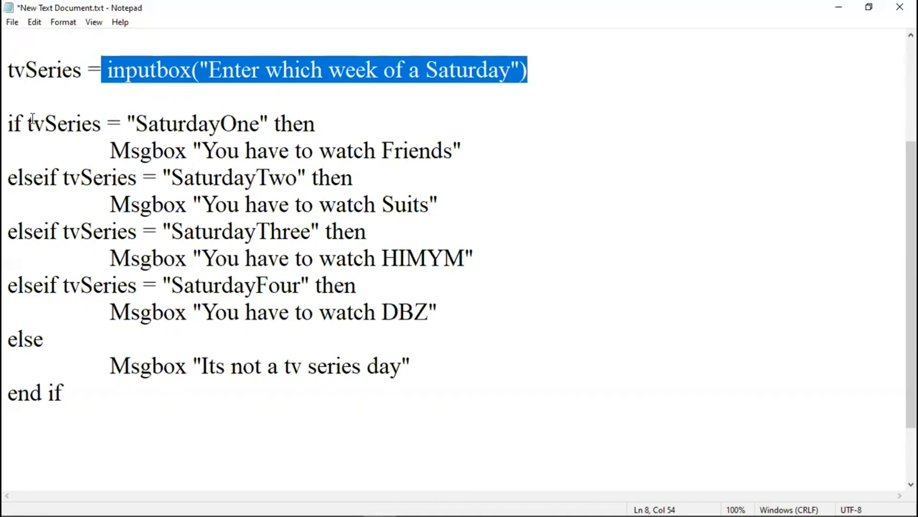
{"action": "left_click", "coordinate": [198, 123]}
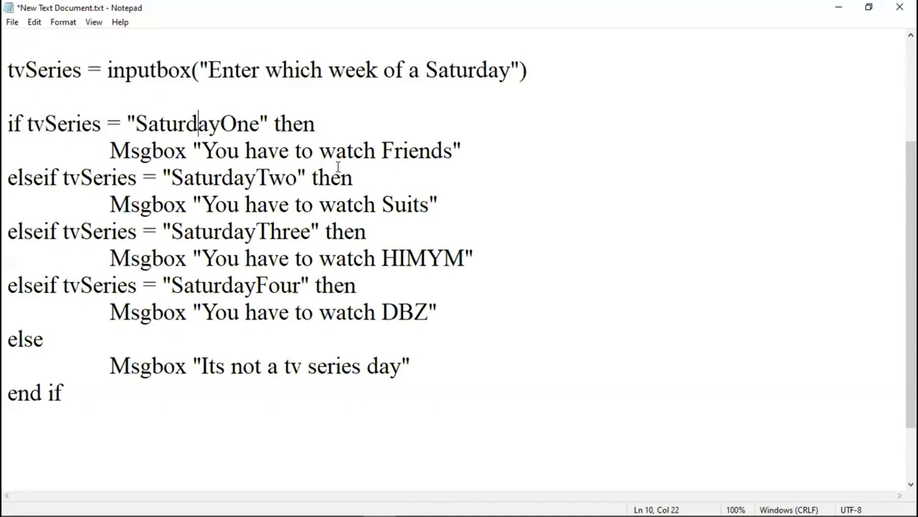
{"action": "double_click", "coordinate": [419, 150]}
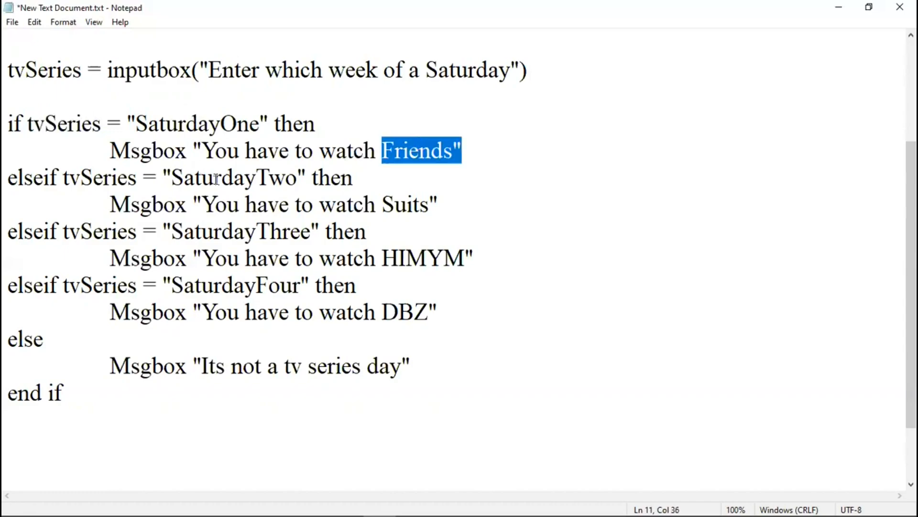
{"action": "double_click", "coordinate": [408, 204]}
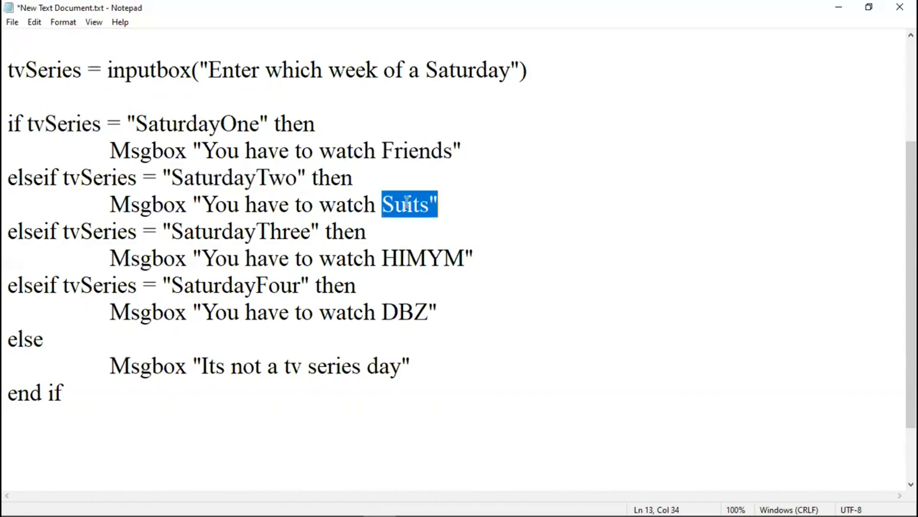
{"action": "double_click", "coordinate": [240, 230]}
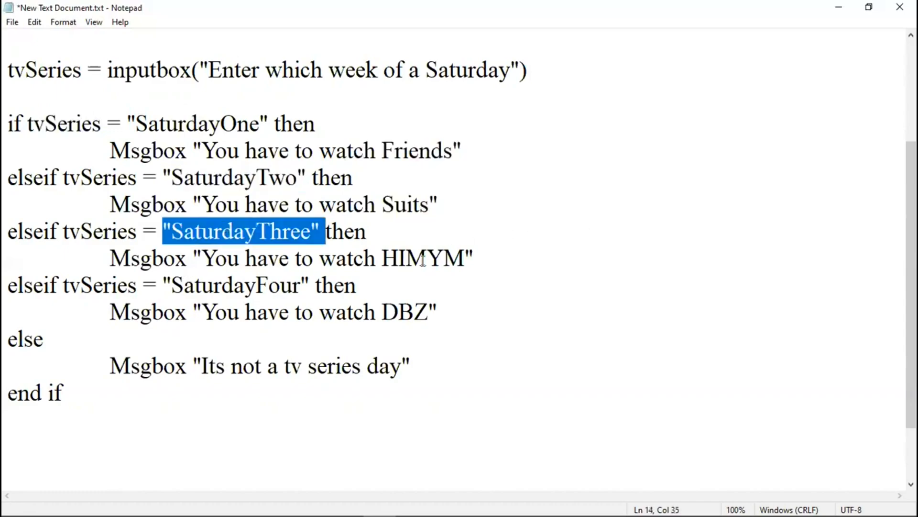
{"action": "double_click", "coordinate": [426, 257]}
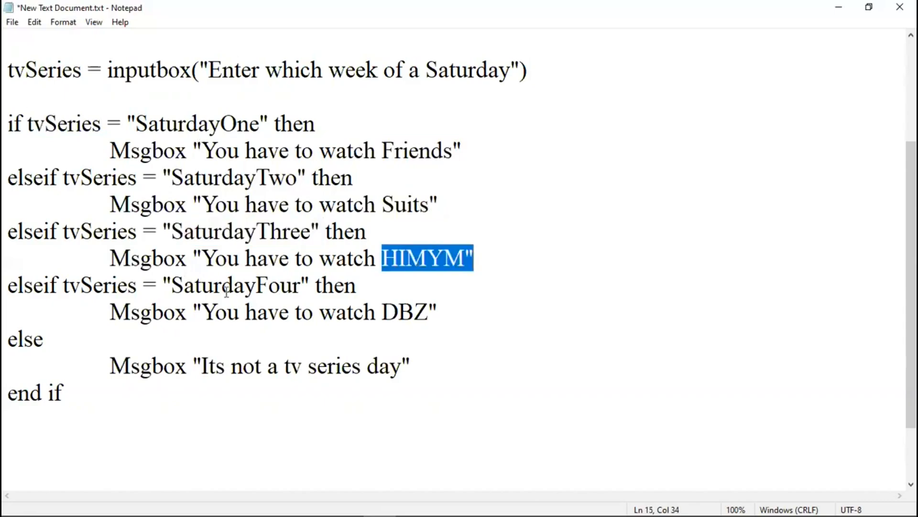
{"action": "double_click", "coordinate": [405, 311]}
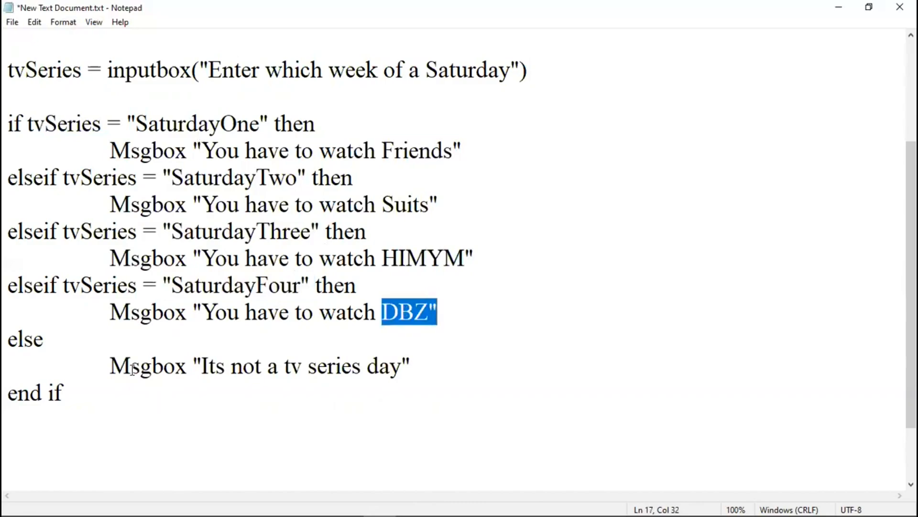
{"action": "mouse_move", "coordinate": [300, 397]}
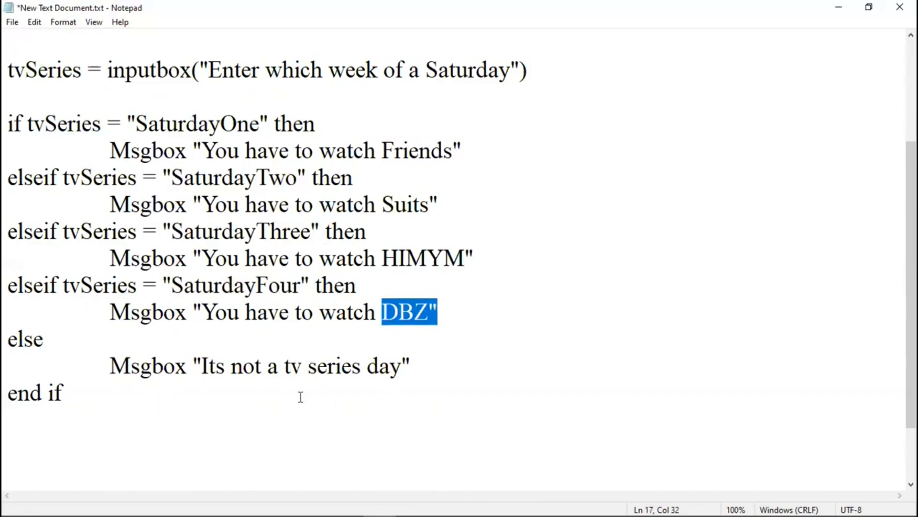
{"action": "mouse_move", "coordinate": [170, 388]}
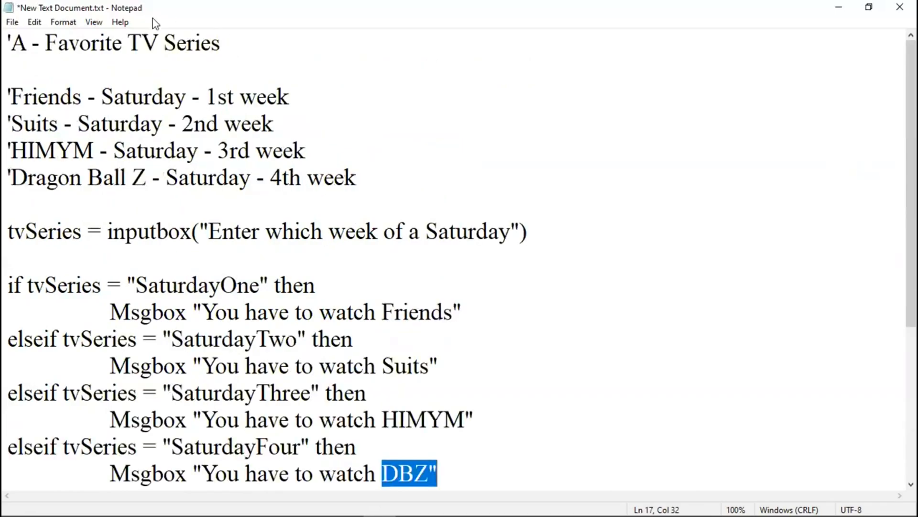
{"action": "left_click", "coordinate": [11, 21]}
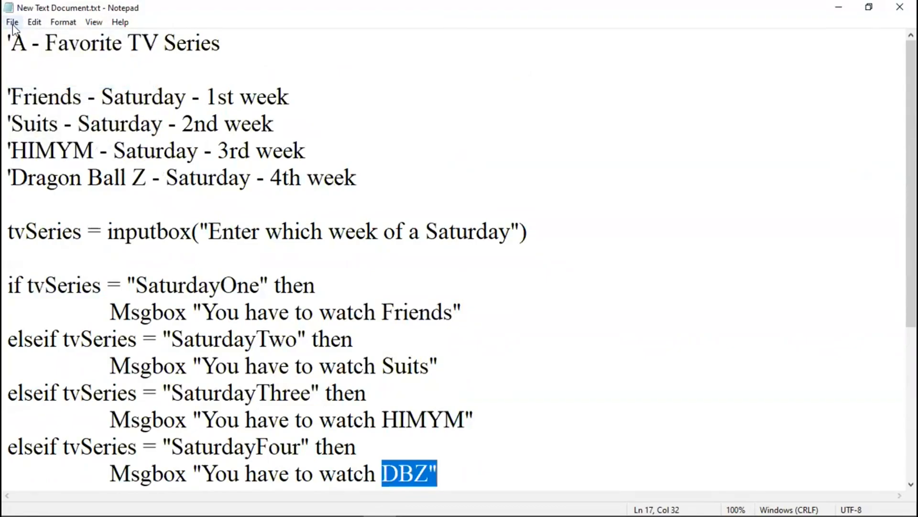
- Start Save As and name the file ifElseElseIf_Example.vbs
{"action": "left_click", "coordinate": [11, 21]}
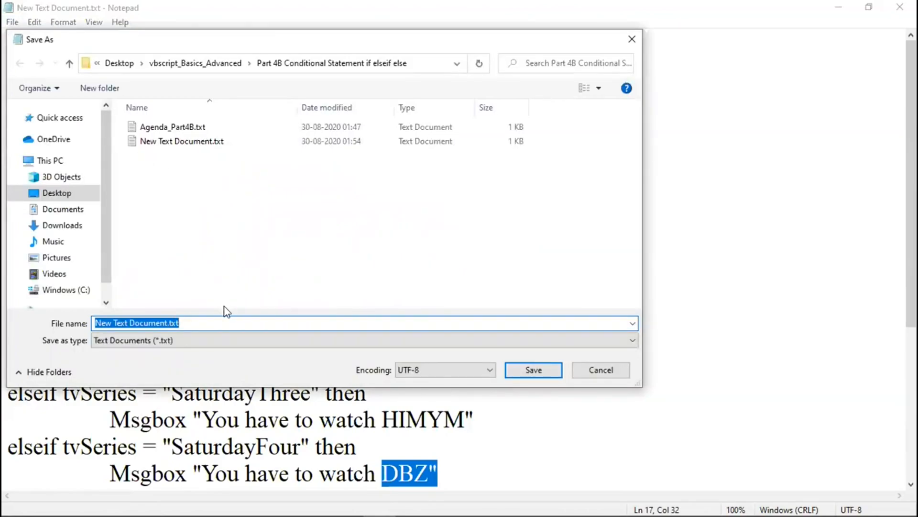
{"action": "type", "text": "i"}
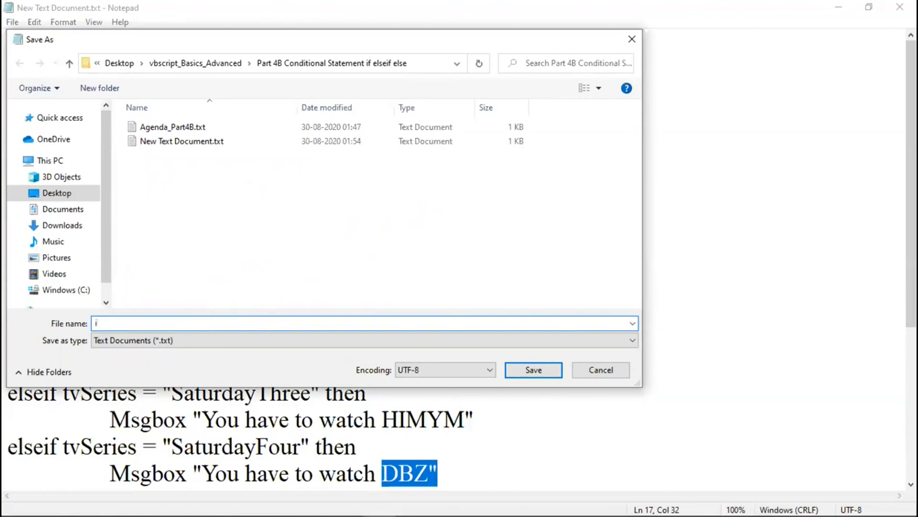
{"action": "type", "text": "fElse"}
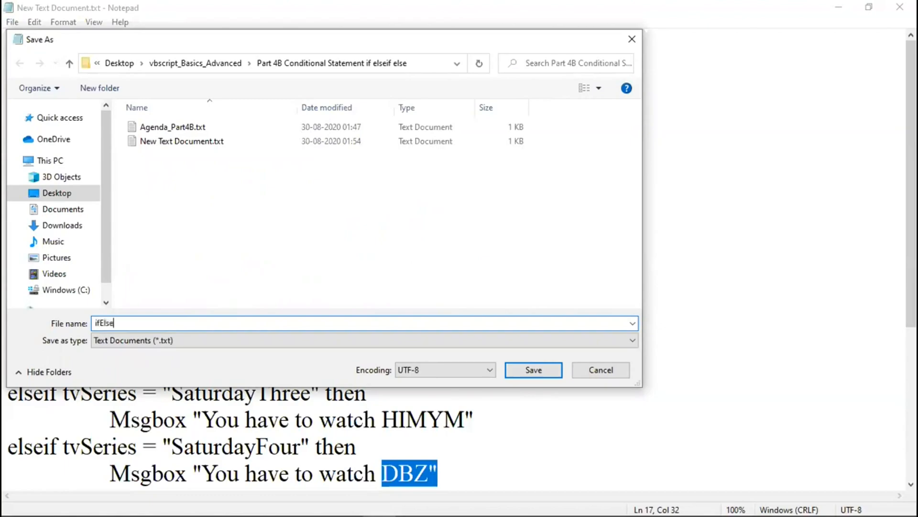
{"action": "type", "text": "ElseIf"}
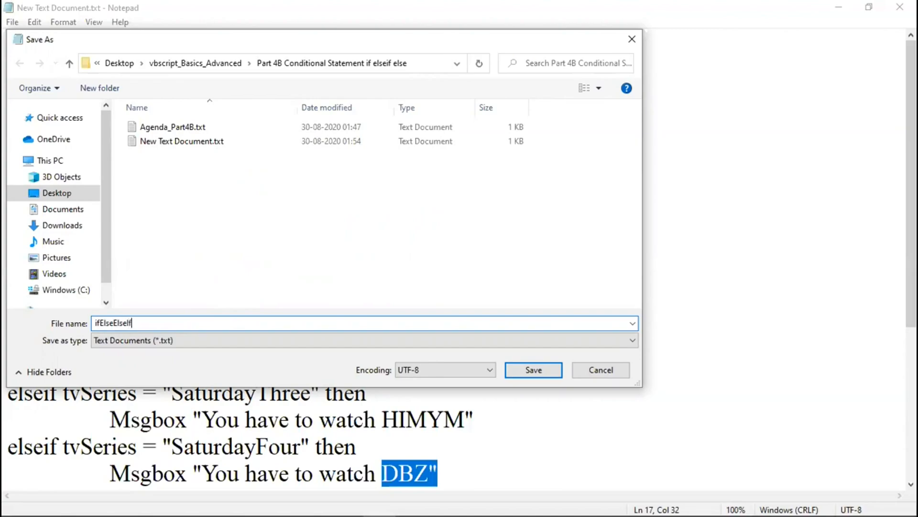
{"action": "type", "text": "E"}
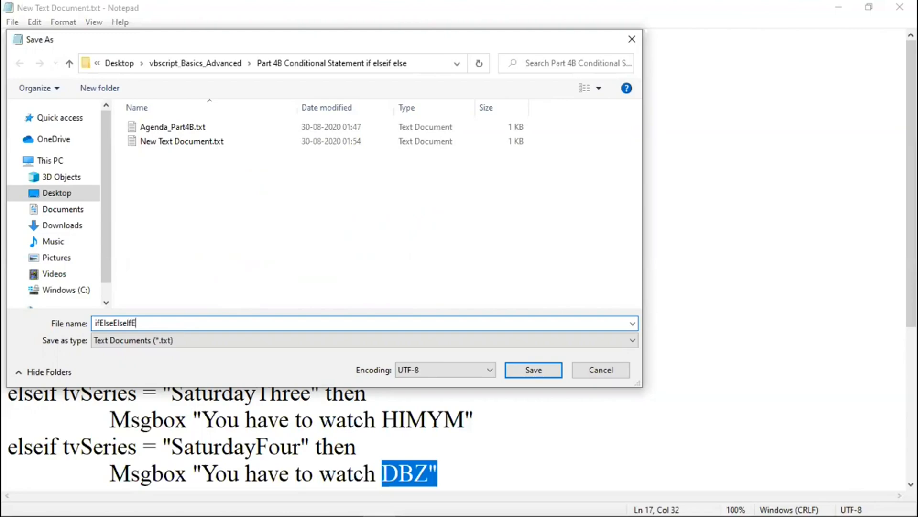
{"action": "key", "text": "Backspace"}
{"action": "type", "text": "_Example.vbs"}
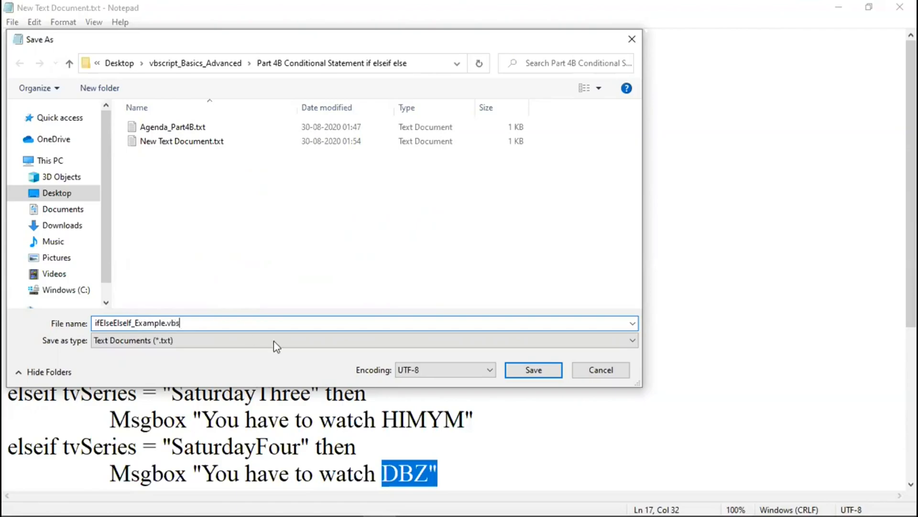
- Set Save as type to All Files (*.*) so it saves as a script, not text
{"action": "left_click", "coordinate": [632, 340]}
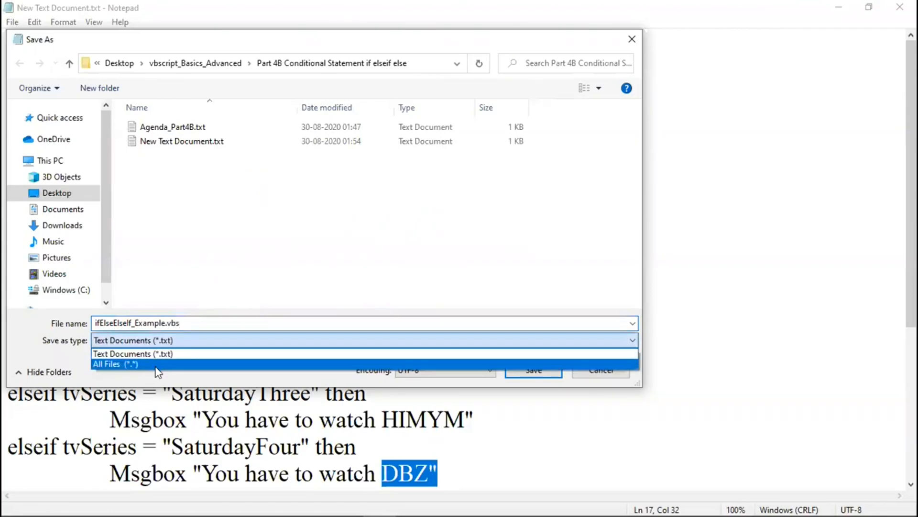
{"action": "left_click", "coordinate": [533, 370]}
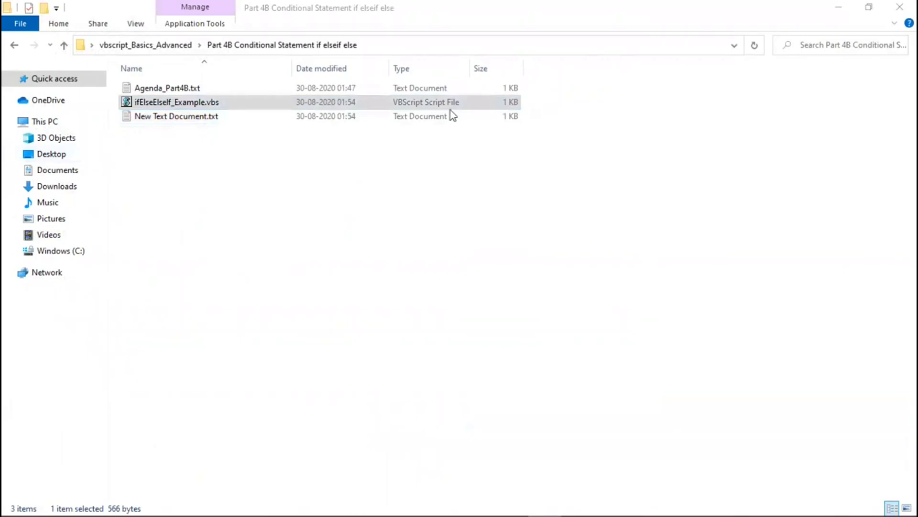
- Run ifElseElseIf_Example.vbs with input SaturdayOne and get 'You have to watch Friends'
{"action": "double_click", "coordinate": [176, 102]}
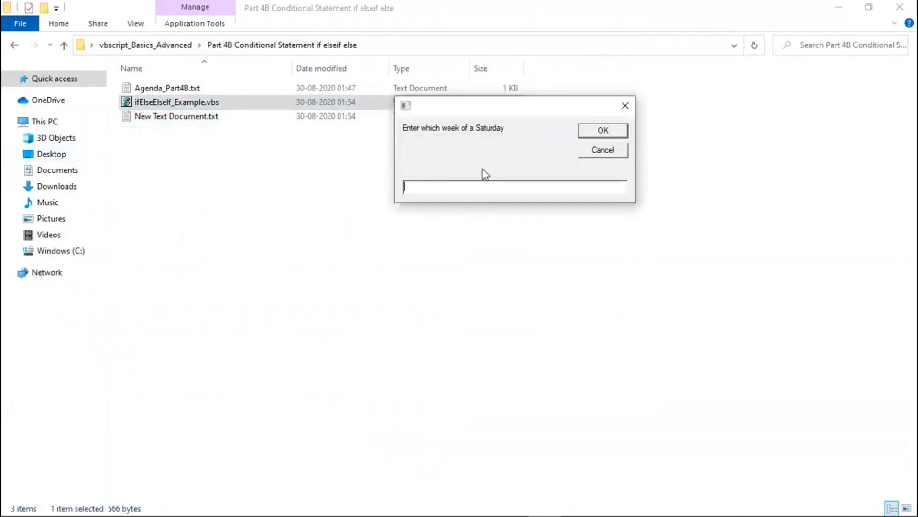
{"action": "type", "text": "SaturdayOne"}
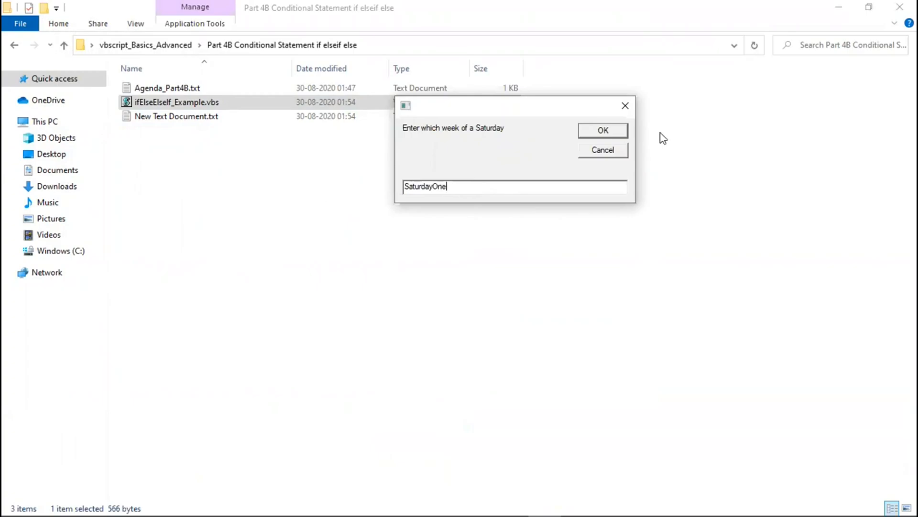
{"action": "left_click", "coordinate": [602, 130]}
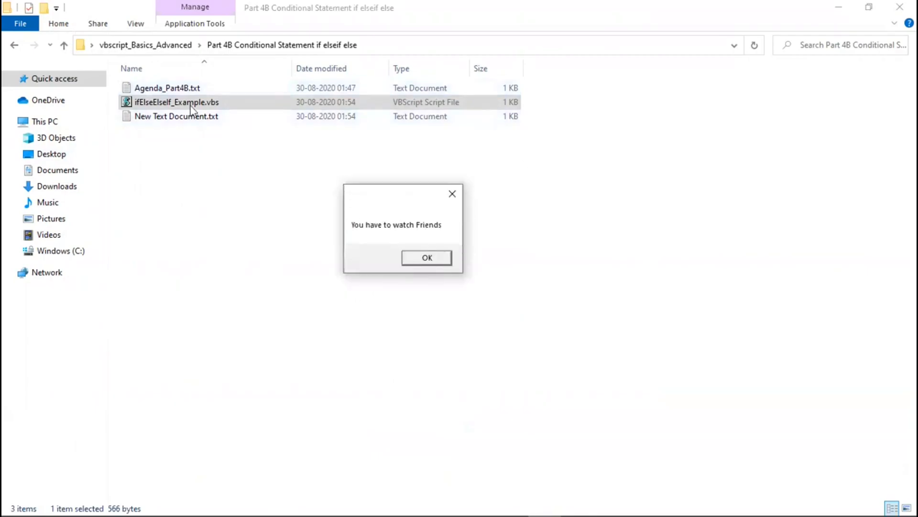
{"action": "left_click", "coordinate": [426, 258]}
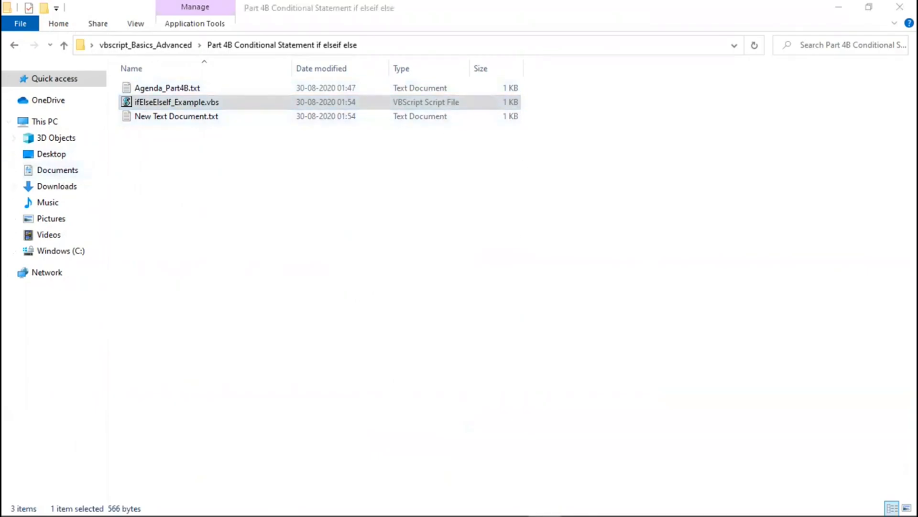
{"action": "double_click", "coordinate": [176, 102]}
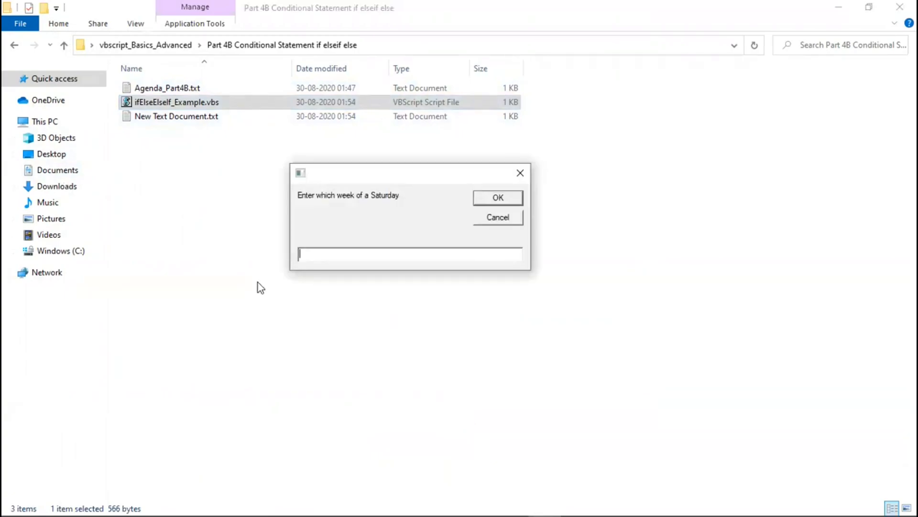
{"action": "type", "text": "Sunday"}
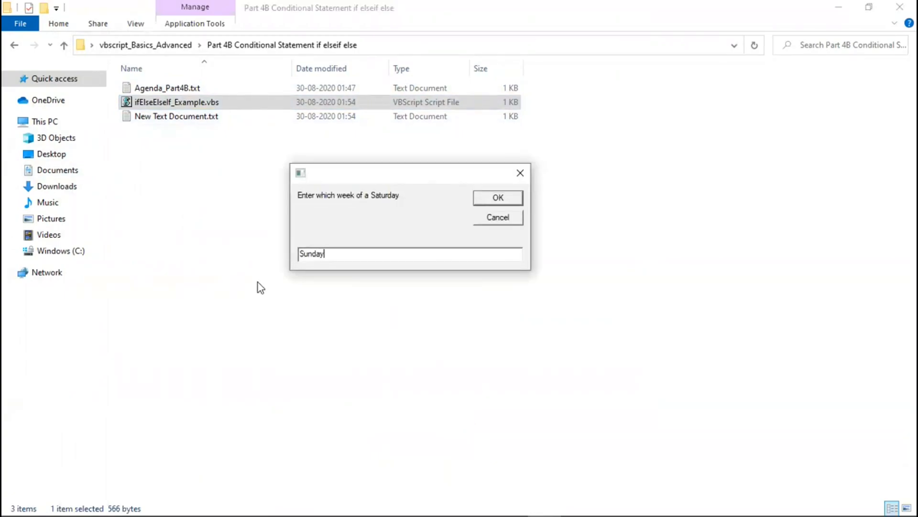
{"action": "type", "text": "One"}
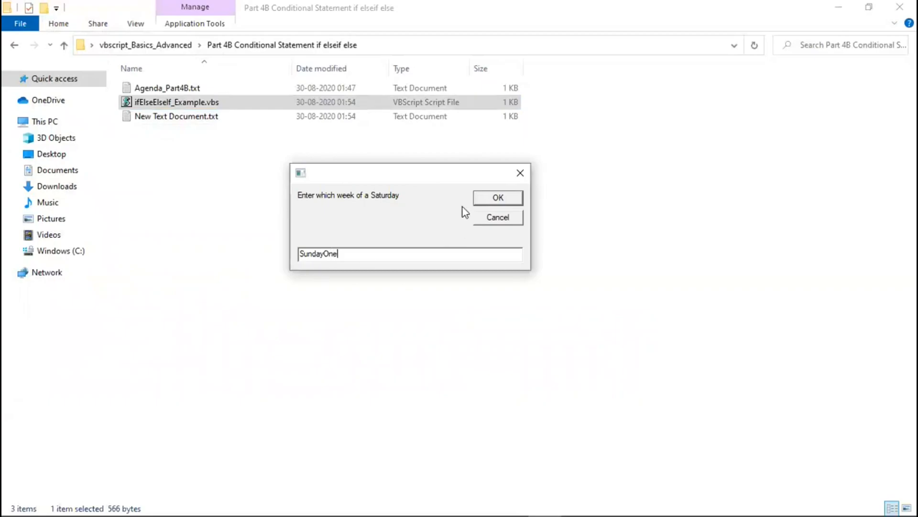
{"action": "left_click", "coordinate": [498, 197]}
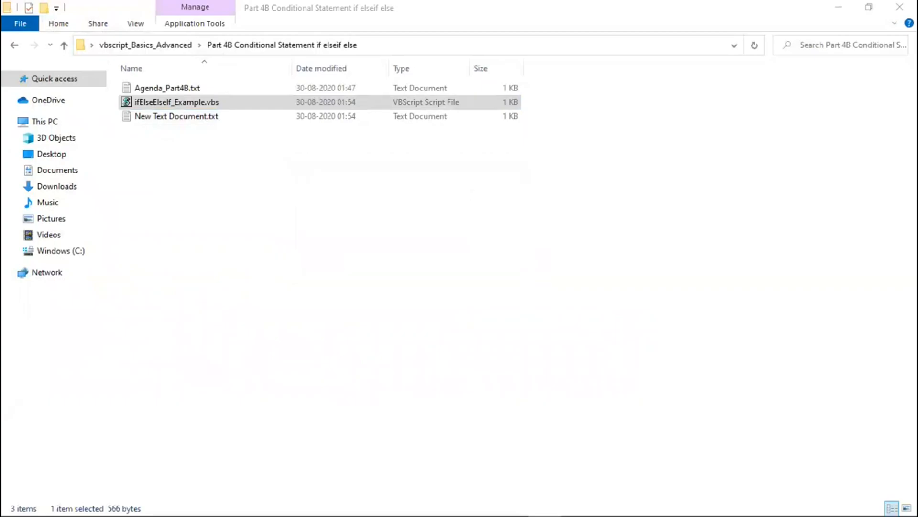
{"action": "double_click", "coordinate": [177, 101]}
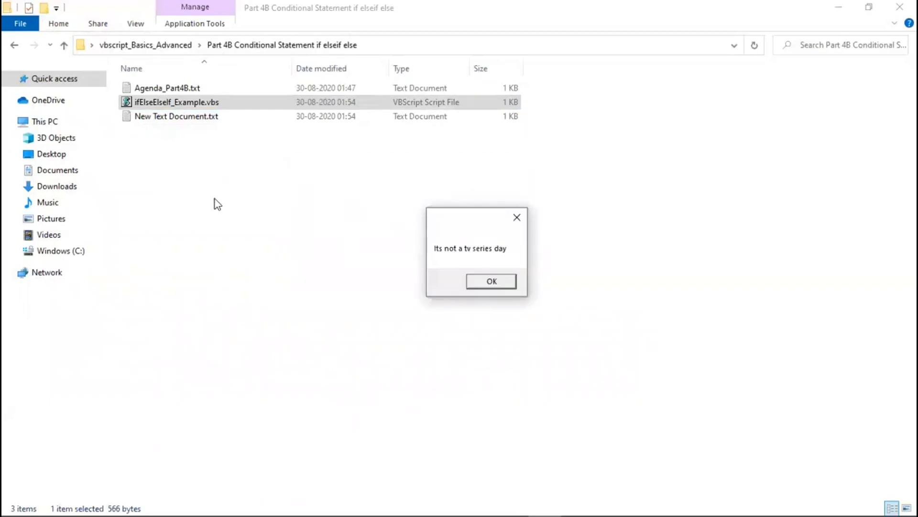
{"action": "left_click", "coordinate": [491, 281]}
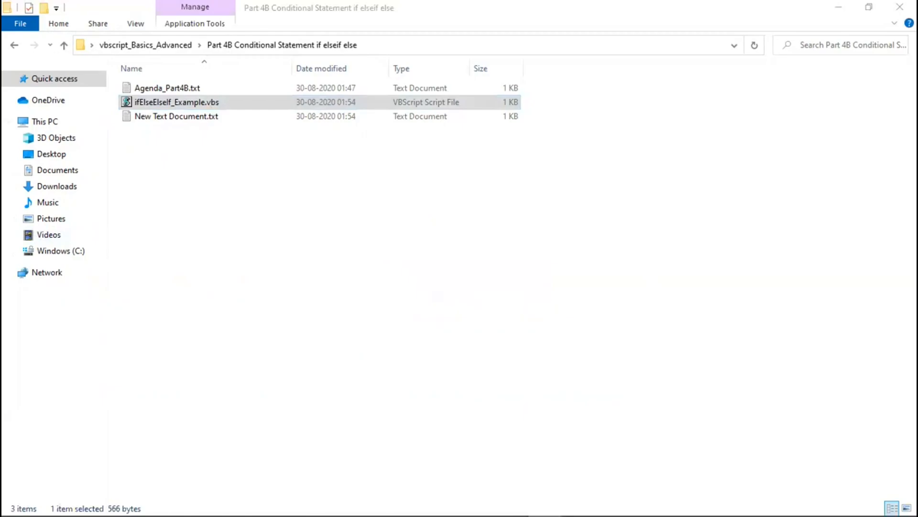
{"action": "double_click", "coordinate": [176, 102]}
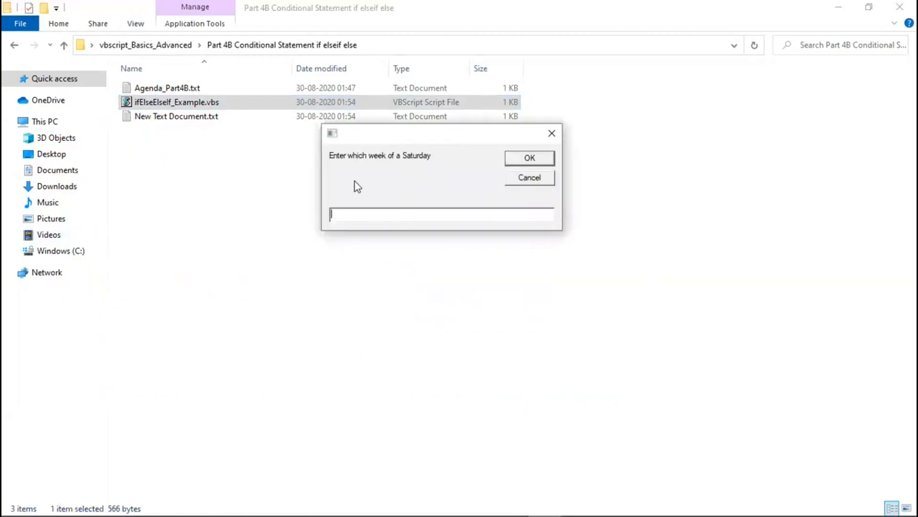
{"action": "type", "text": "Saturday"}
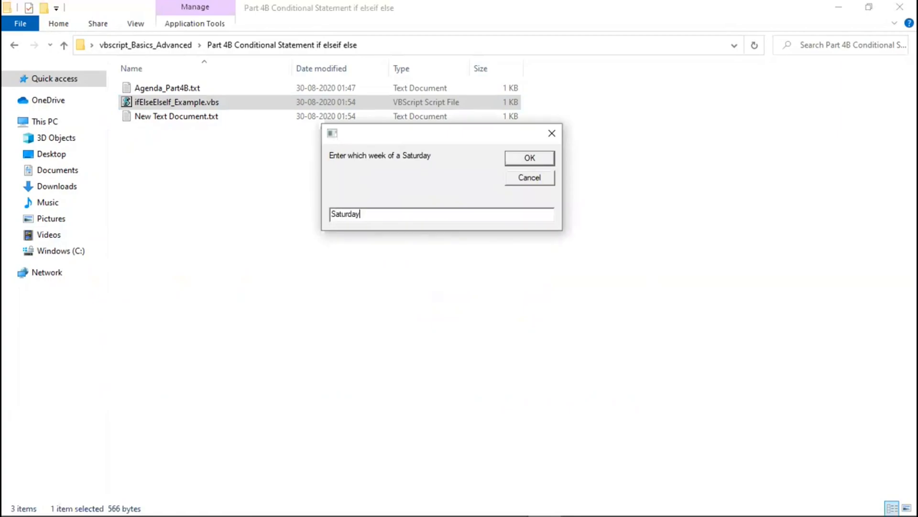
{"action": "left_click", "coordinate": [529, 157]}
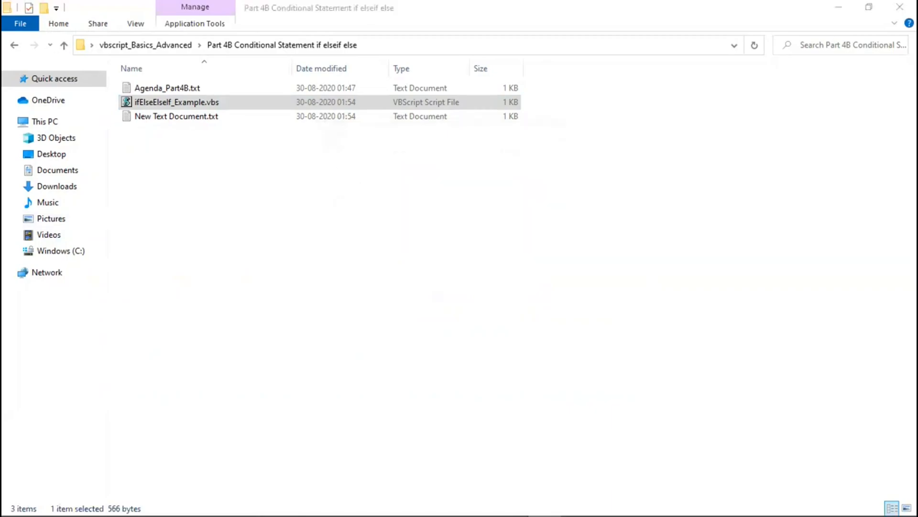
{"action": "double_click", "coordinate": [178, 101]}
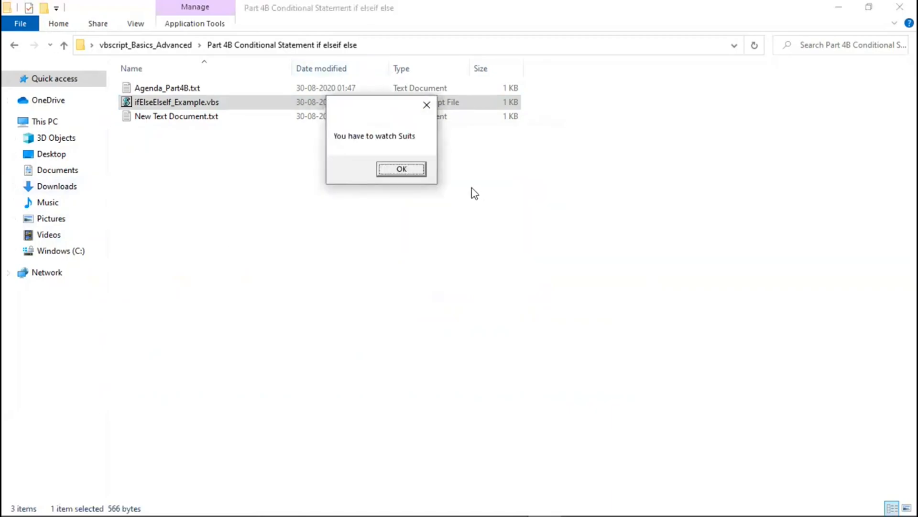
{"action": "left_click", "coordinate": [401, 169]}
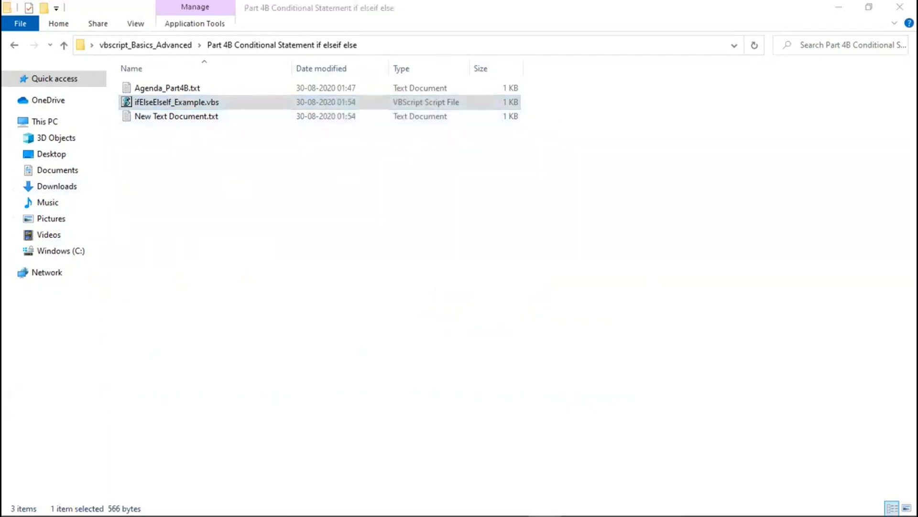
{"action": "type", "text": "Sa"}
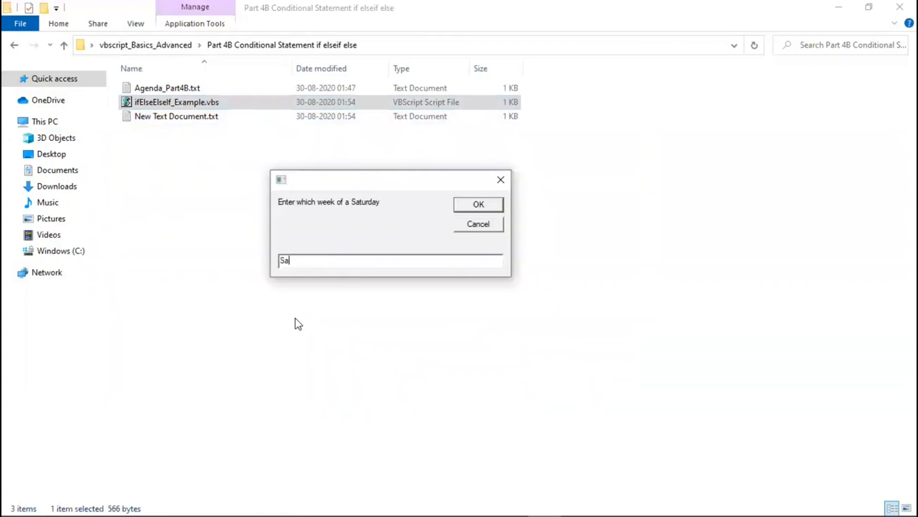
{"action": "type", "text": "turday"}
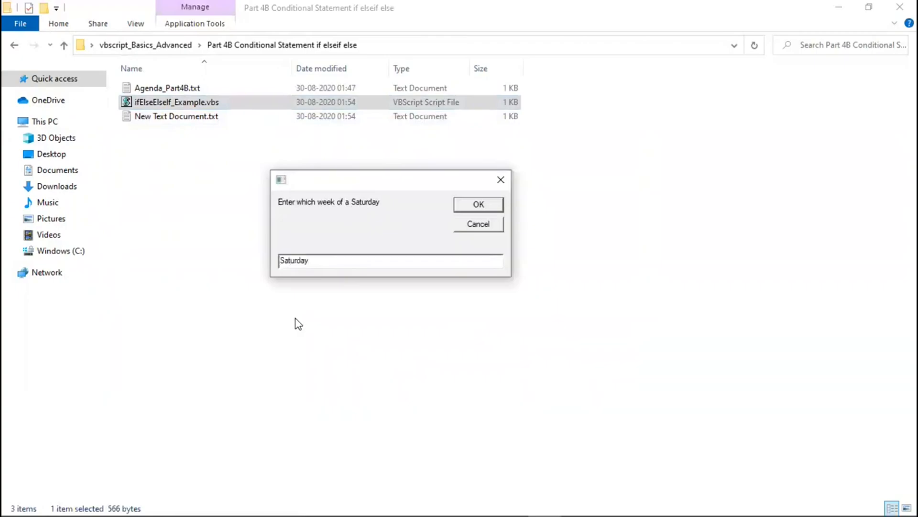
{"action": "type", "text": "Four"}
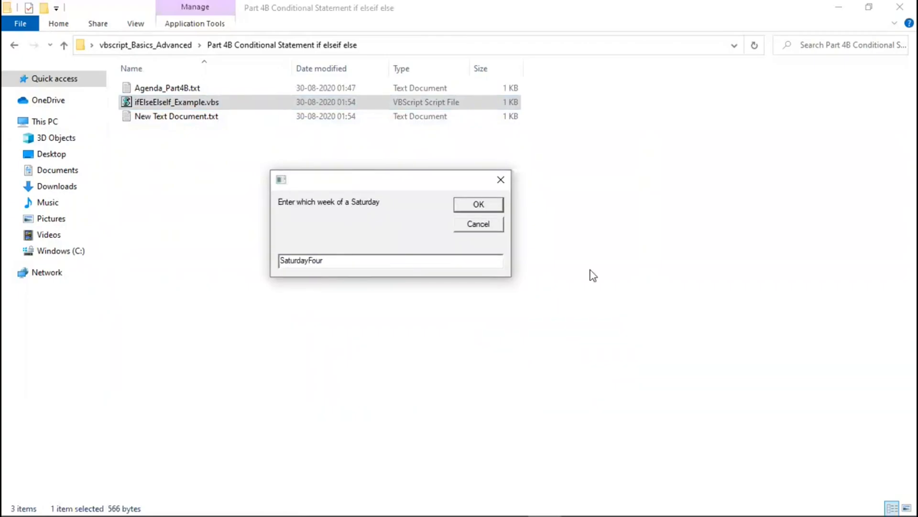
{"action": "left_click", "coordinate": [478, 204]}
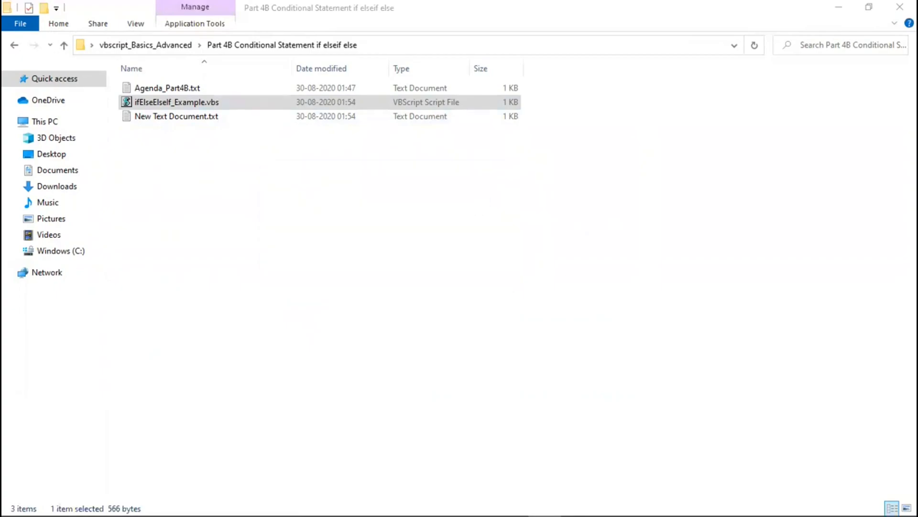
{"action": "double_click", "coordinate": [177, 102]}
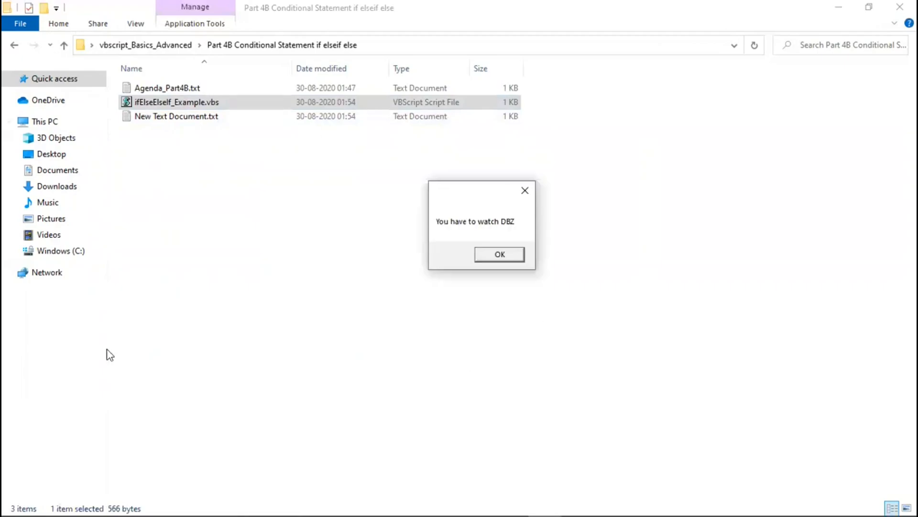
{"action": "left_click", "coordinate": [499, 254]}
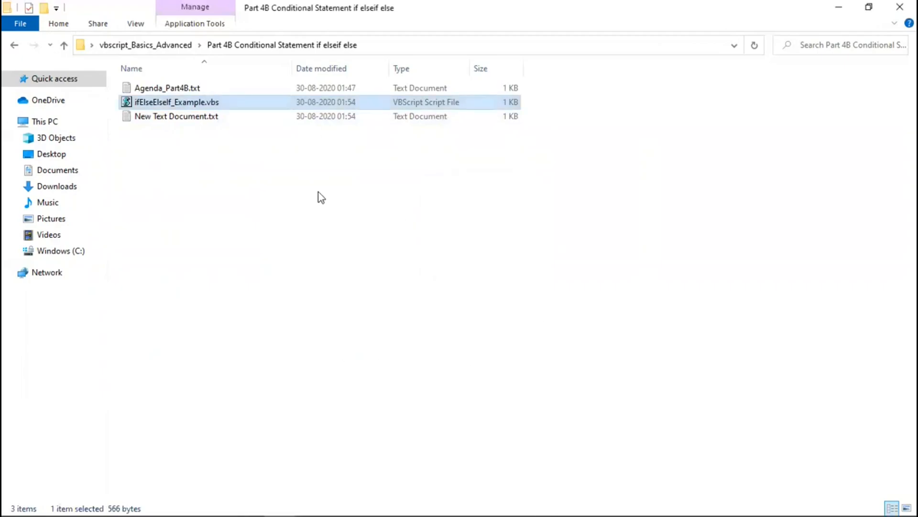
- Reopen Agenda_Part4B.txt in a maximized Notepad window
{"action": "right_click", "coordinate": [167, 88]}
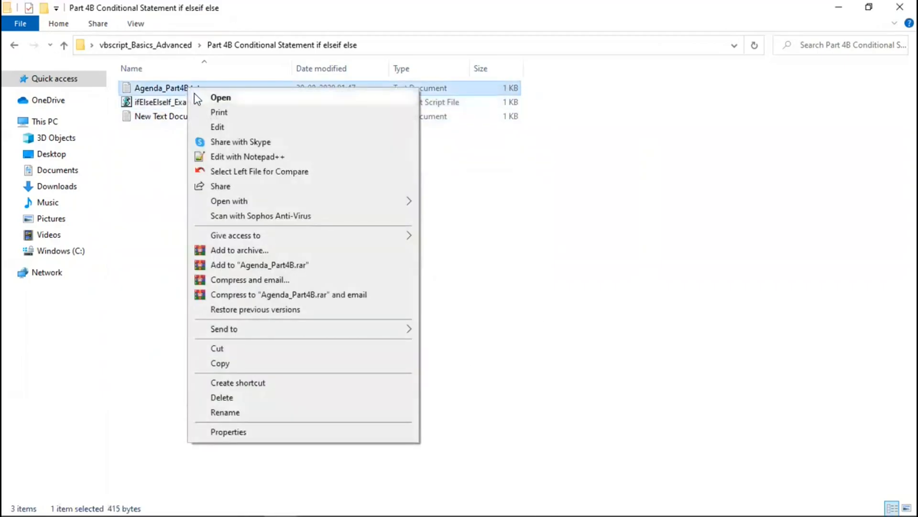
{"action": "left_click", "coordinate": [221, 97]}
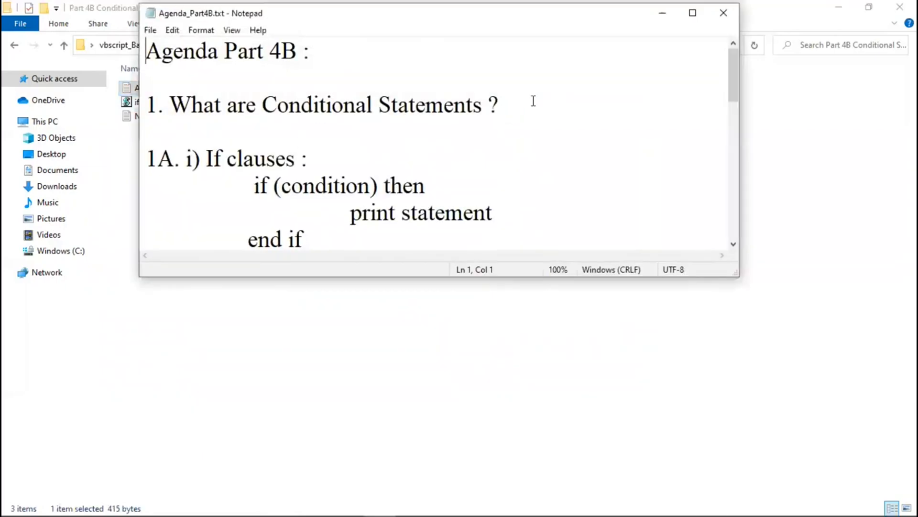
{"action": "left_click", "coordinate": [691, 13]}
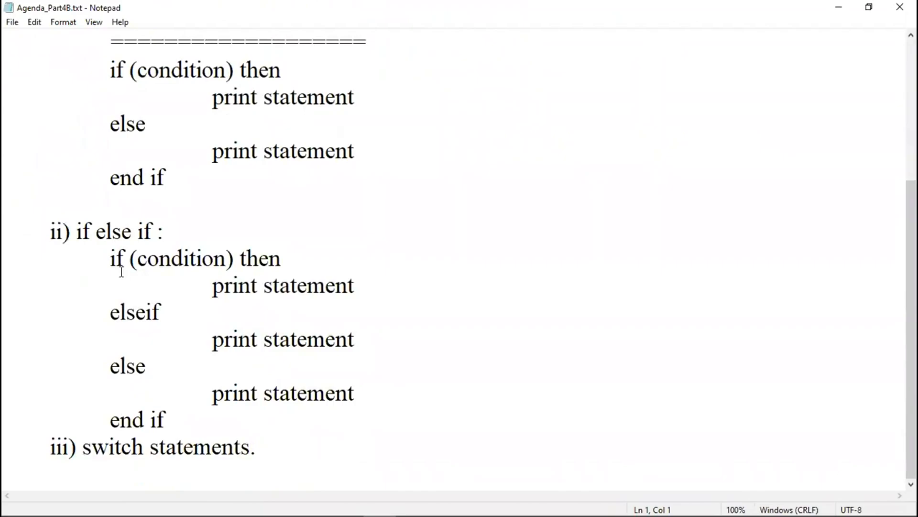
- Highlight the if / elseif / else template block, then clear the selection
{"action": "left_click_drag", "start_coordinate": [110, 258], "coordinate": [352, 339]}
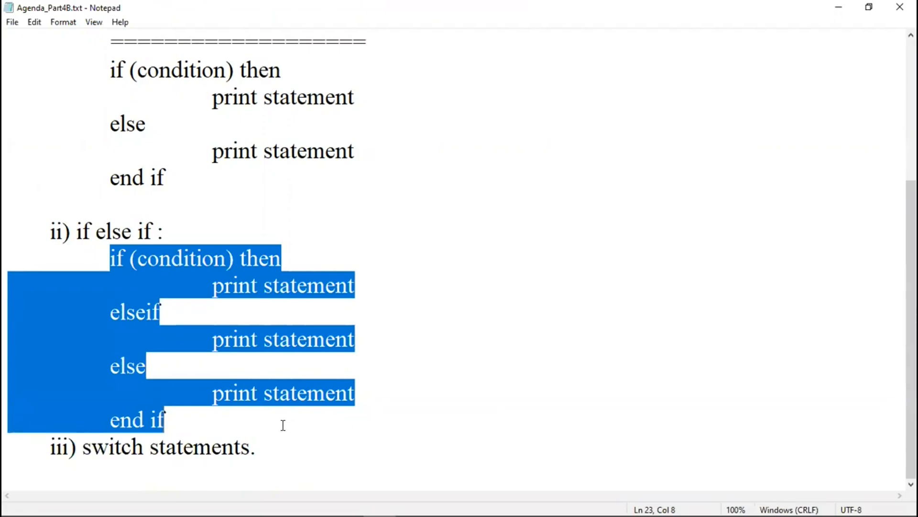
{"action": "left_click", "coordinate": [256, 446]}
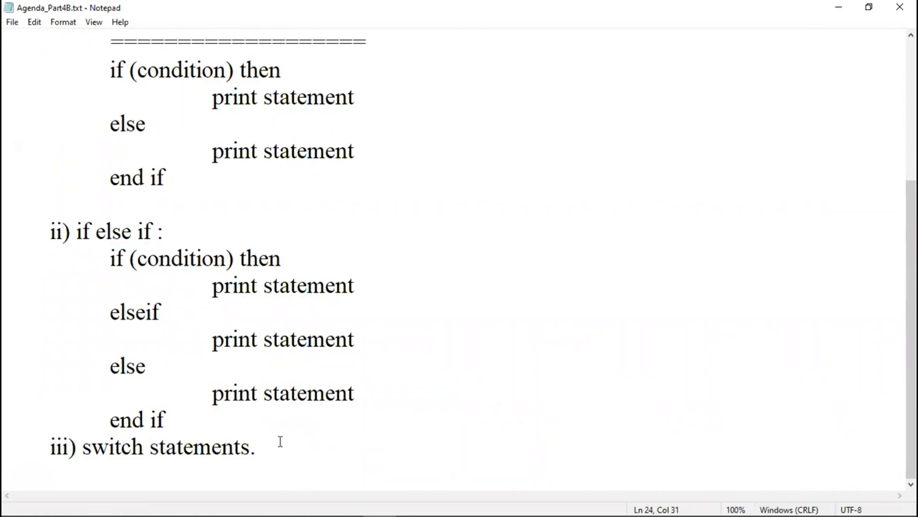
{"action": "left_click", "coordinate": [256, 446]}
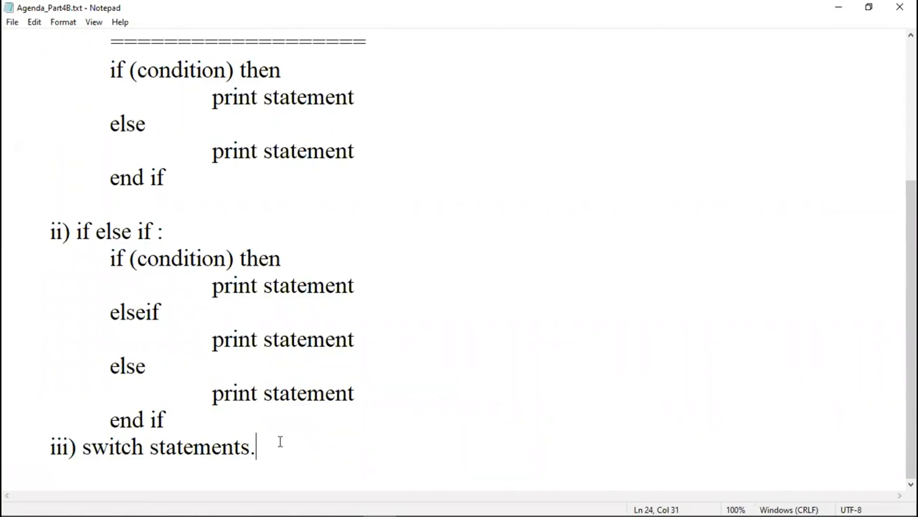
{"action": "mouse_move", "coordinate": [381, 280]}
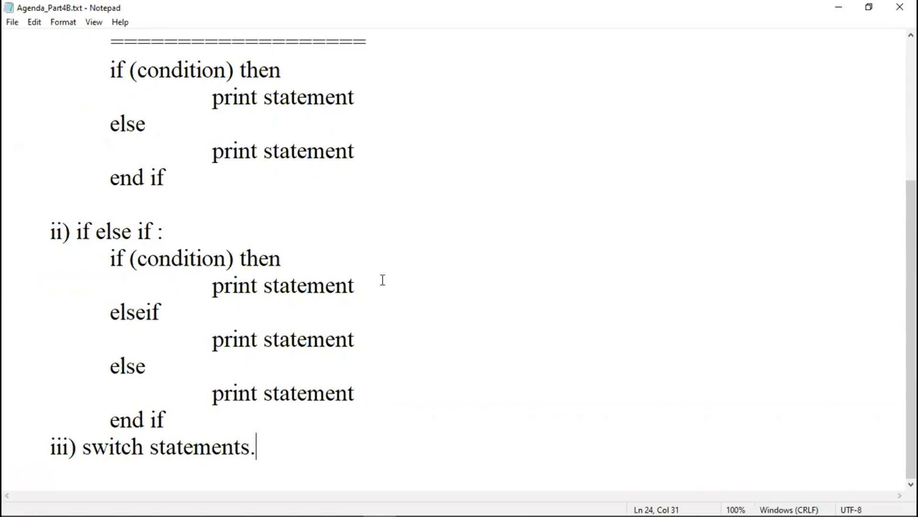
{"action": "mouse_move", "coordinate": [378, 244]}
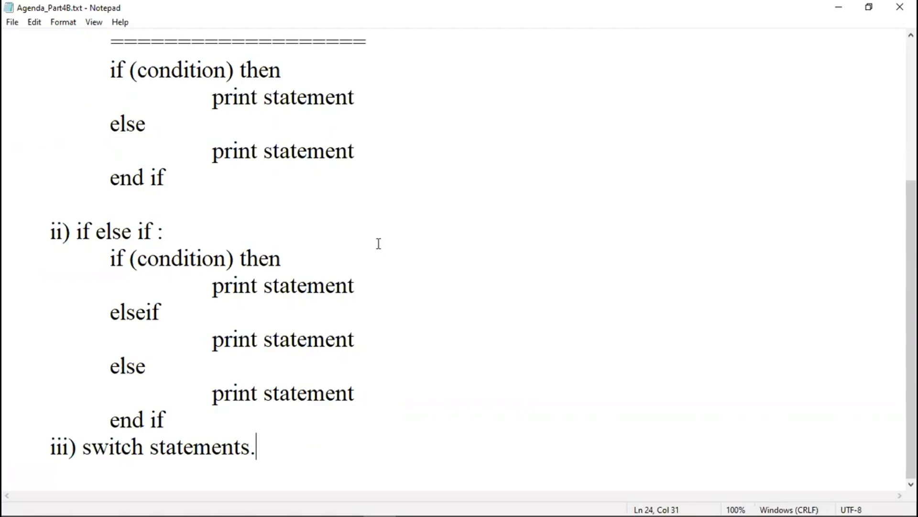
{"action": "mouse_move", "coordinate": [63, 502]}
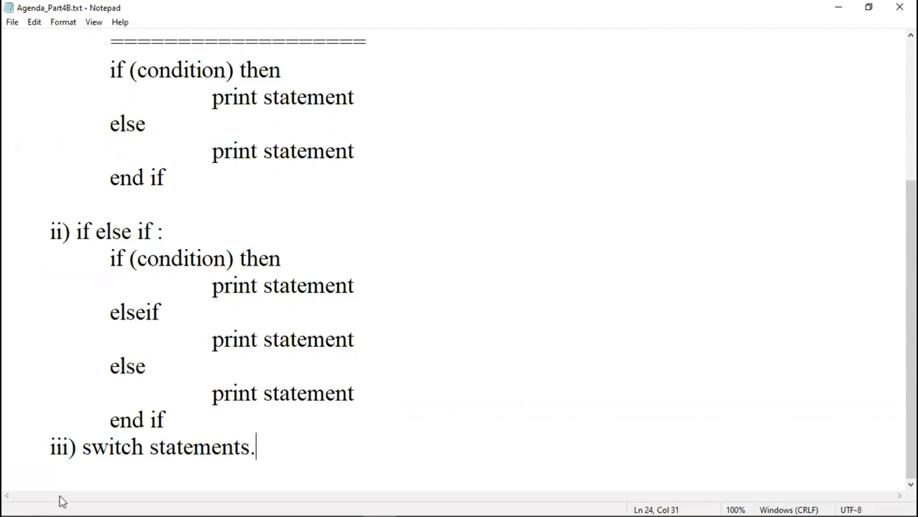